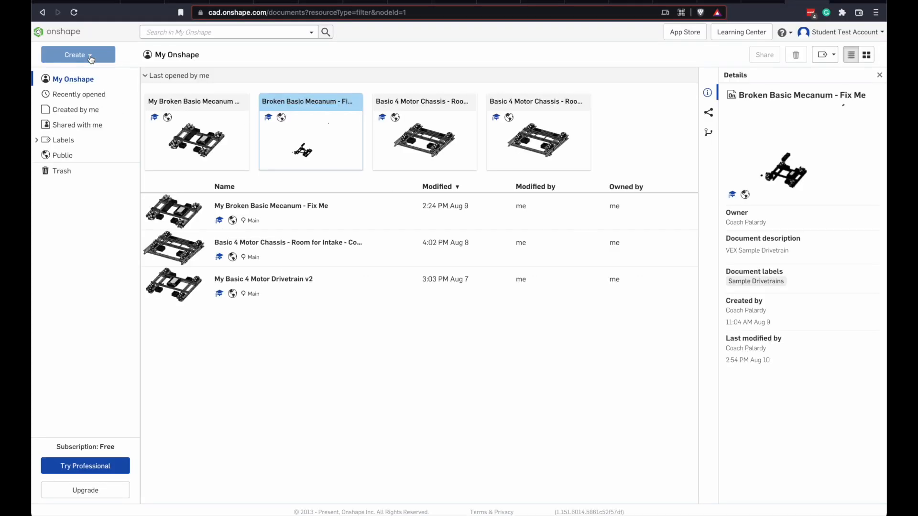
Create a new public document named 'Level 5' from the Create menu.
{"action": "left_click", "coordinate": [77, 54]}
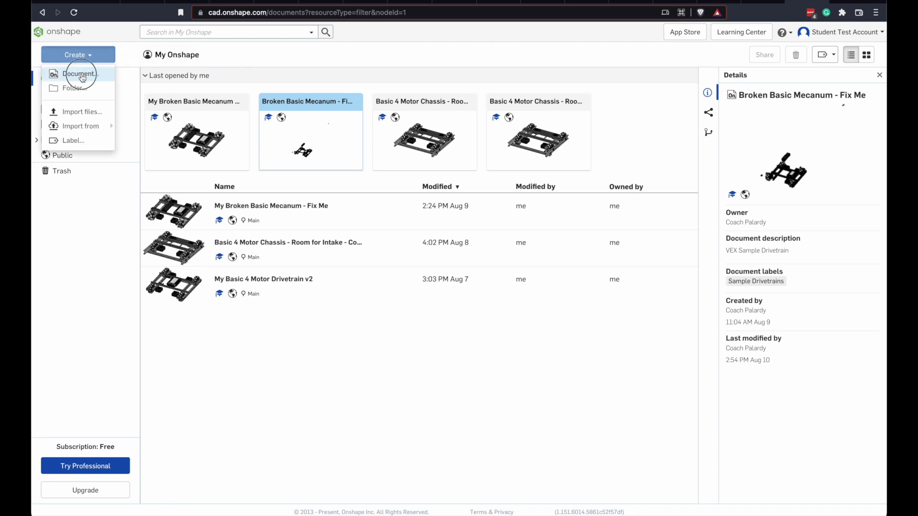
{"action": "left_click", "coordinate": [79, 74]}
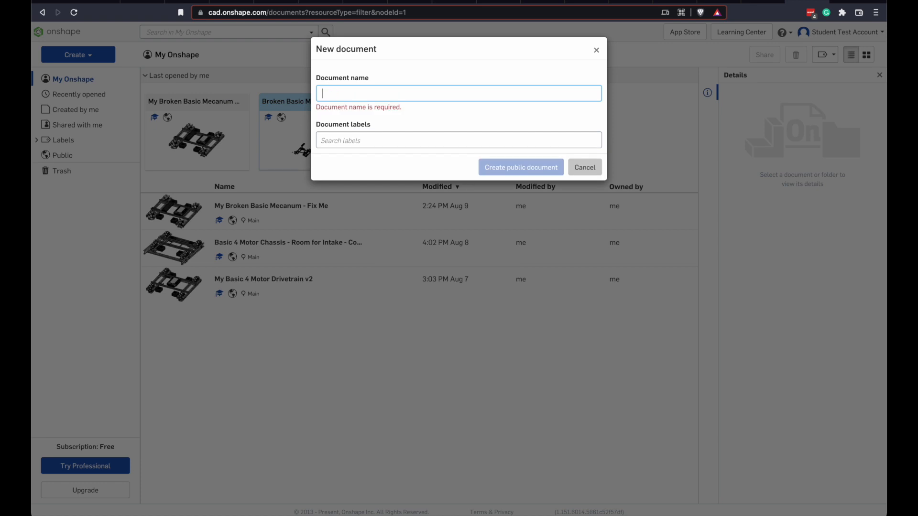
{"action": "type", "text": "Level 5"}
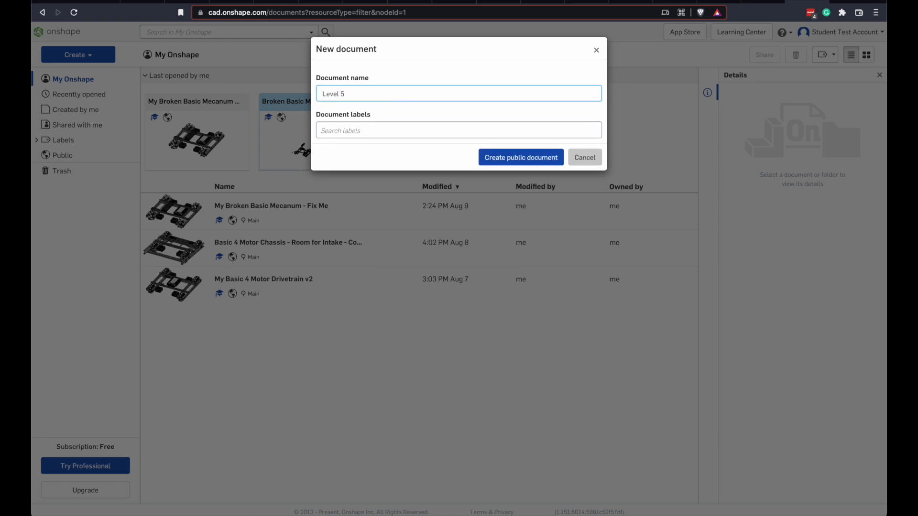
{"action": "left_click", "coordinate": [520, 156]}
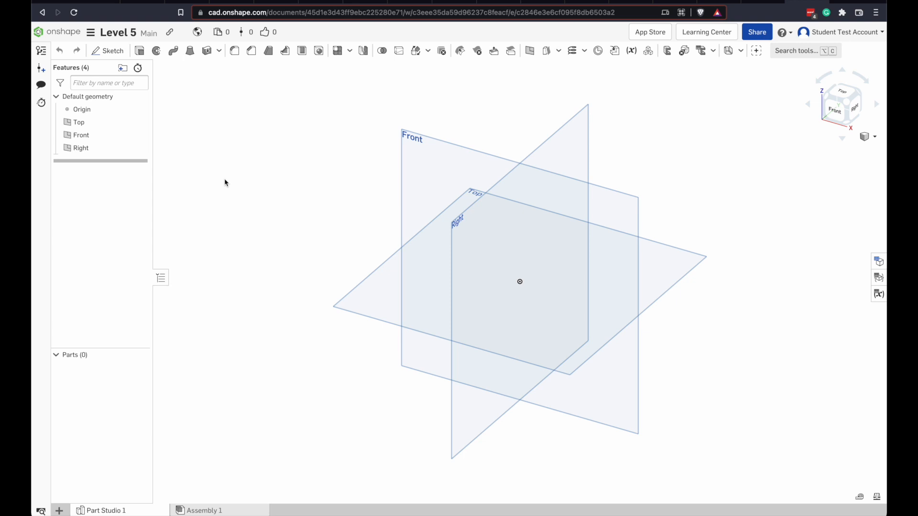
{"action": "mouse_move", "coordinate": [163, 133]}
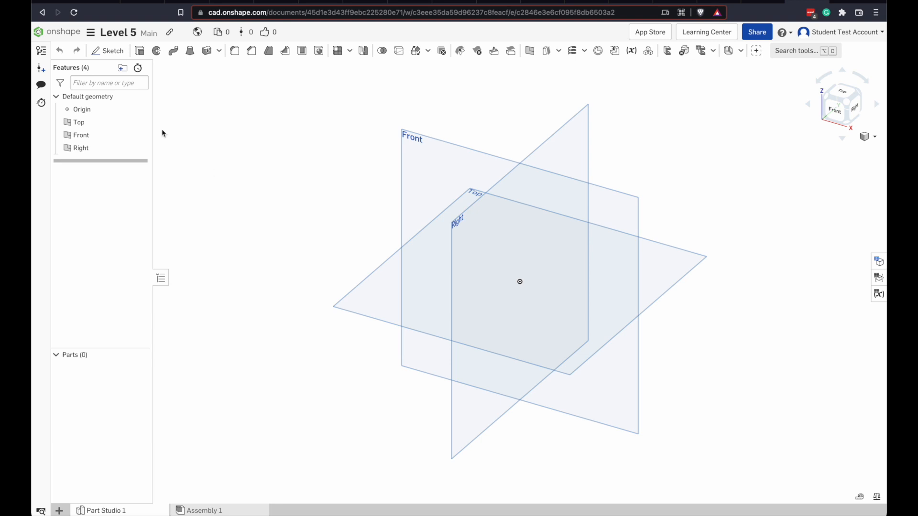
{"action": "mouse_move", "coordinate": [398, 106]}
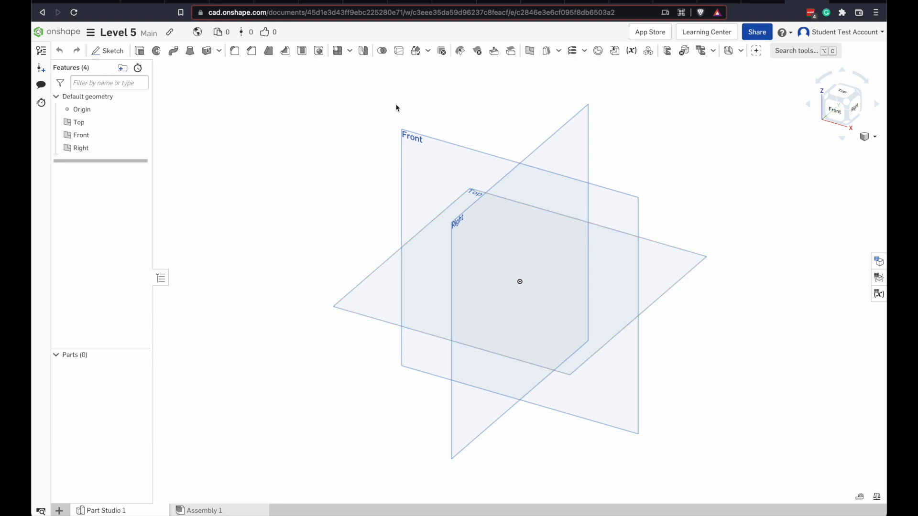
{"action": "mouse_move", "coordinate": [188, 472]}
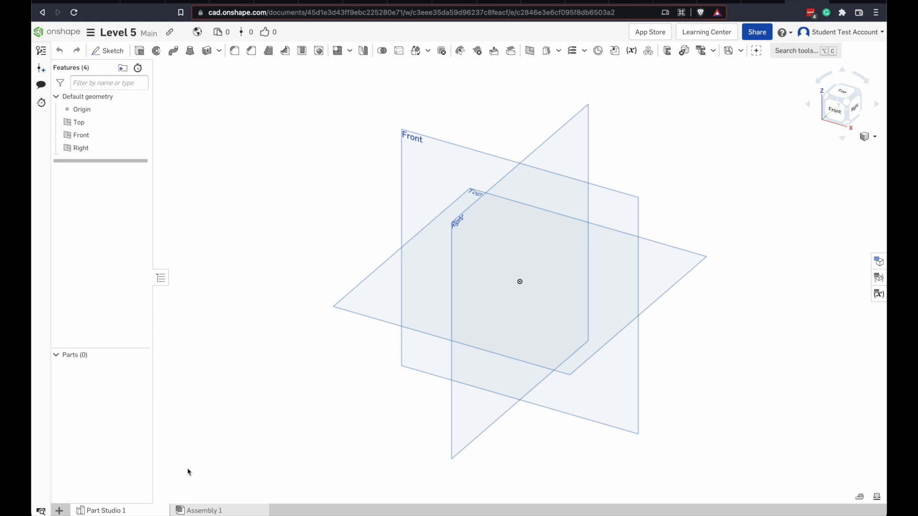
{"action": "mouse_move", "coordinate": [129, 505]}
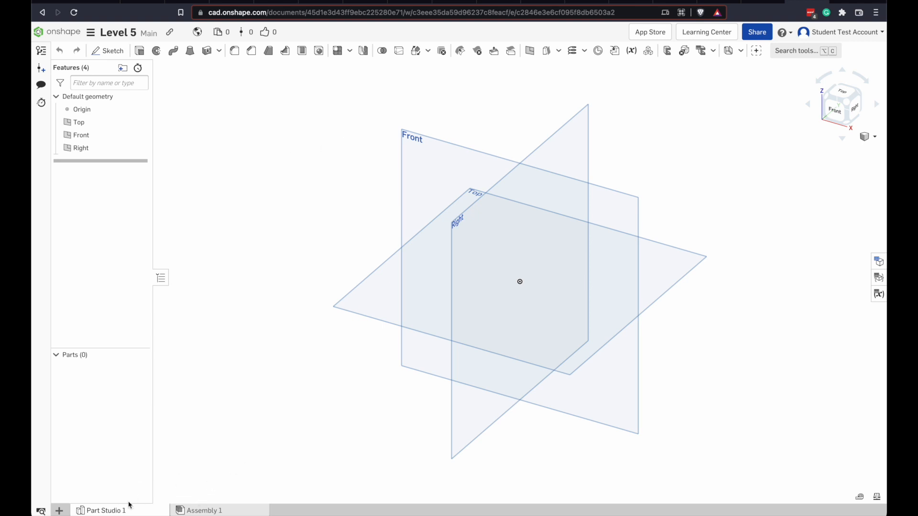
Delete Part Studio 1 via its tab menu, leaving only Assembly 1 open.
{"action": "right_click", "coordinate": [106, 510]}
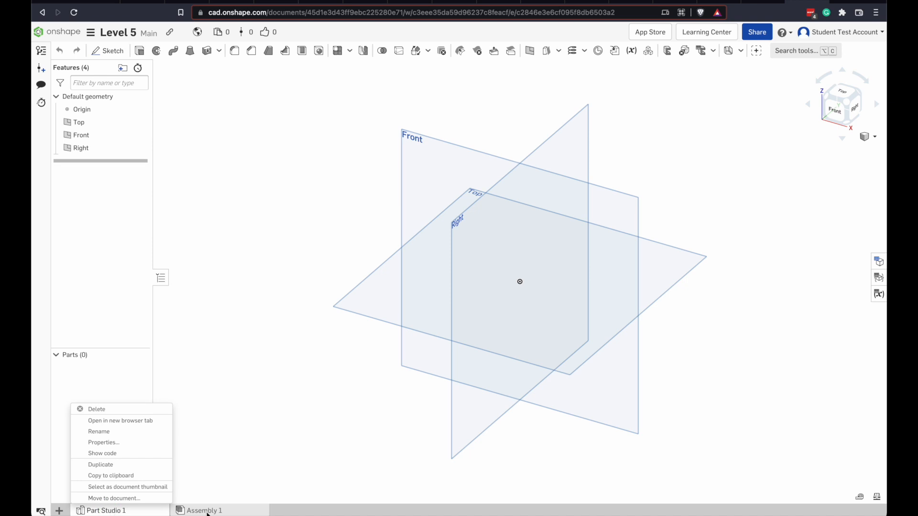
{"action": "left_click", "coordinate": [204, 510]}
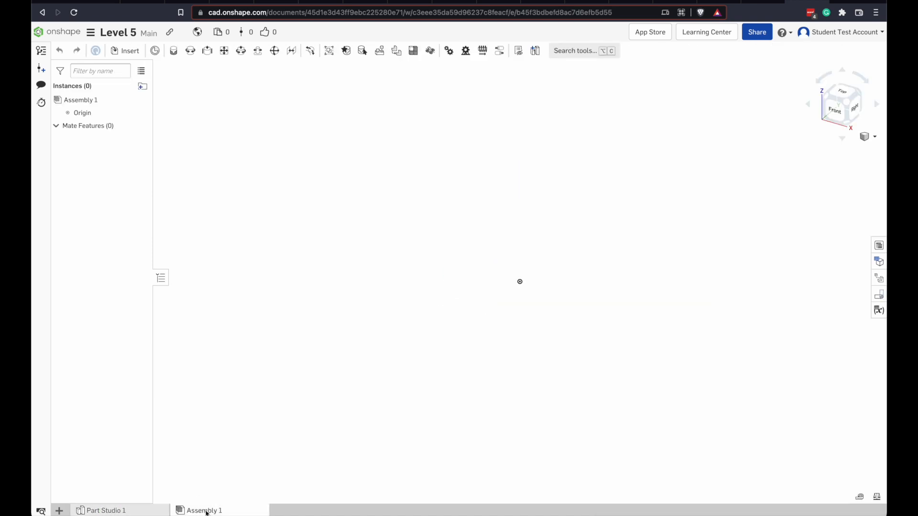
{"action": "left_click", "coordinate": [106, 511]}
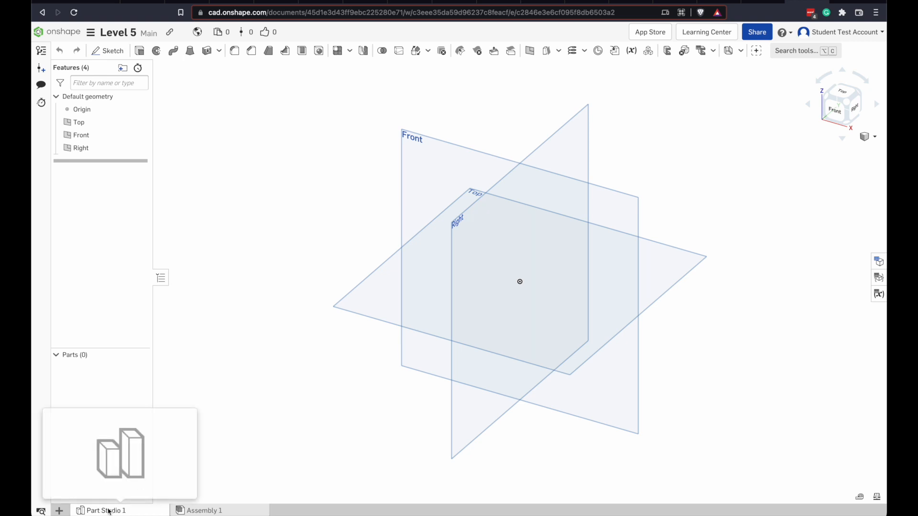
{"action": "right_click", "coordinate": [106, 510]}
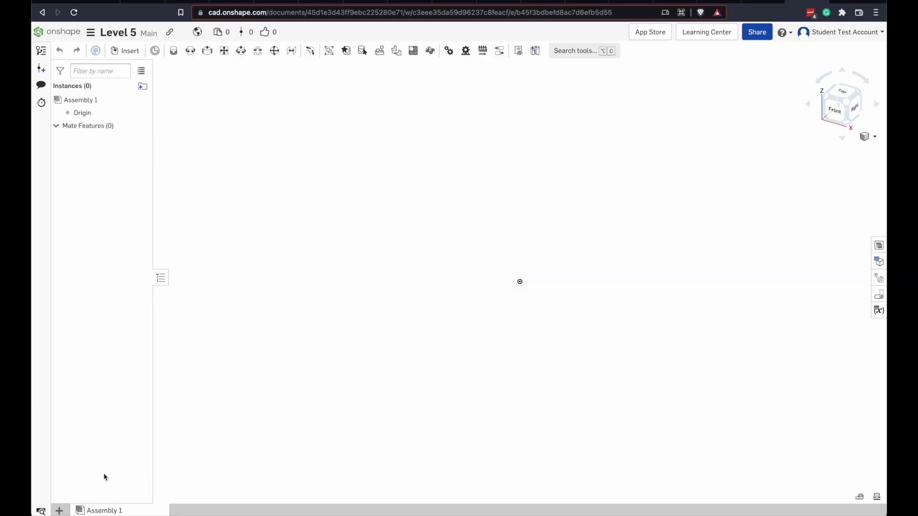
{"action": "mouse_move", "coordinate": [267, 380]}
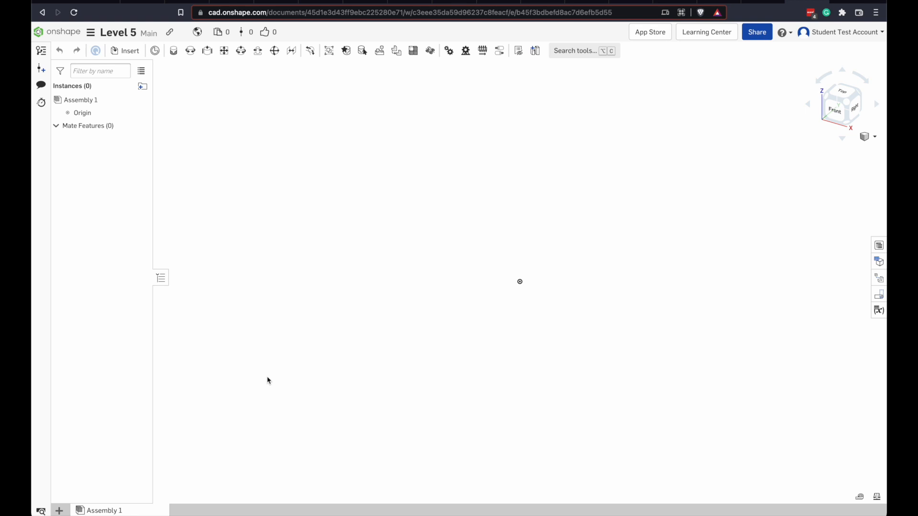
{"action": "mouse_move", "coordinate": [304, 152]}
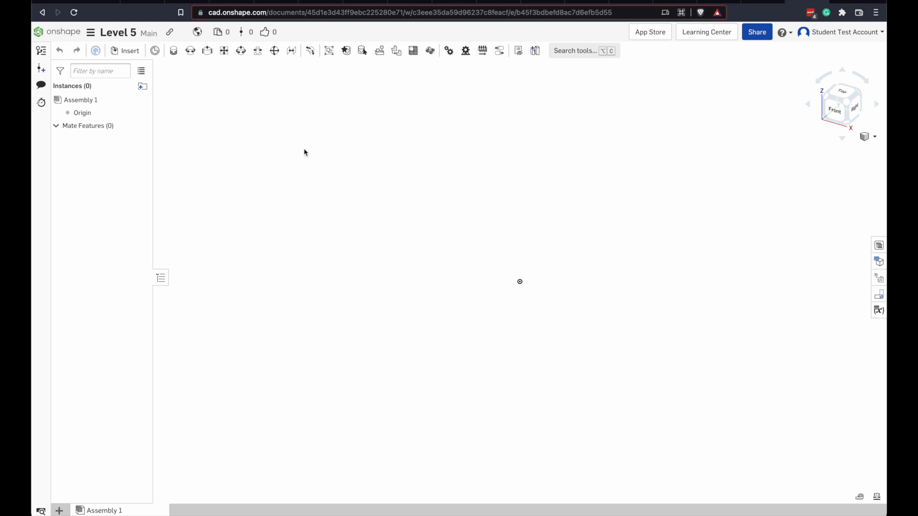
{"action": "mouse_move", "coordinate": [226, 101]}
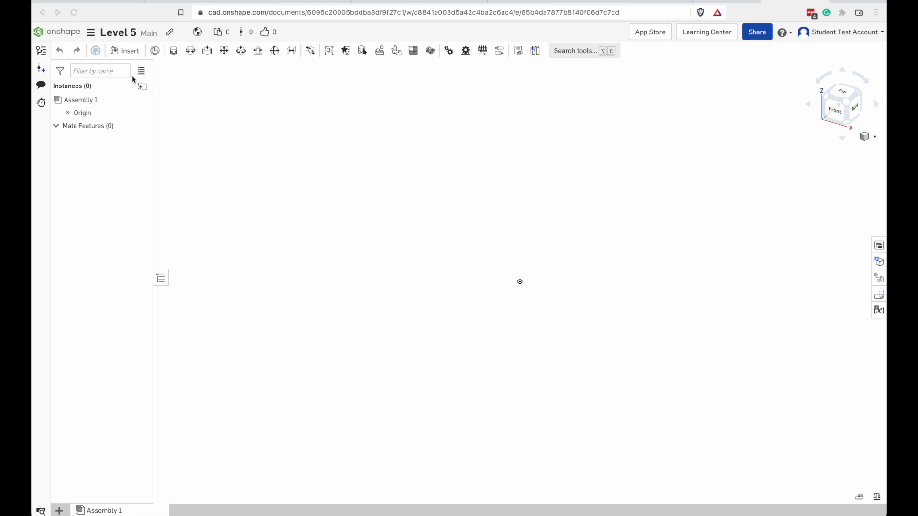
Start inserting into Assembly 1 and browse Other documents for the VEX V5 Parts library.
{"action": "left_click", "coordinate": [125, 51]}
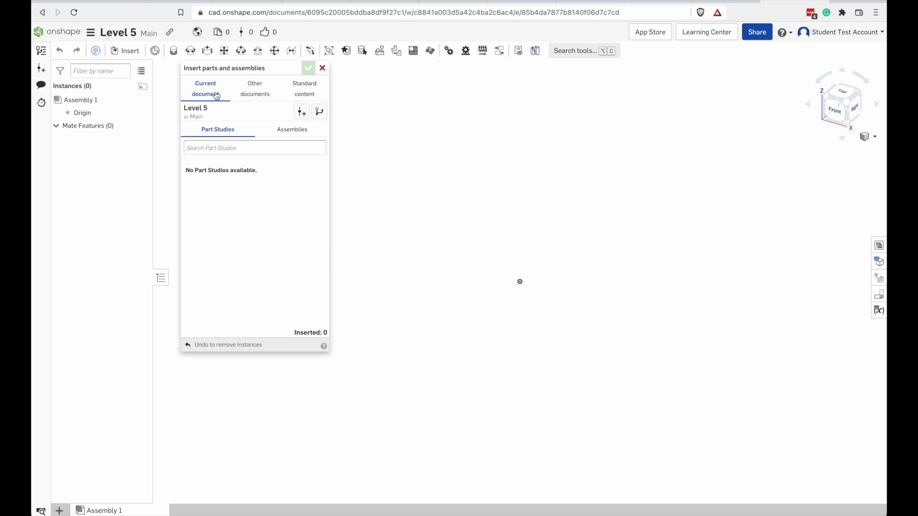
{"action": "left_click", "coordinate": [255, 88]}
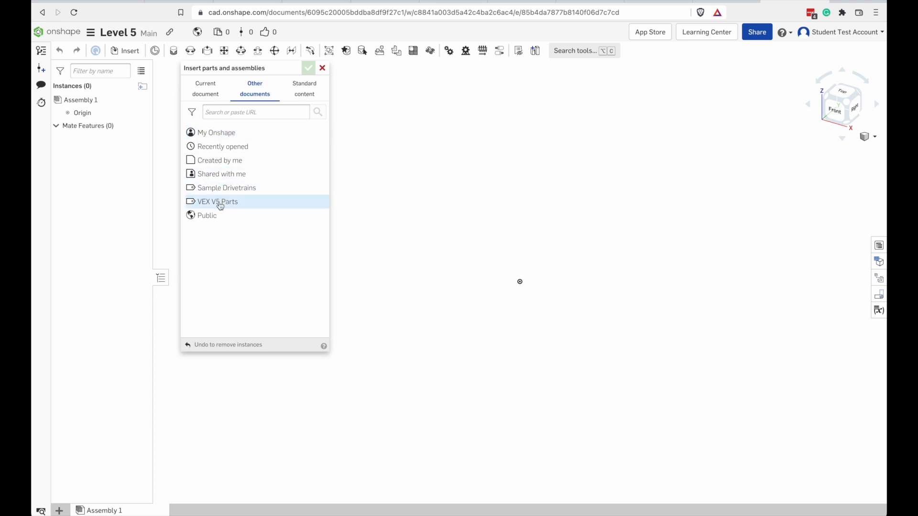
{"action": "mouse_move", "coordinate": [231, 204]}
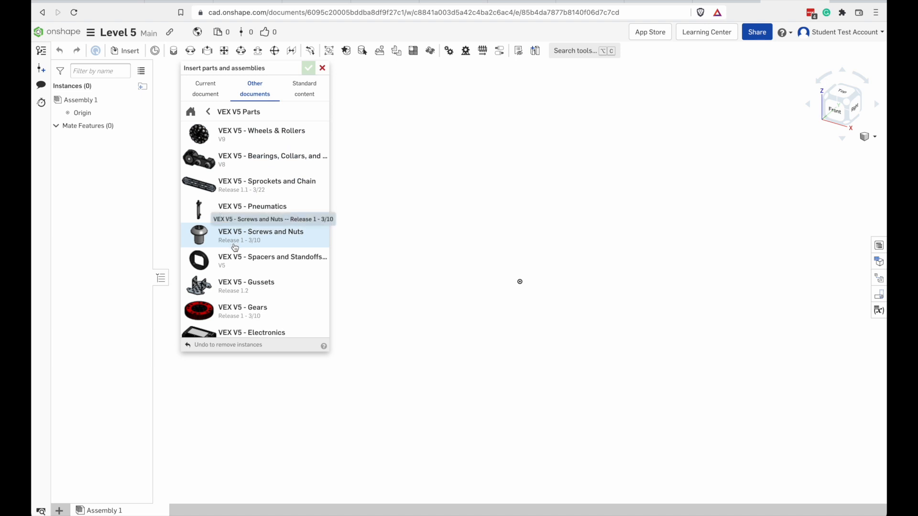
{"action": "mouse_move", "coordinate": [261, 135]}
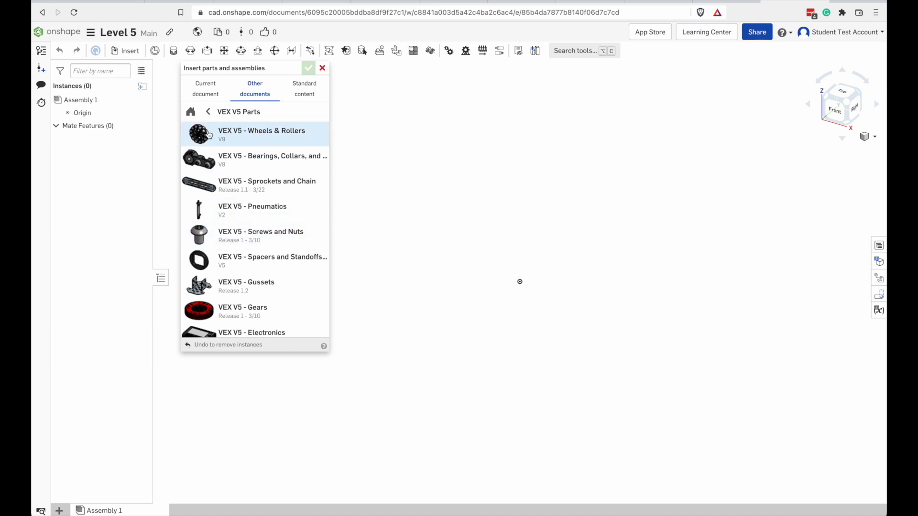
{"action": "mouse_move", "coordinate": [263, 142]}
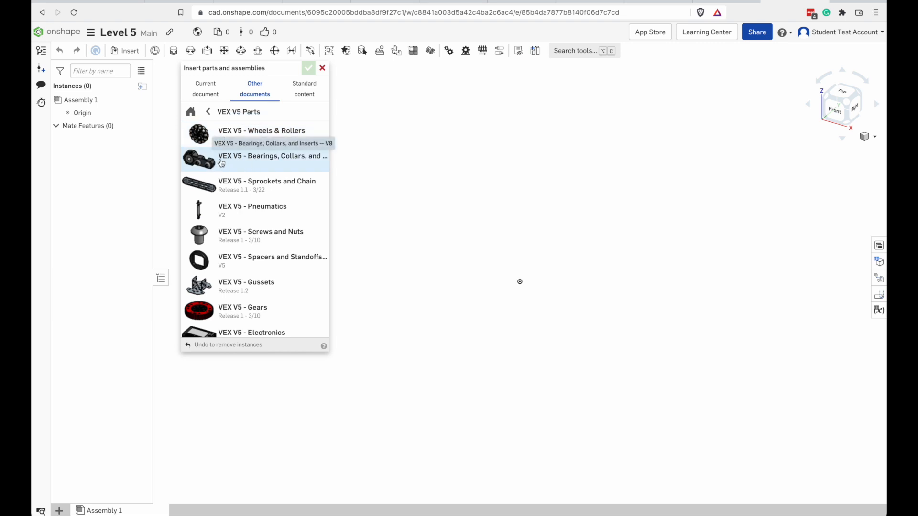
Insert the 2.75" Anti-Static Omni-Directional Wheel from VEX V5 Wheels & Rollers.
{"action": "left_click", "coordinate": [262, 131]}
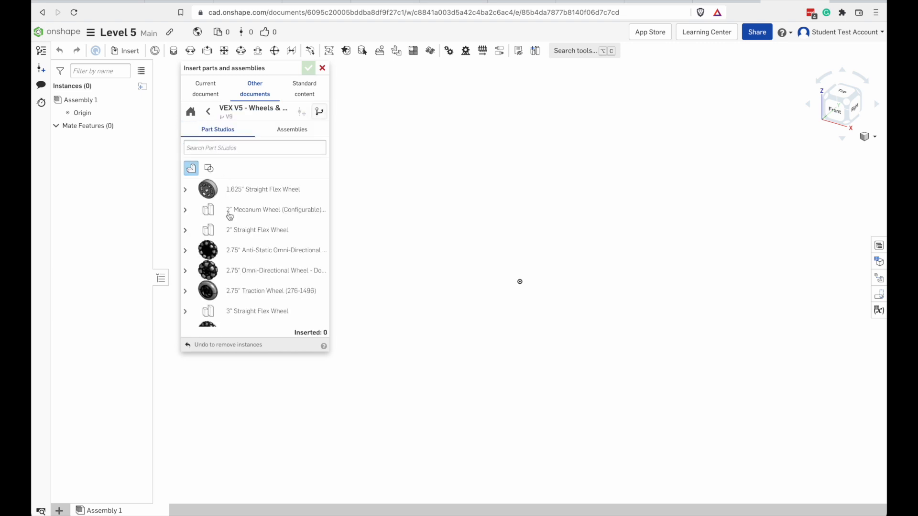
{"action": "scroll", "scroll_direction": "down", "scroll_amount": 3}
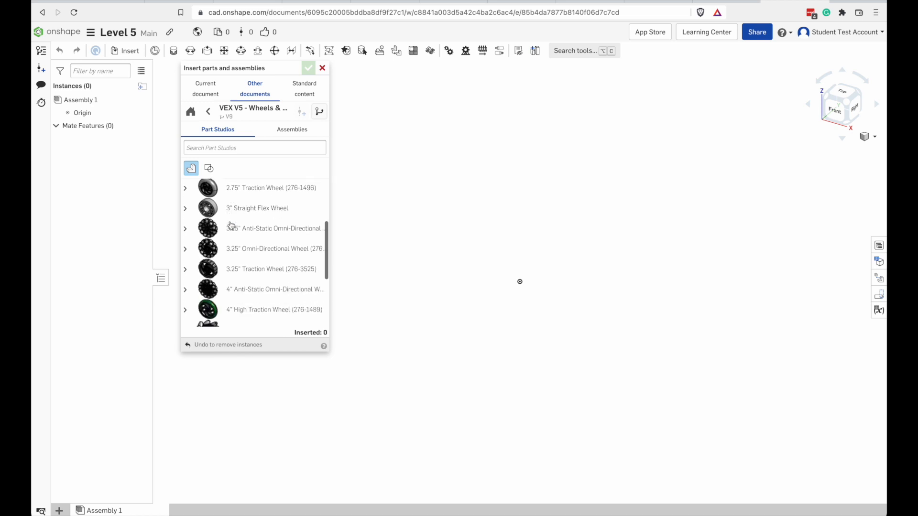
{"action": "scroll", "scroll_direction": "down", "scroll_amount": 3}
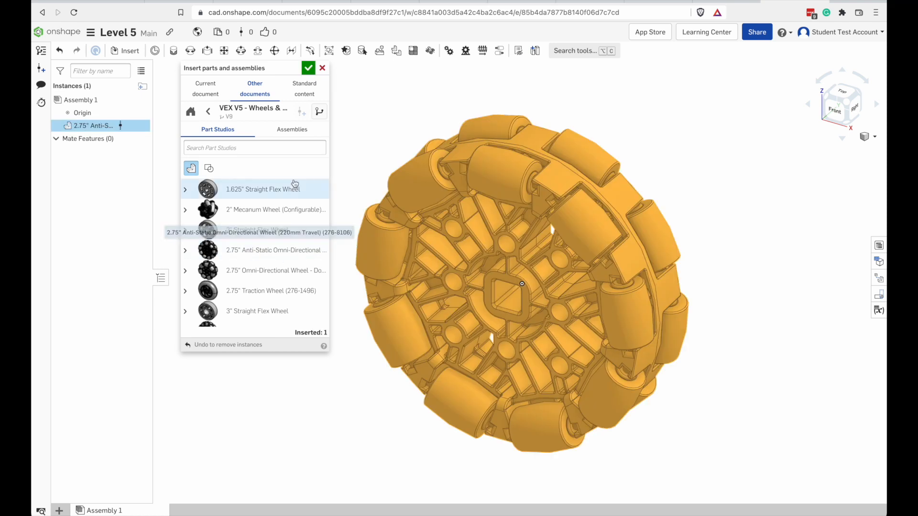
{"action": "left_click", "coordinate": [309, 68]}
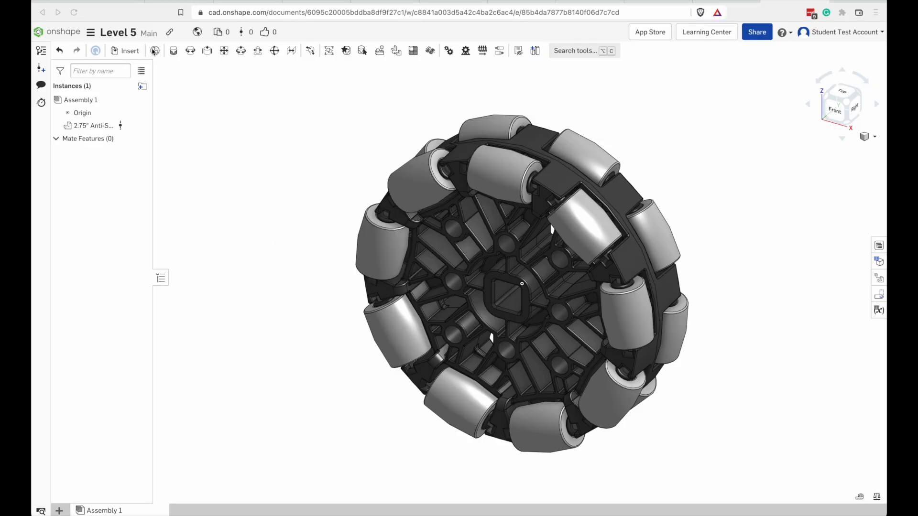
Reopen the insert dialog and scroll through the VEX V5 Bearings and Collars parts.
{"action": "left_click", "coordinate": [125, 51]}
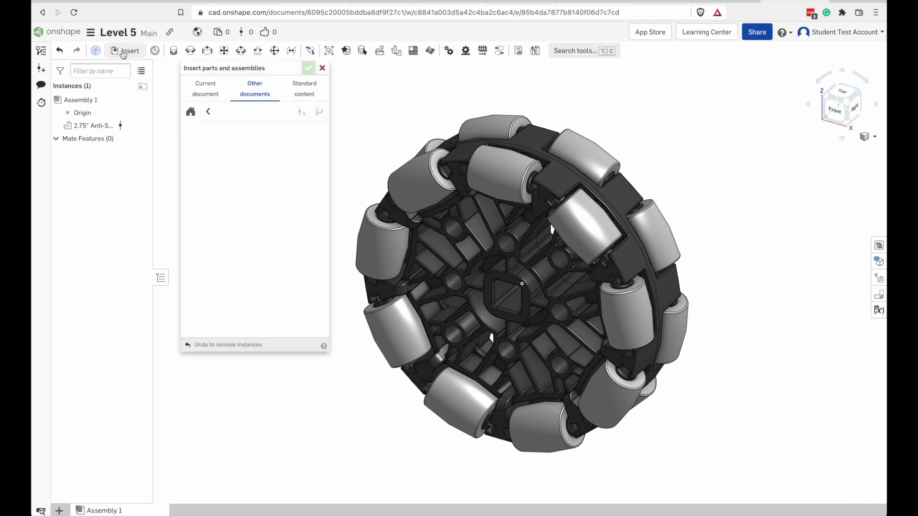
{"action": "left_click", "coordinate": [208, 111]}
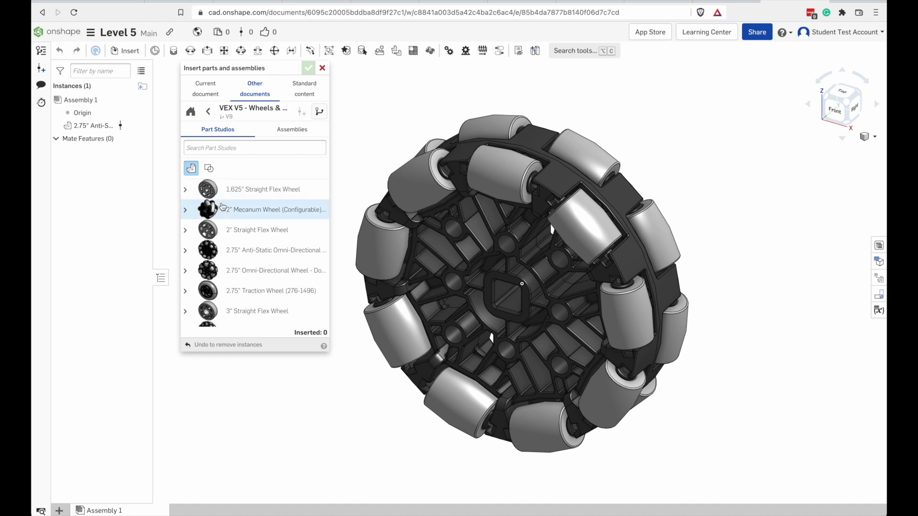
{"action": "scroll", "scroll_direction": "down", "scroll_amount": 3}
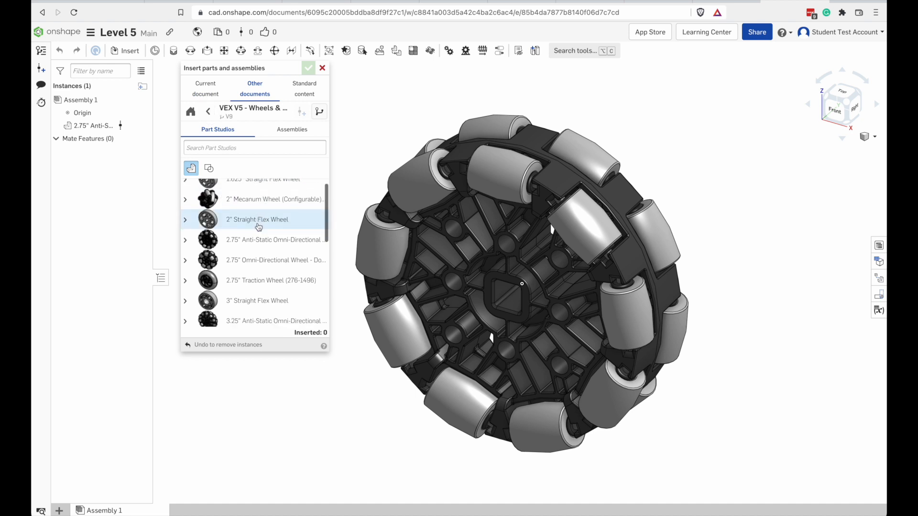
{"action": "scroll", "scroll_direction": "down", "scroll_amount": 3}
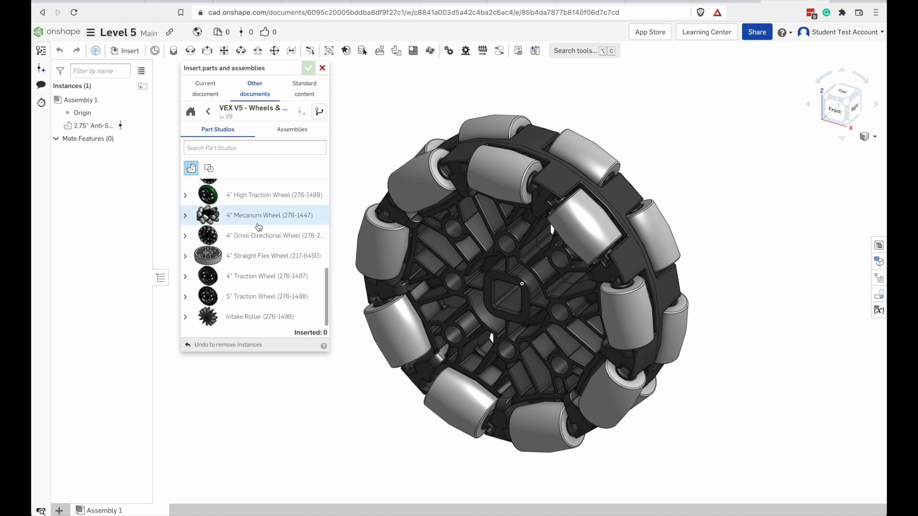
{"action": "left_click", "coordinate": [208, 111]}
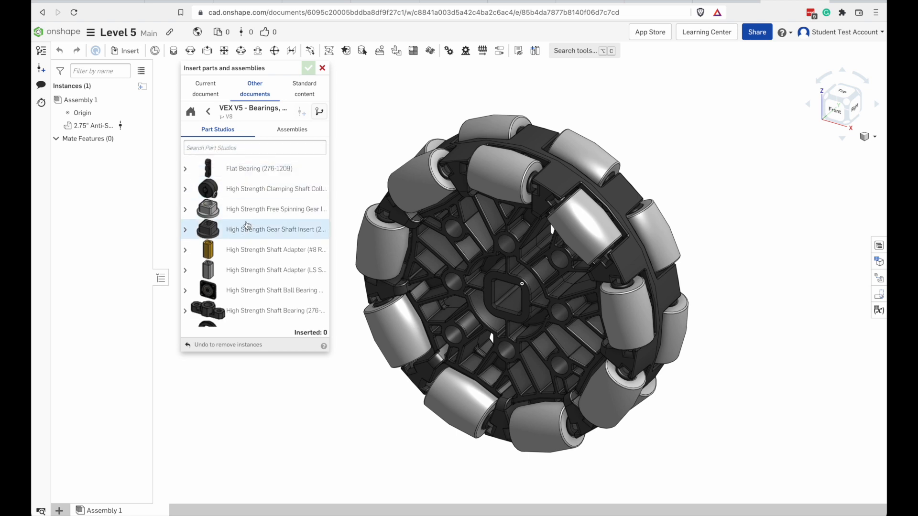
{"action": "scroll", "scroll_direction": "down", "scroll_amount": 3}
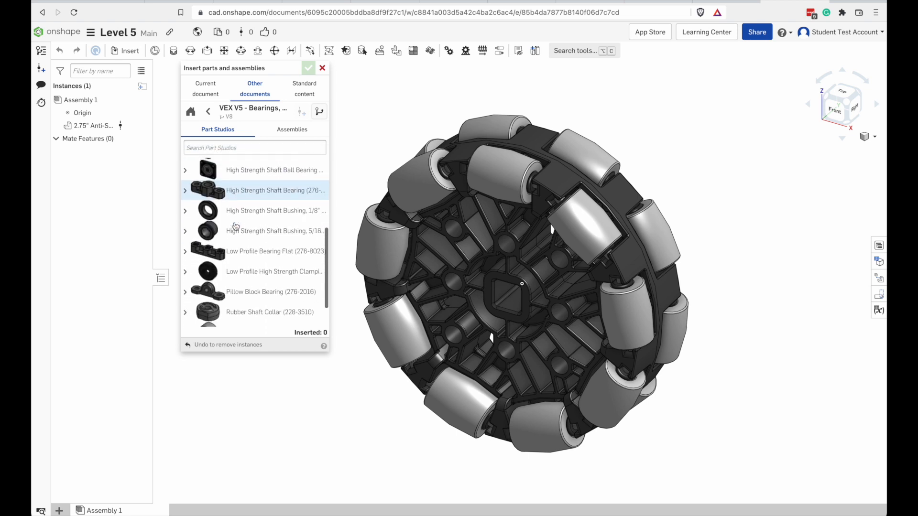
{"action": "mouse_move", "coordinate": [267, 170]}
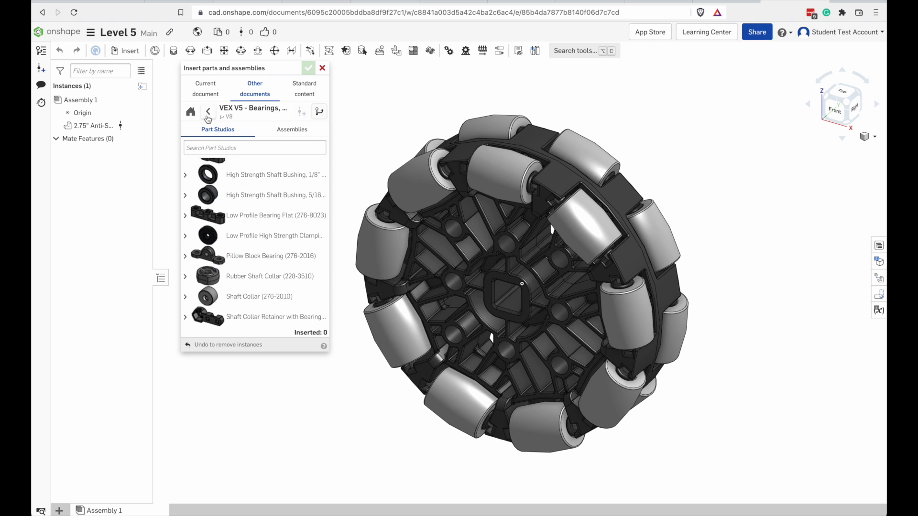
Browse the Sprockets and Chain and Spacers libraries, ending in VEX V5 - Electronics.
{"action": "left_click", "coordinate": [208, 112]}
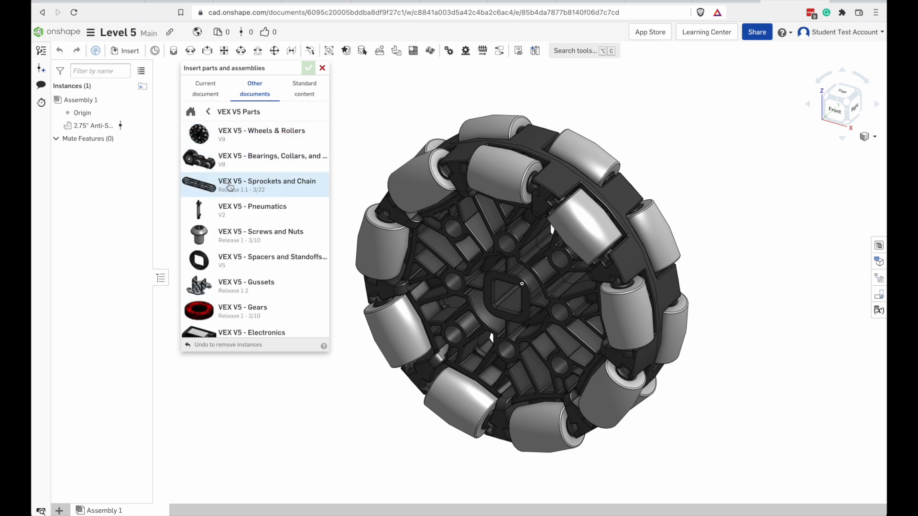
{"action": "left_click", "coordinate": [267, 184]}
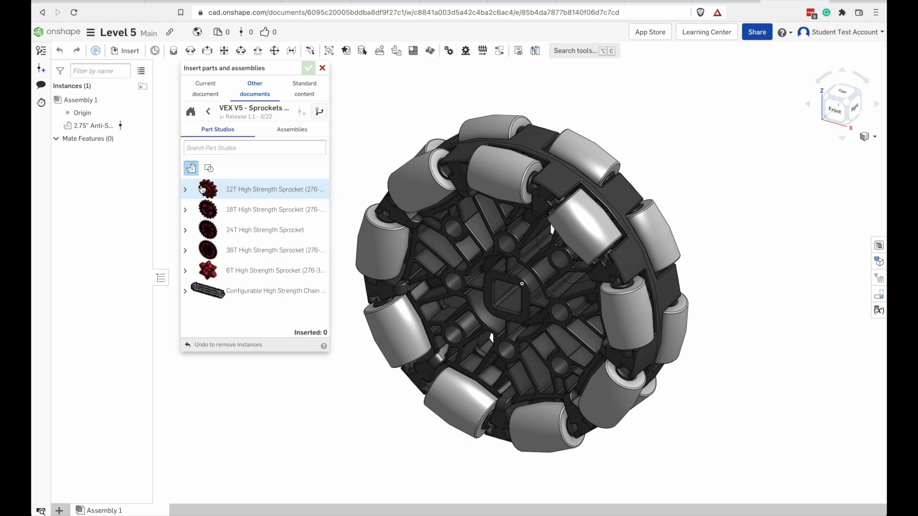
{"action": "left_click", "coordinate": [208, 110]}
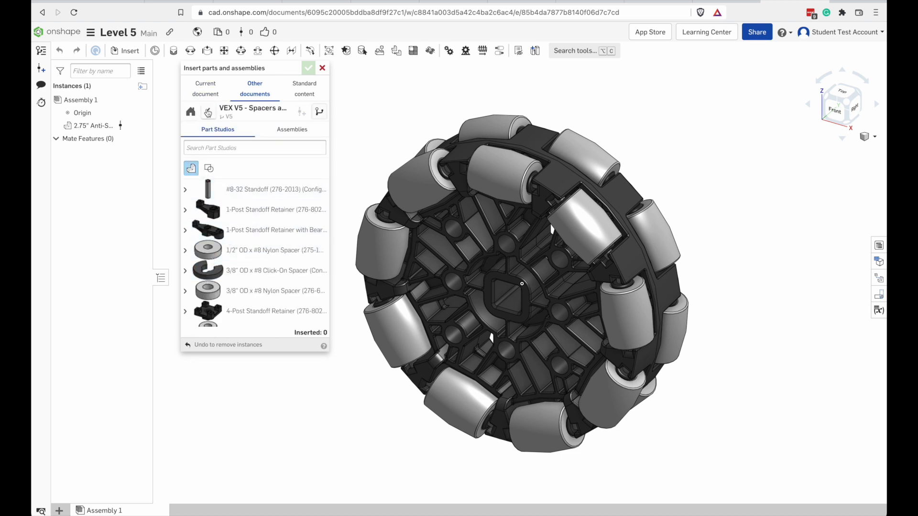
{"action": "left_click", "coordinate": [208, 111]}
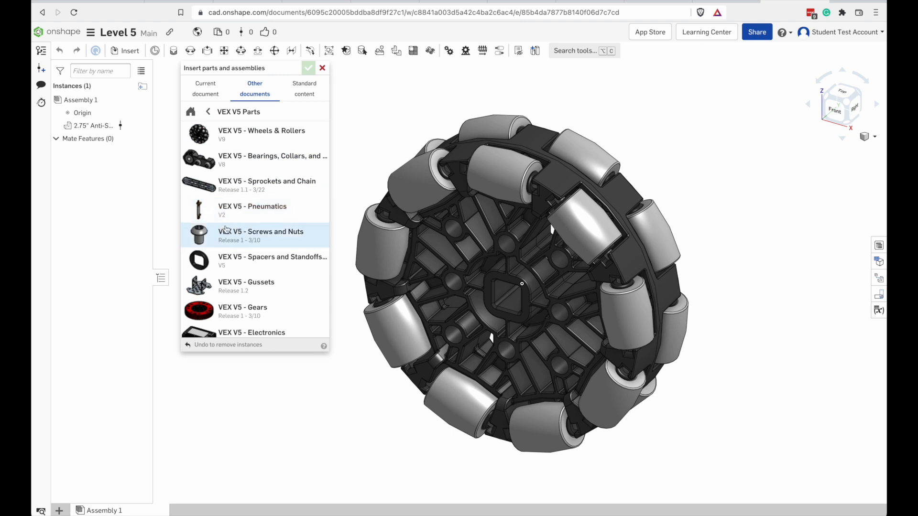
{"action": "left_click", "coordinate": [246, 286]}
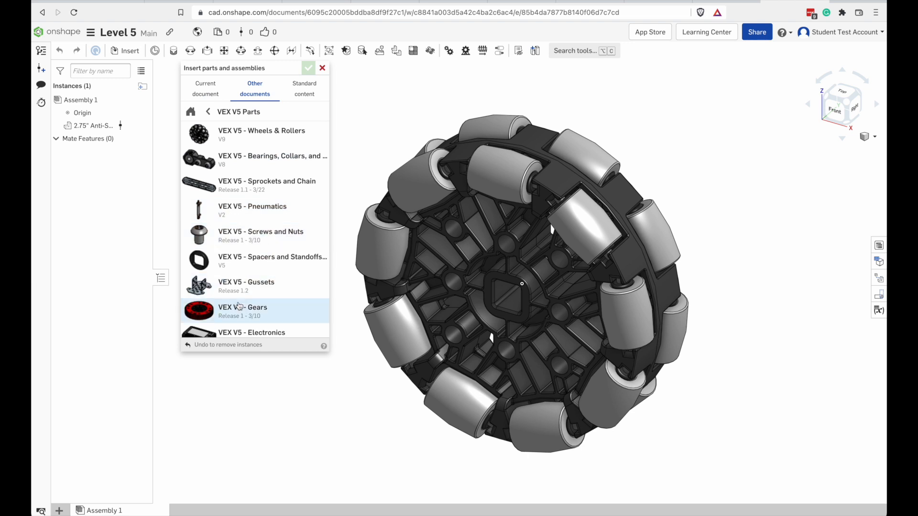
{"action": "scroll", "scroll_direction": "down", "scroll_amount": 3}
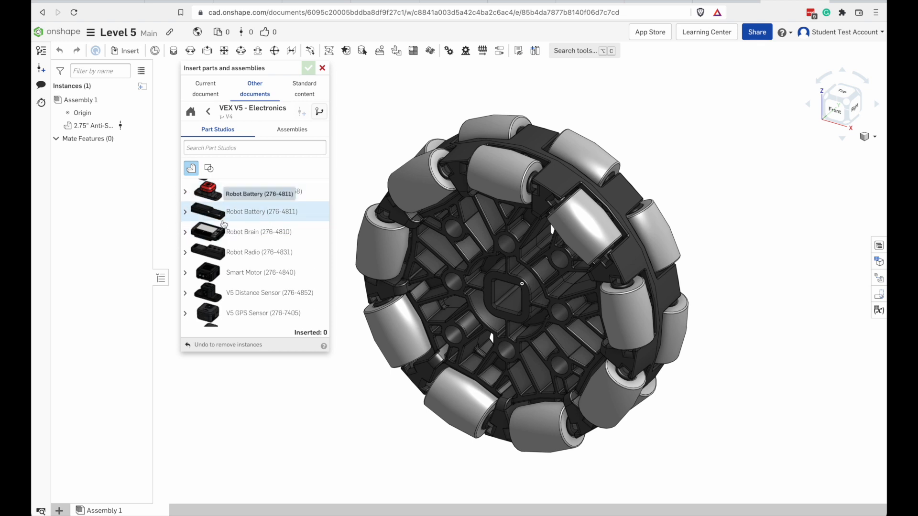
Look through ROBOSOURCE Screws and Nuts and VEX V5 Structure, then return to the VEX V5 Parts list.
{"action": "left_click", "coordinate": [207, 112]}
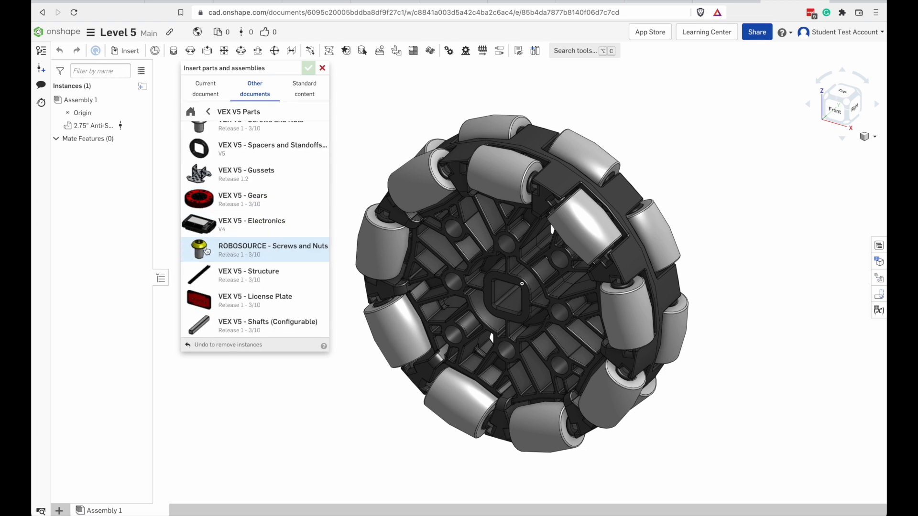
{"action": "left_click", "coordinate": [272, 246]}
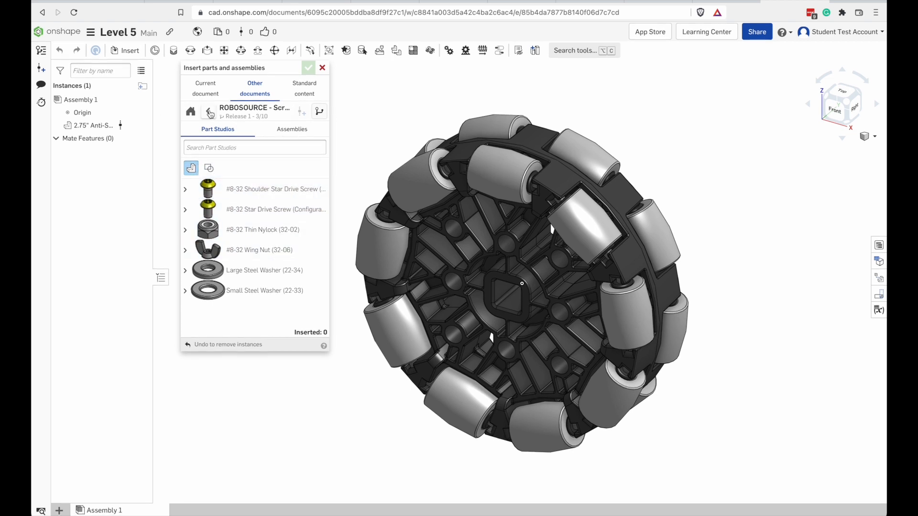
{"action": "left_click", "coordinate": [208, 112]}
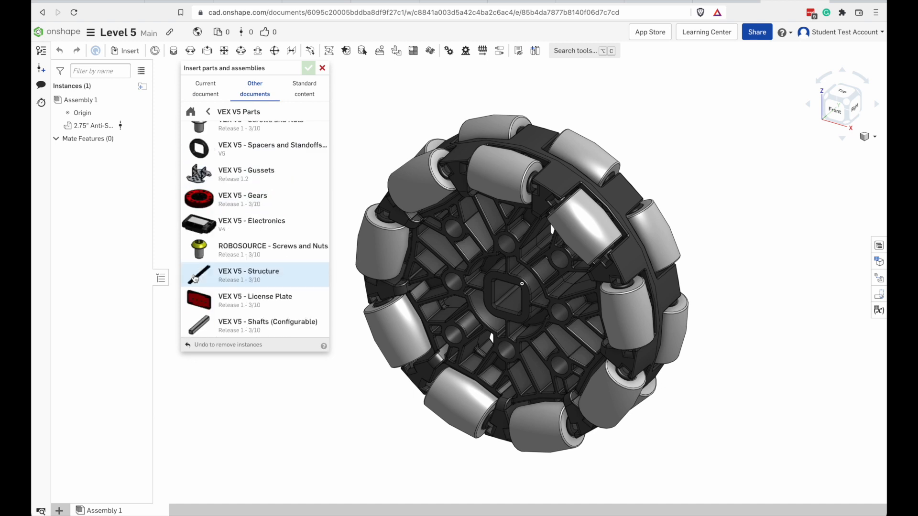
{"action": "left_click", "coordinate": [248, 270]}
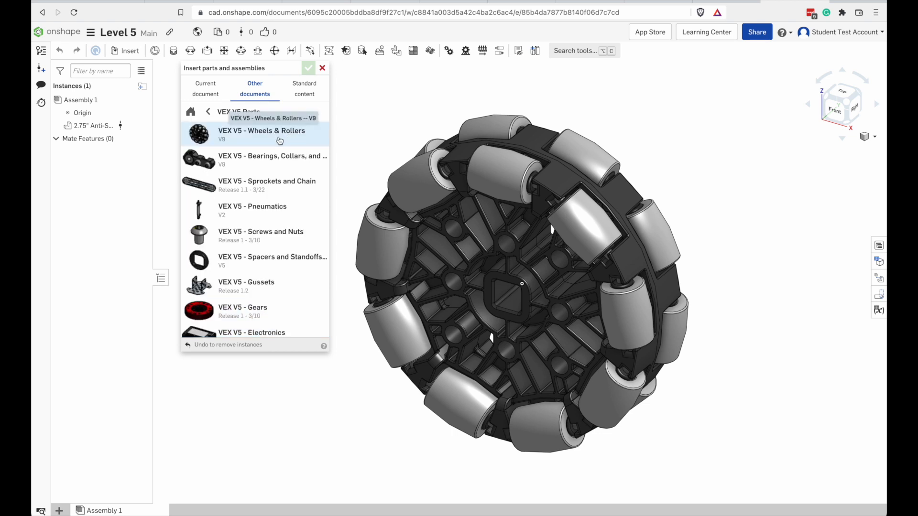
{"action": "mouse_move", "coordinate": [251, 210]}
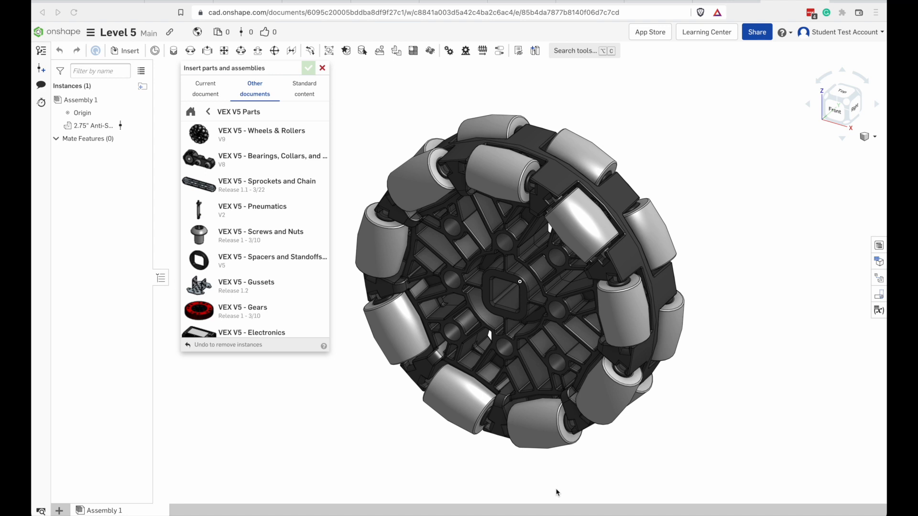
{"action": "scroll", "scroll_direction": "down", "scroll_amount": 3}
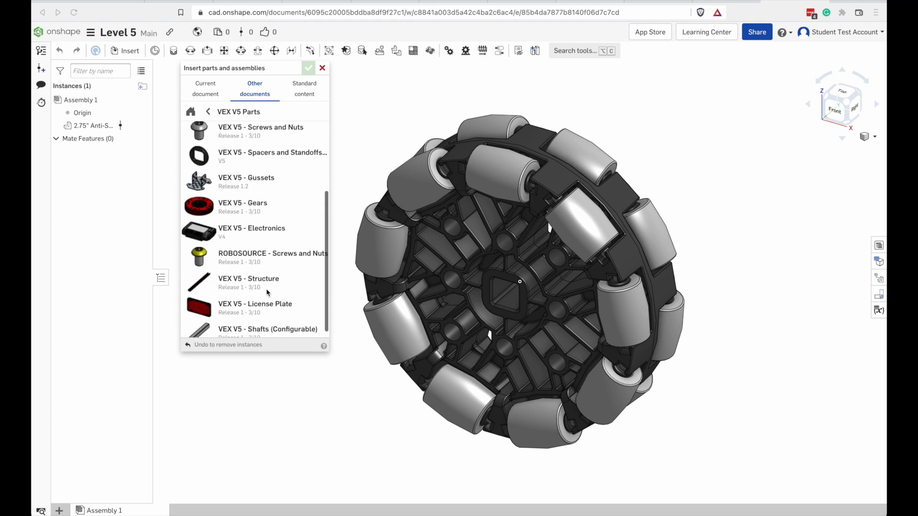
{"action": "scroll", "scroll_direction": "down", "scroll_amount": 3}
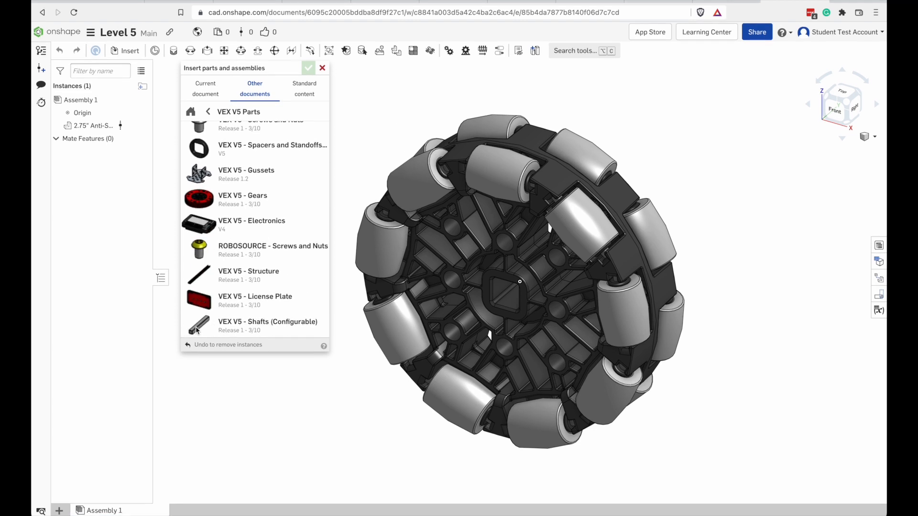
Insert a High Strength Shaft with Shaft Length 15.3 in from VEX V5 Shafts (Configurable).
{"action": "left_click", "coordinate": [268, 321]}
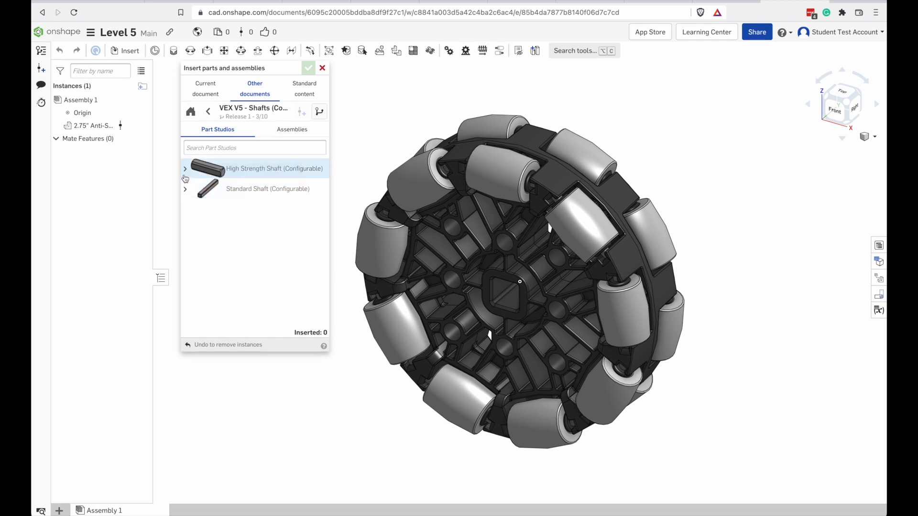
{"action": "left_click", "coordinate": [184, 168]}
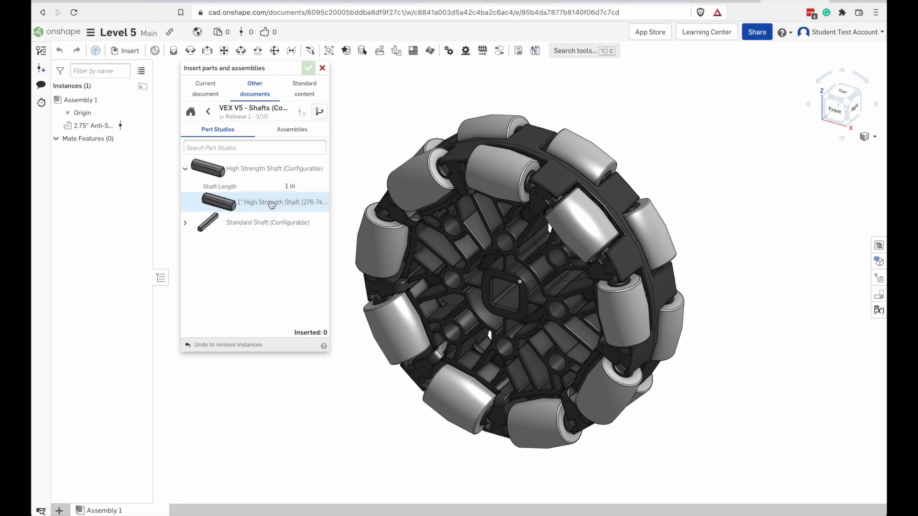
{"action": "mouse_move", "coordinate": [276, 187]}
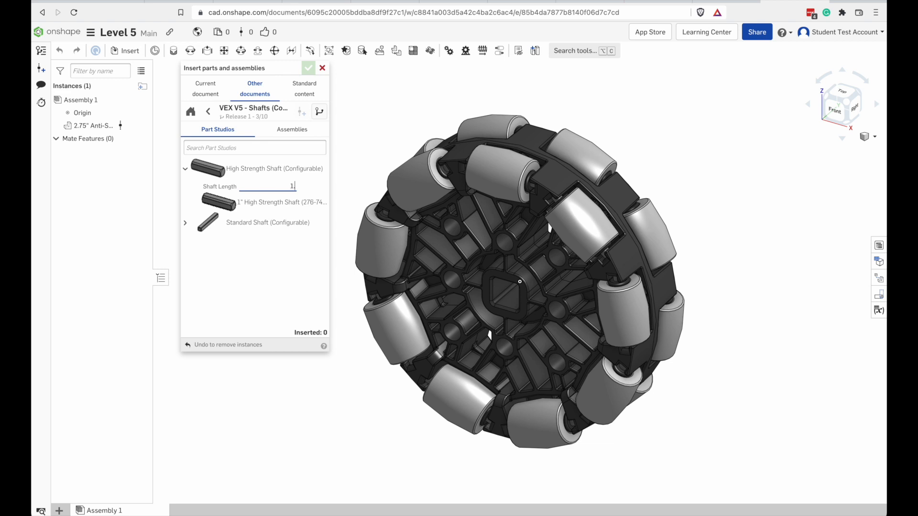
{"action": "key", "text": "Backspace"}
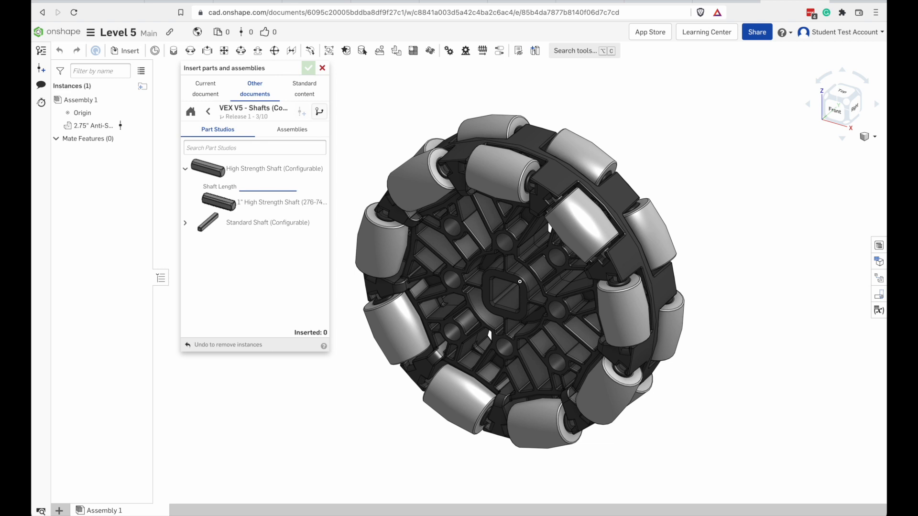
{"action": "type", "text": "1.57"}
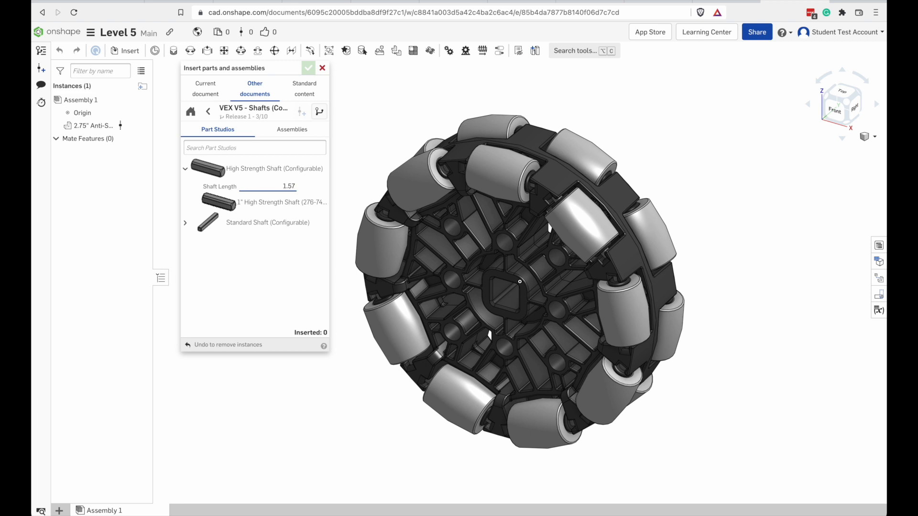
{"action": "mouse_move", "coordinate": [283, 186]}
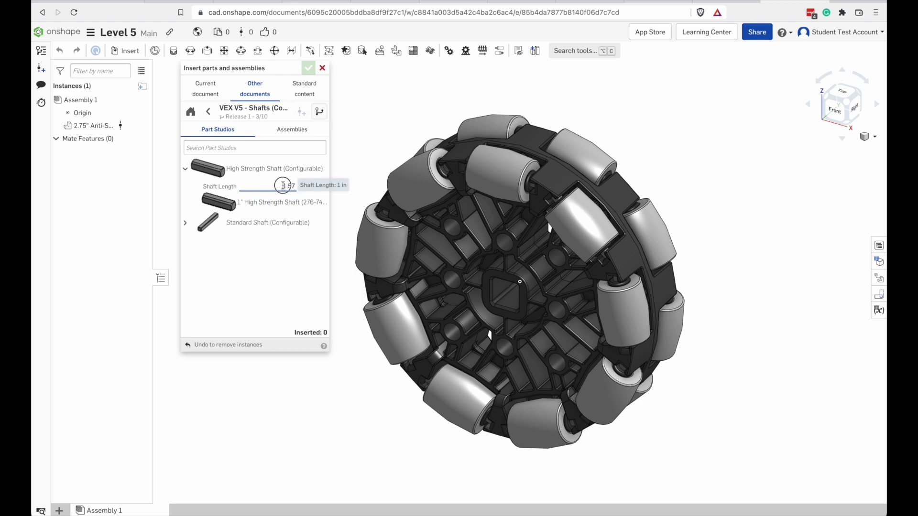
{"action": "type", "text": "15"}
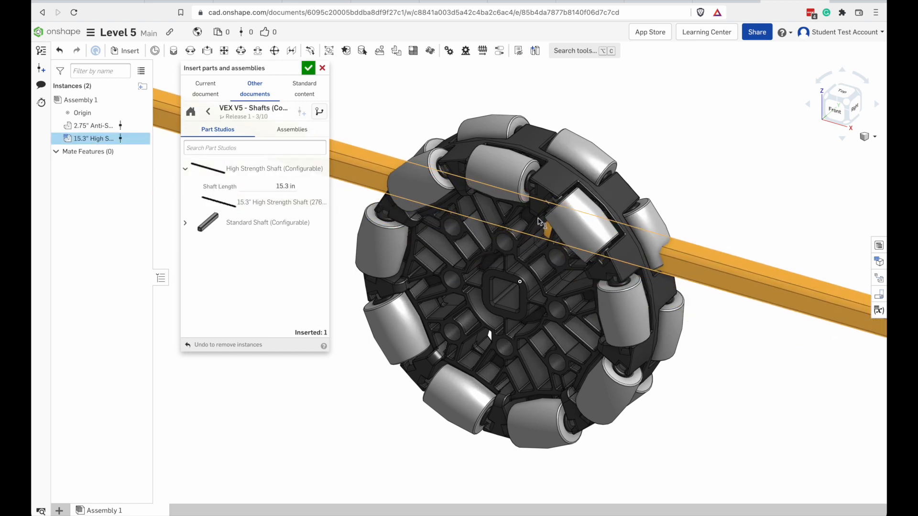
{"action": "left_click", "coordinate": [207, 111]}
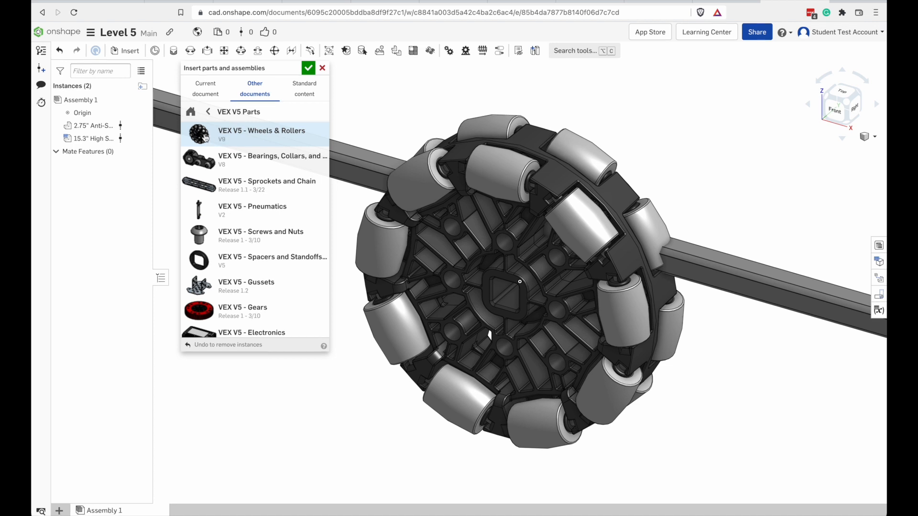
Insert a 2" Right Mecanum Wheel and 1.625" flex wheels in 30A and 60A durometer, undoing the duplicate.
{"action": "left_click", "coordinate": [262, 131]}
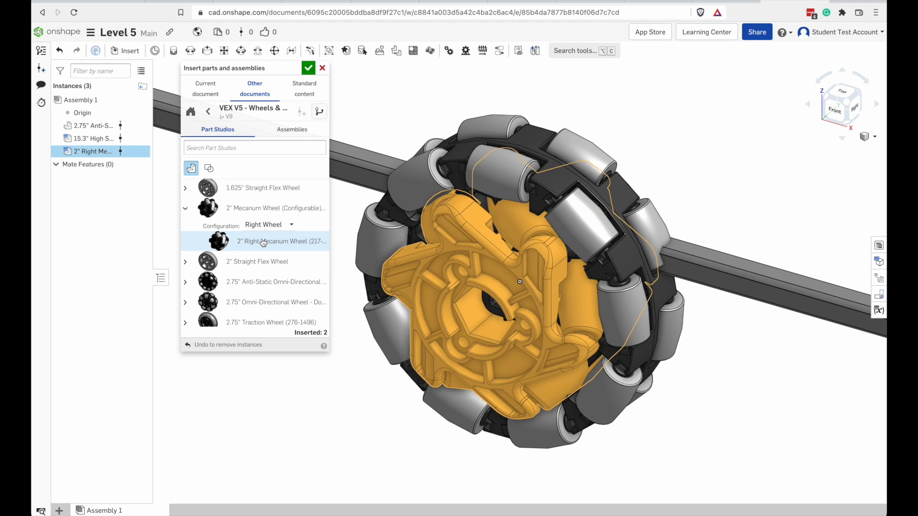
{"action": "left_click", "coordinate": [185, 189]}
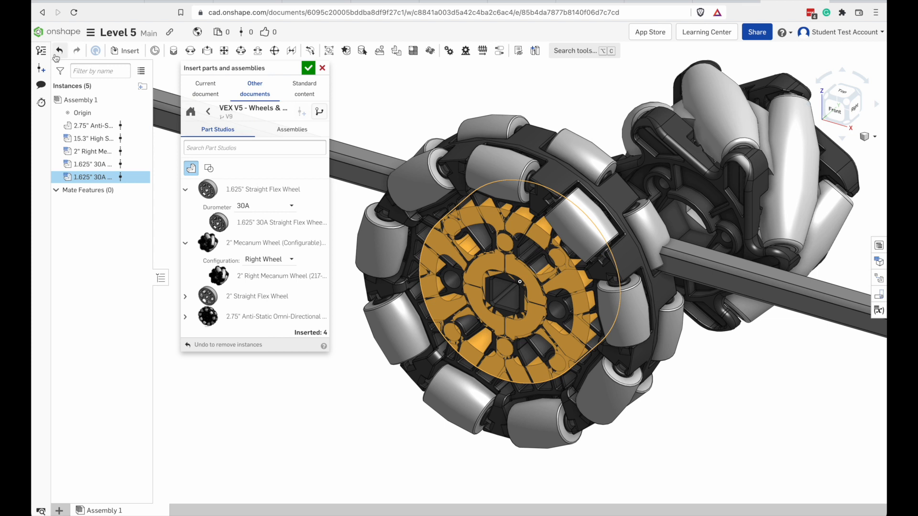
{"action": "left_click", "coordinate": [58, 51]}
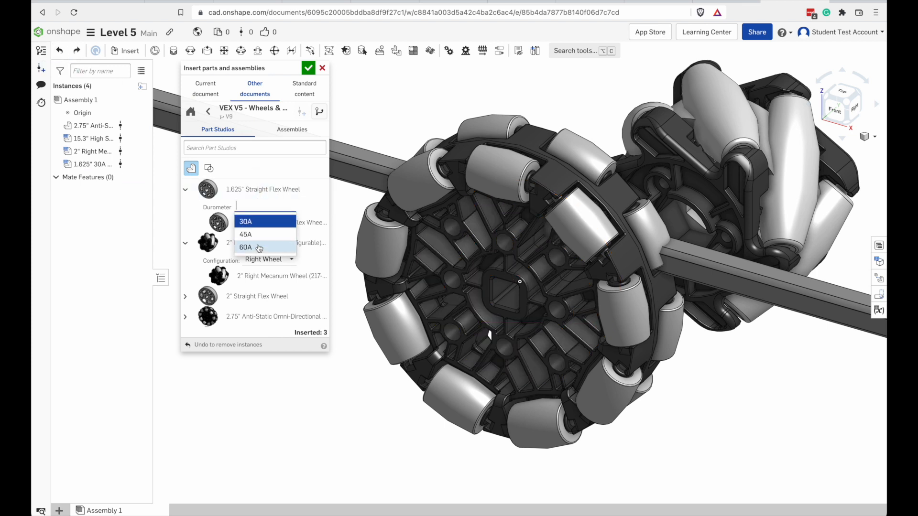
{"action": "left_click", "coordinate": [246, 247]}
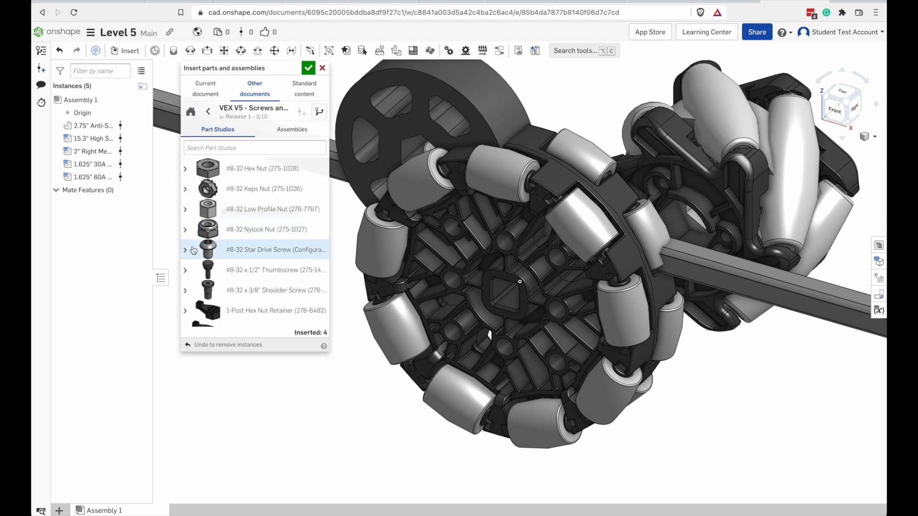
Configure the #8-32 Star Drive Screw to 1" length and insert it.
{"action": "left_click", "coordinate": [184, 249]}
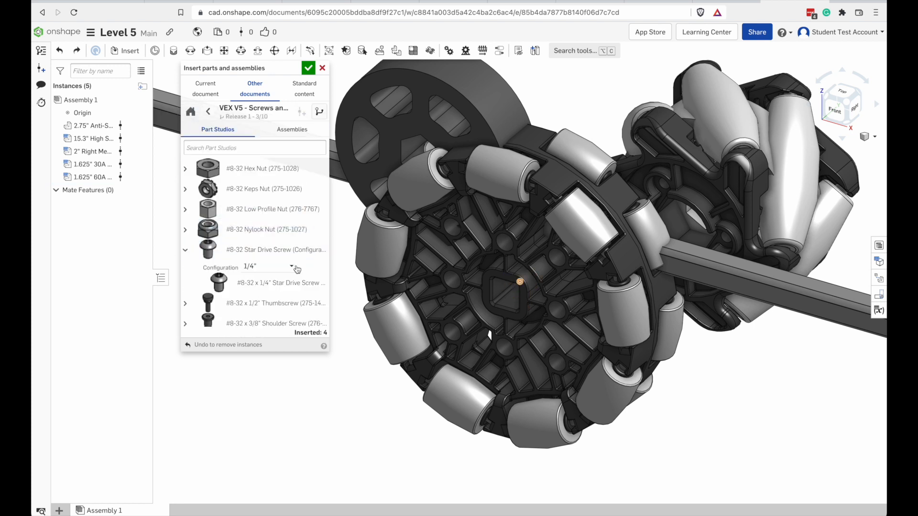
{"action": "mouse_move", "coordinate": [292, 269]}
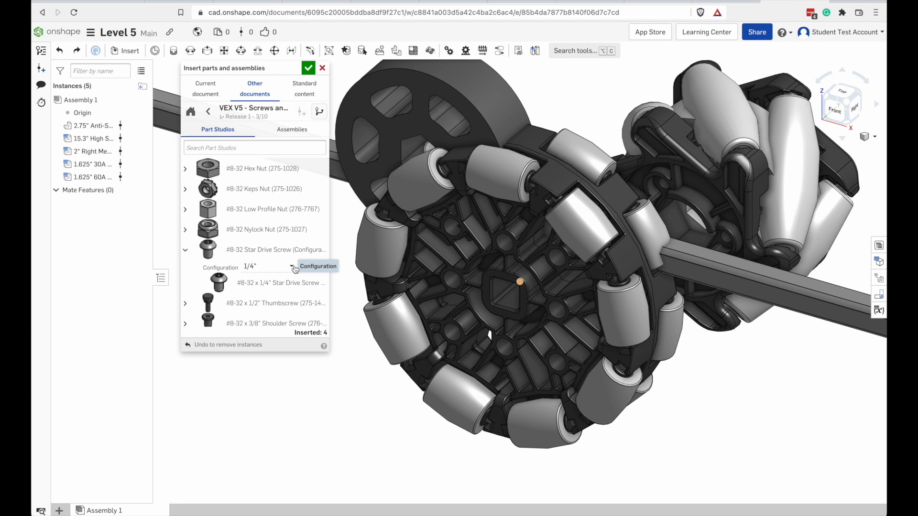
{"action": "left_click", "coordinate": [267, 267]}
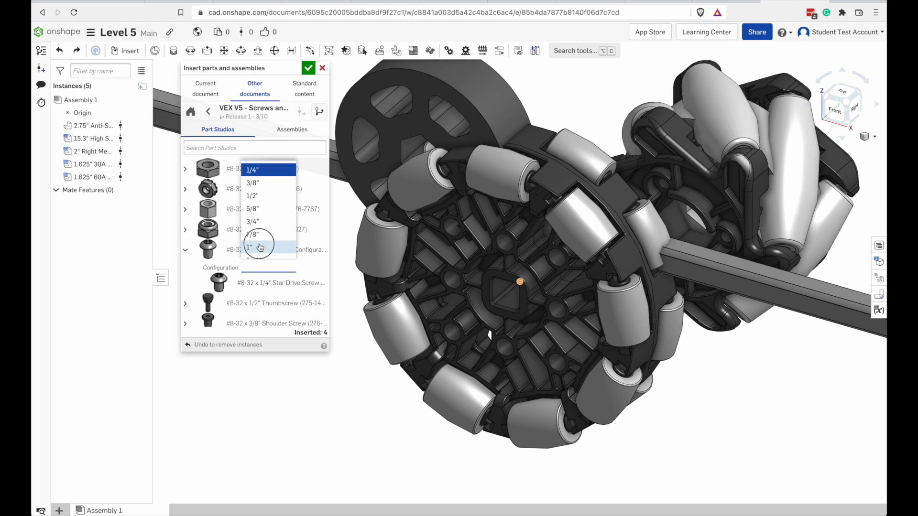
{"action": "left_click", "coordinate": [250, 246]}
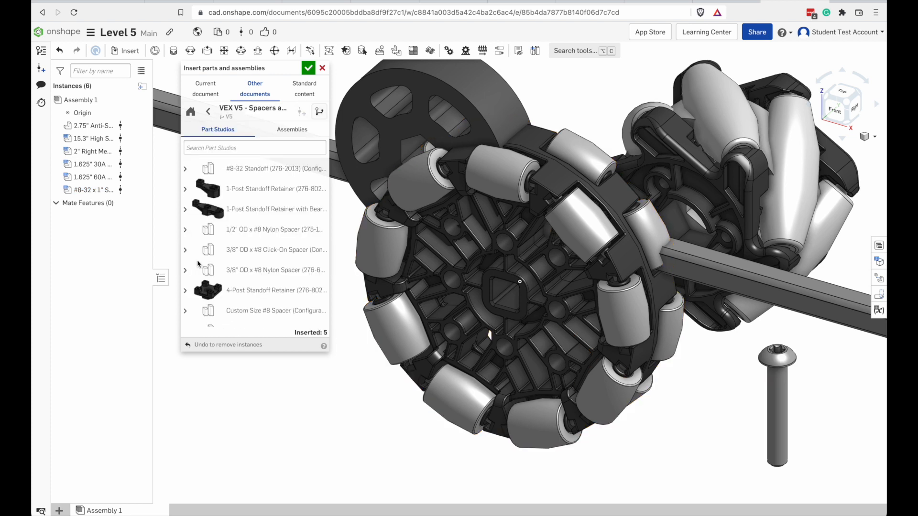
Insert a 2-inch #8-32 standoff and two 3/8-inch OD nylon spacers.
{"action": "left_click", "coordinate": [185, 168]}
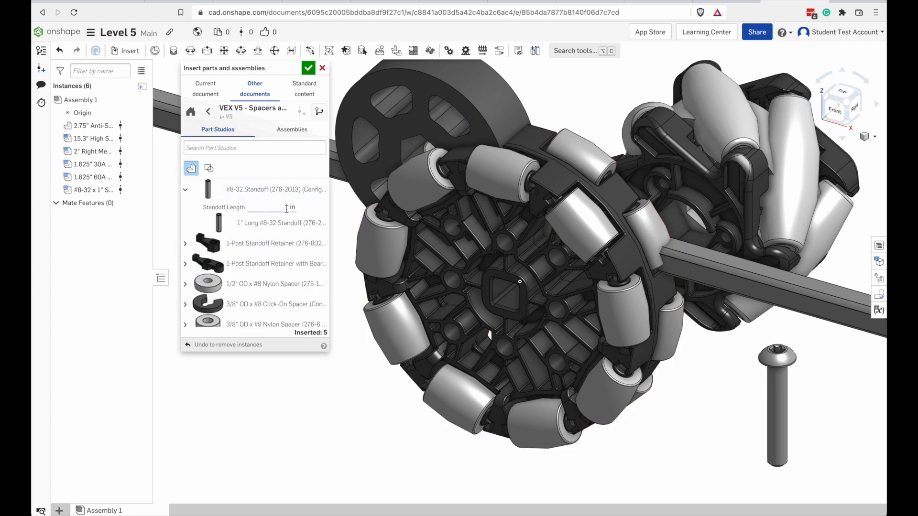
{"action": "type", "text": "2"}
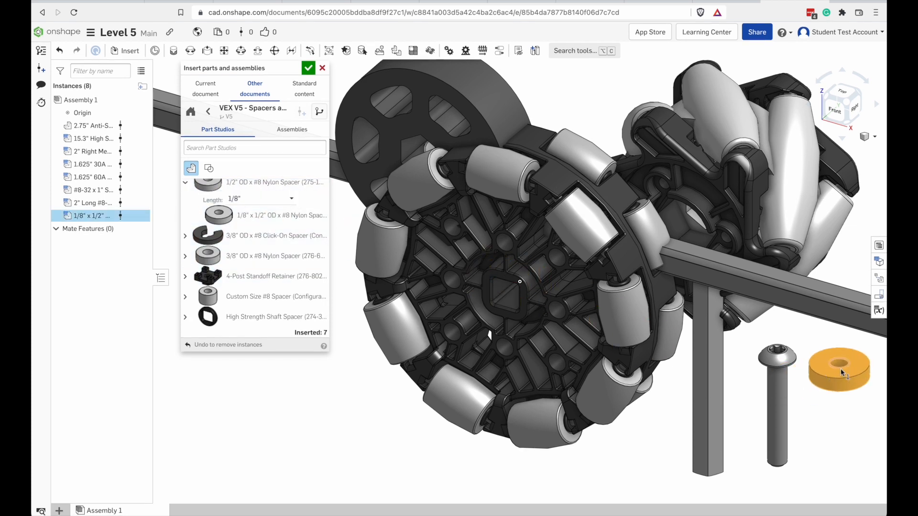
{"action": "left_click", "coordinate": [260, 199]}
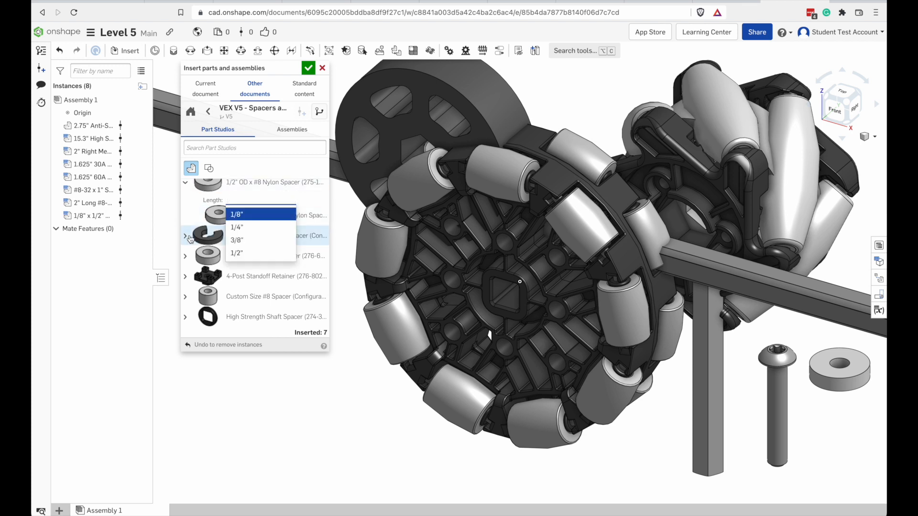
{"action": "left_click", "coordinate": [237, 214]}
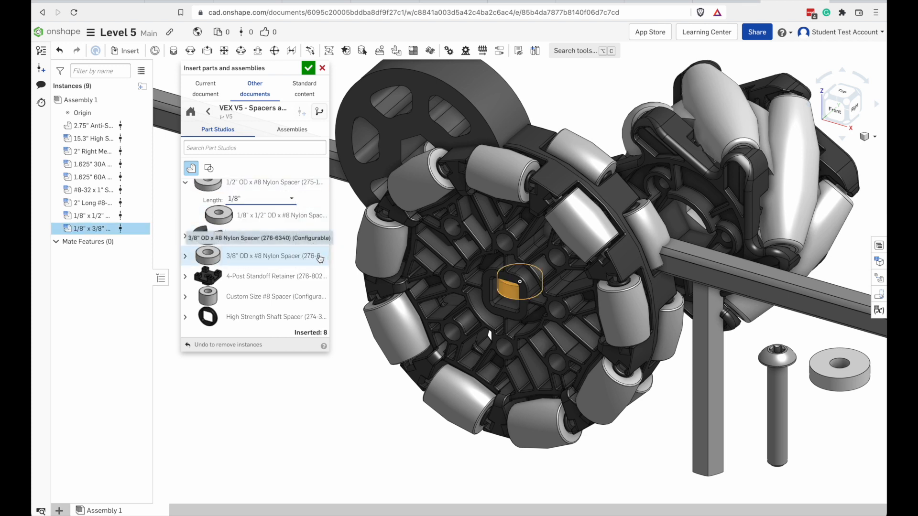
{"action": "left_click", "coordinate": [185, 256]}
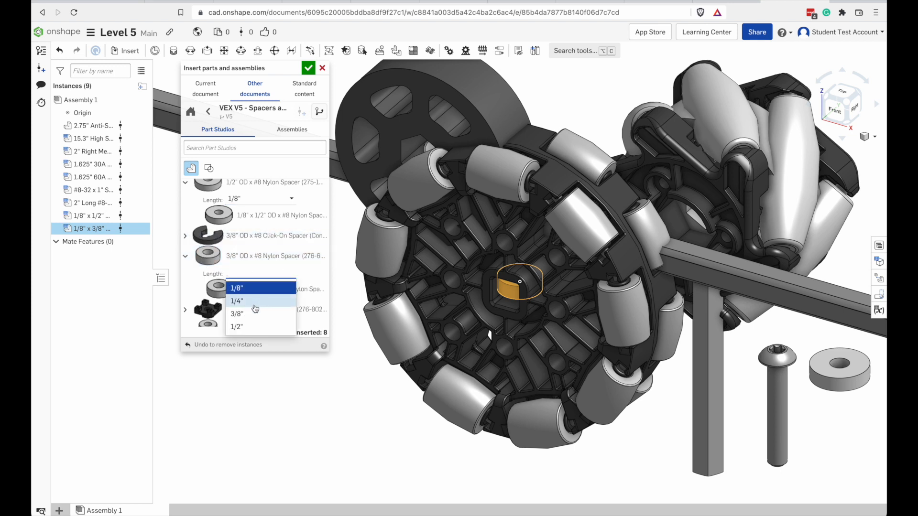
{"action": "left_click", "coordinate": [236, 313]}
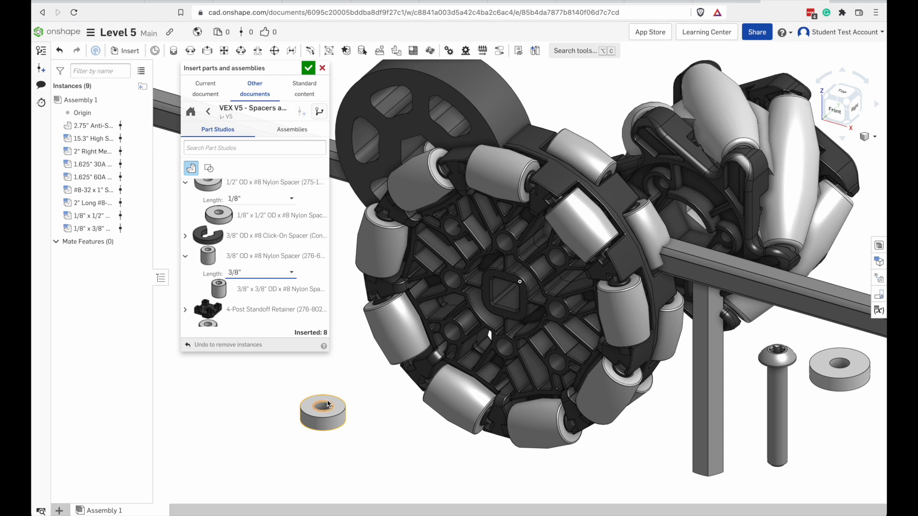
Generate a custom #8 spacer with 0.3 in OD and 0.29 in length and insert it.
{"action": "scroll", "scroll_direction": "down", "scroll_amount": 3}
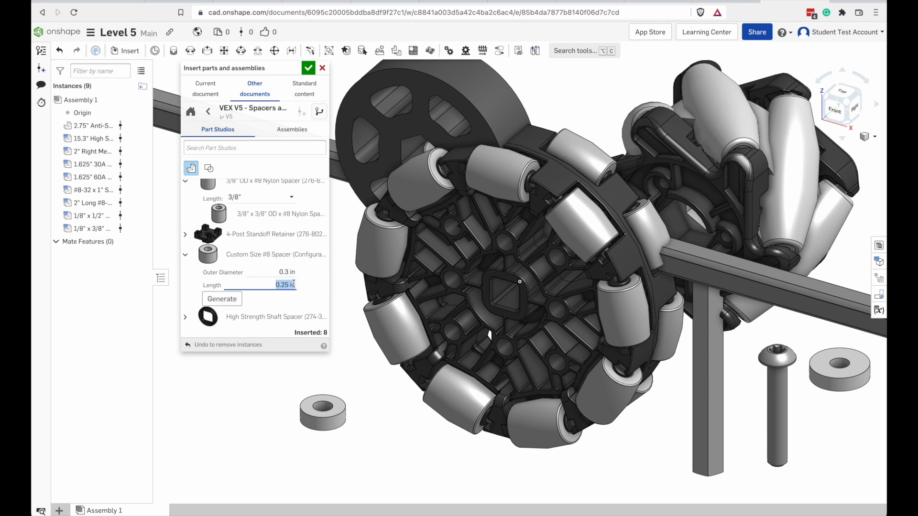
{"action": "mouse_move", "coordinate": [284, 285]}
{"action": "type", "text": "0.29"}
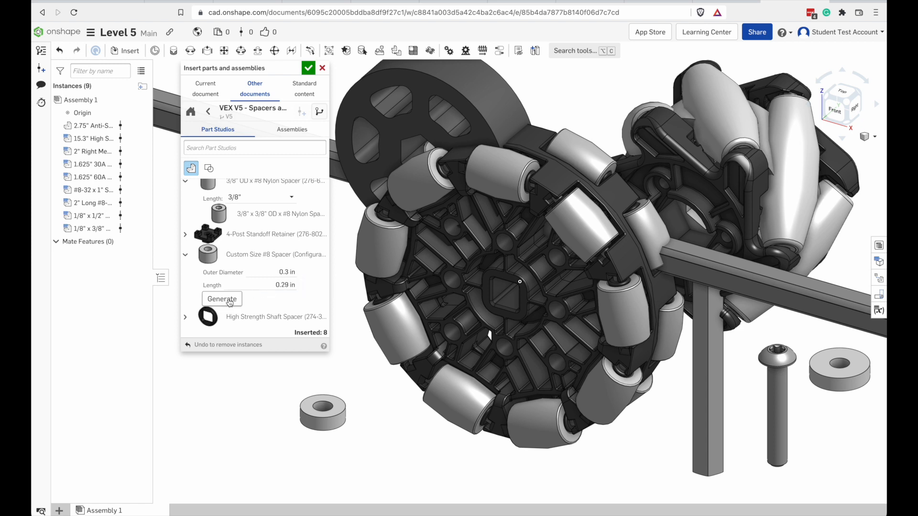
{"action": "left_click", "coordinate": [221, 299]}
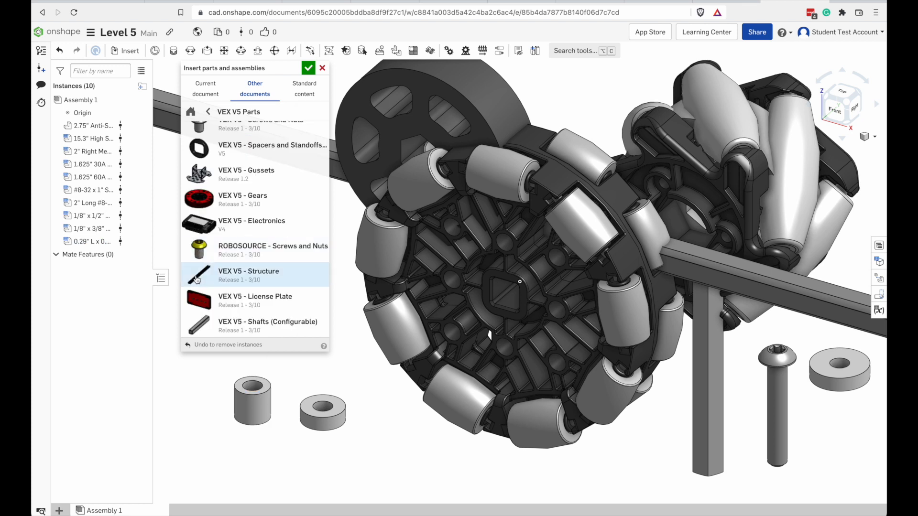
From VEX V5 Structure, insert a 2x2x25 aluminum angle and an aluminum C-channel.
{"action": "left_click", "coordinate": [248, 270]}
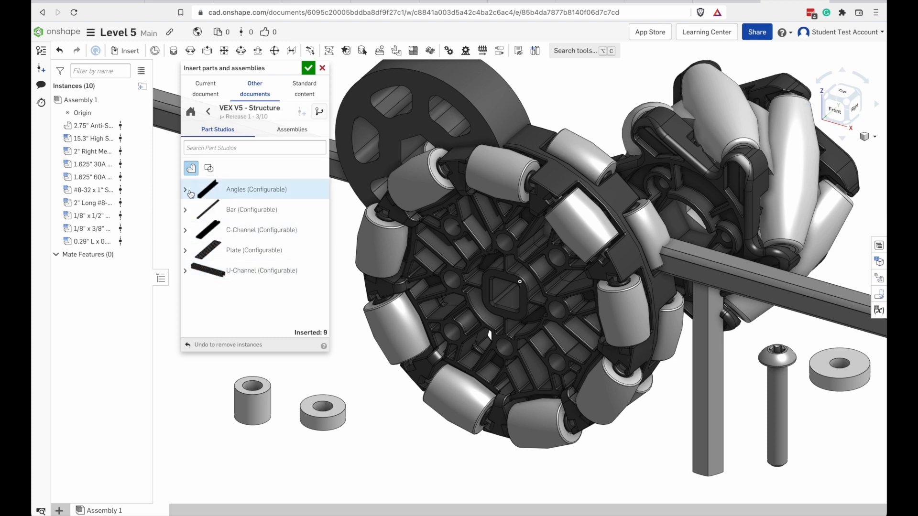
{"action": "left_click", "coordinate": [186, 189]}
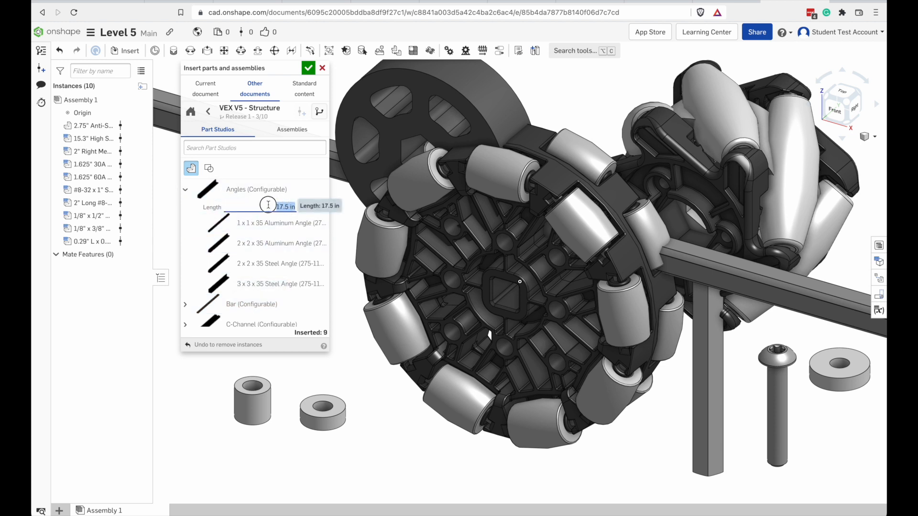
{"action": "type", "text": "12.5 in"}
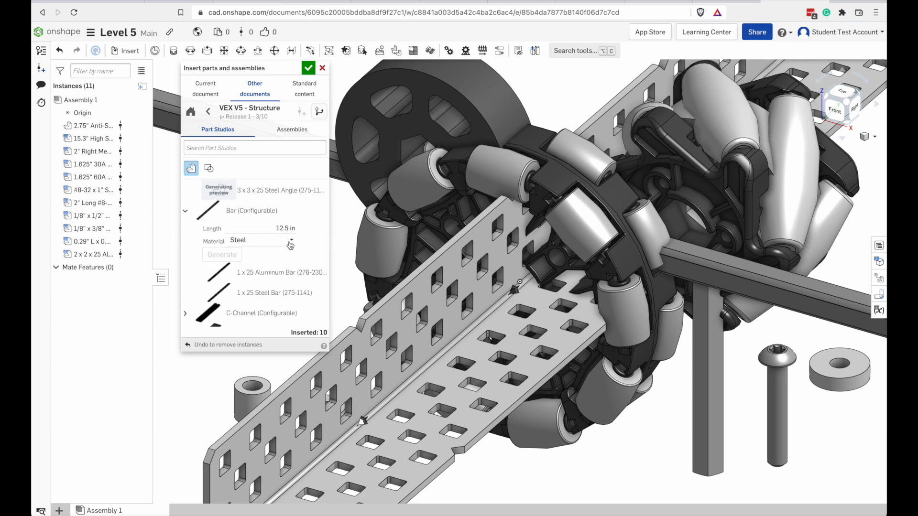
{"action": "mouse_move", "coordinate": [291, 243]}
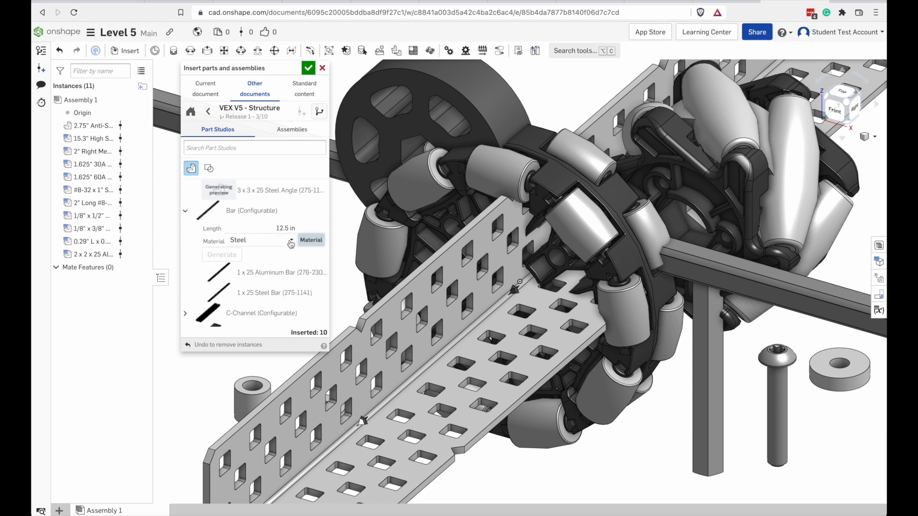
{"action": "left_click", "coordinate": [186, 281]}
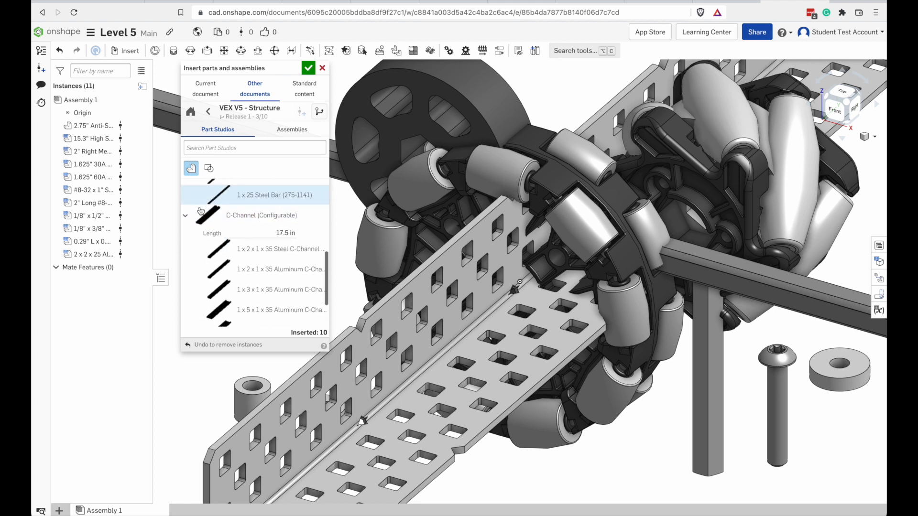
{"action": "scroll", "scroll_direction": "down", "scroll_amount": 3}
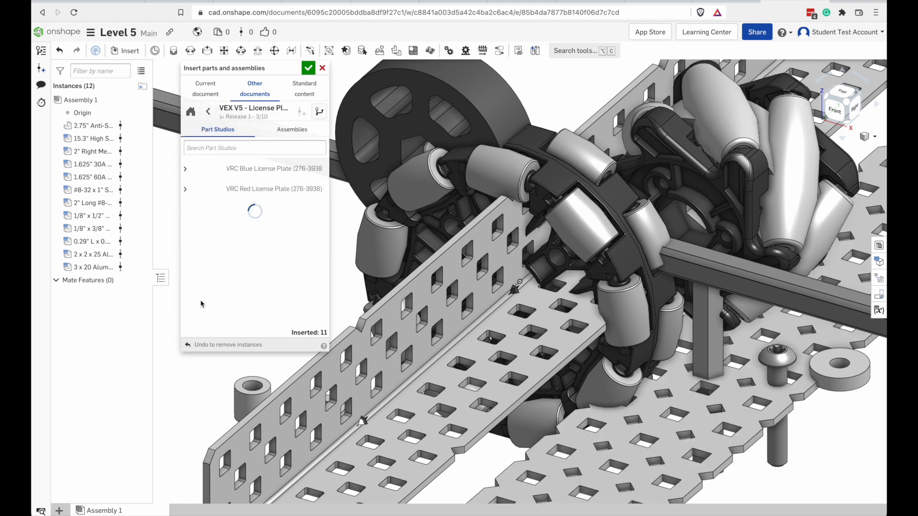
Insert a VRC blue license plate with team number 12345Z.
{"action": "left_click", "coordinate": [185, 168]}
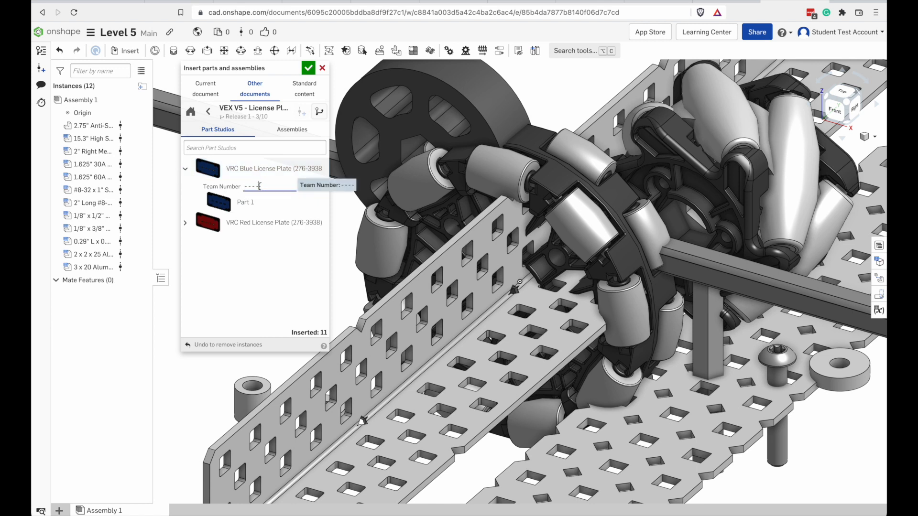
{"action": "type", "text": "1234"}
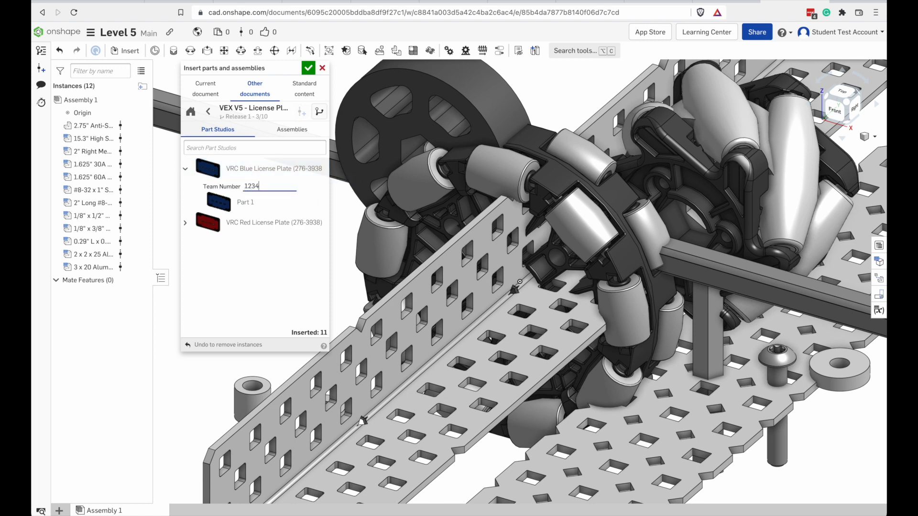
{"action": "type", "text": "5Z"}
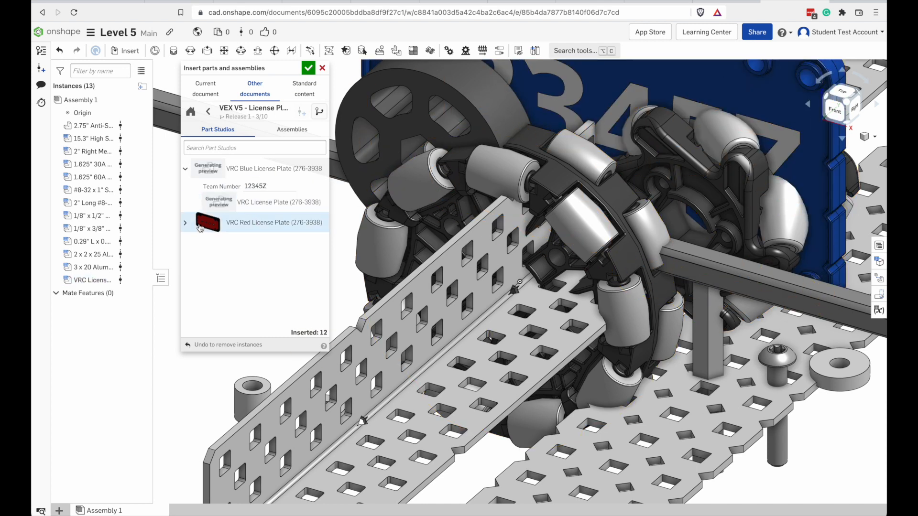
Insert a VRC red license plate with team number VEXU.
{"action": "left_click", "coordinate": [184, 223]}
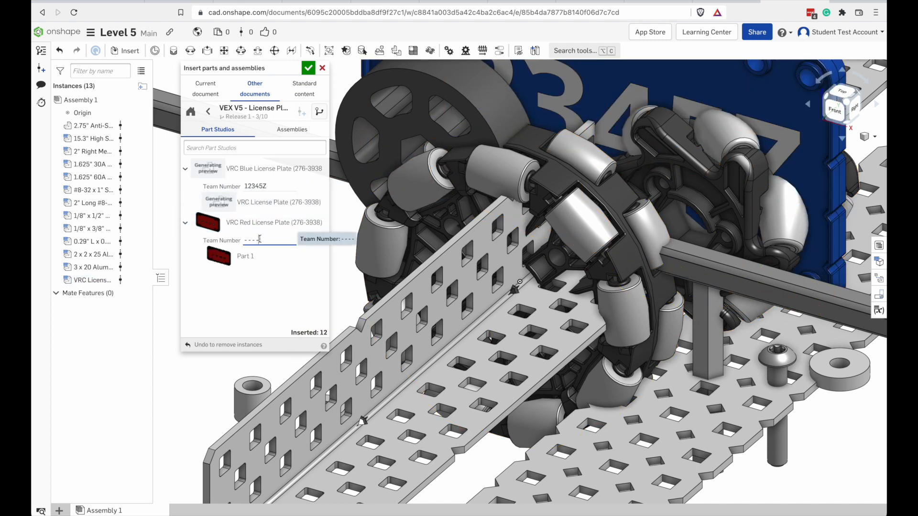
{"action": "type", "text": "VEXU"}
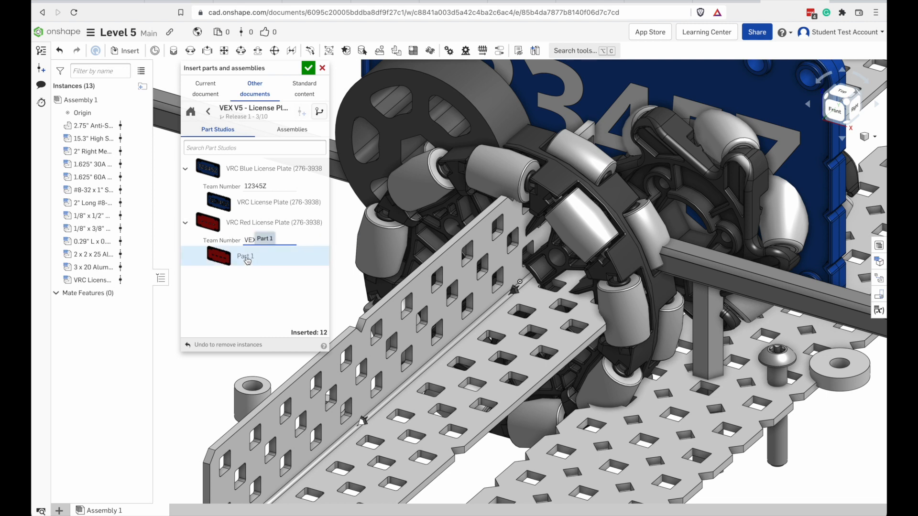
{"action": "left_click", "coordinate": [246, 256]}
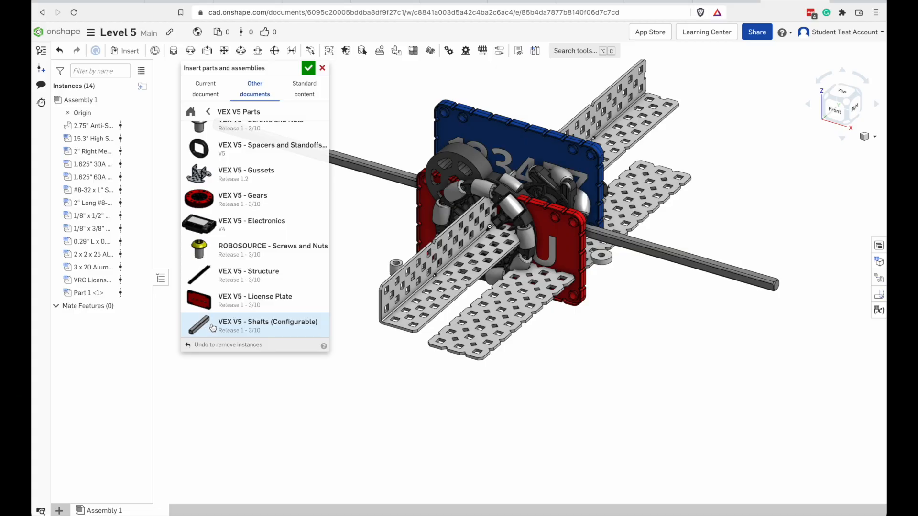
Finish inserting, then reconfigure the 15.3-inch high strength shaft to 14.2 inches.
{"action": "left_click", "coordinate": [322, 68]}
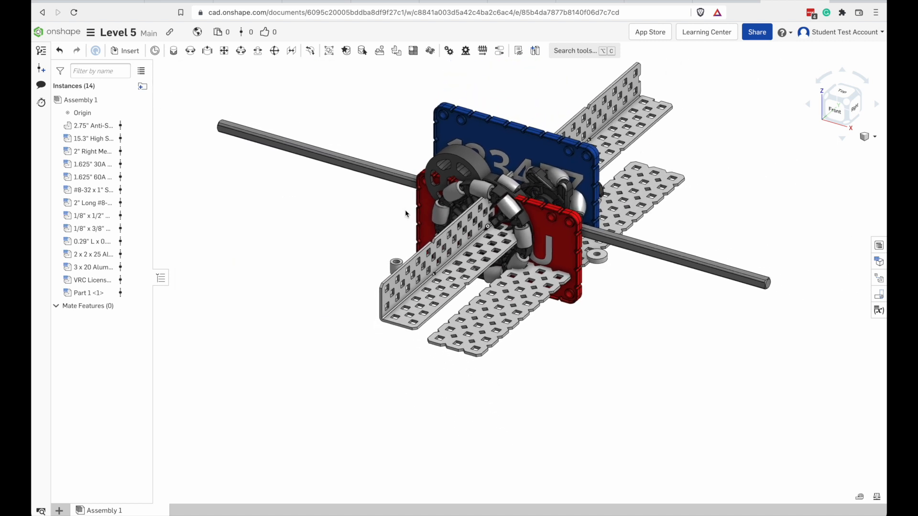
{"action": "left_click", "coordinate": [386, 178]}
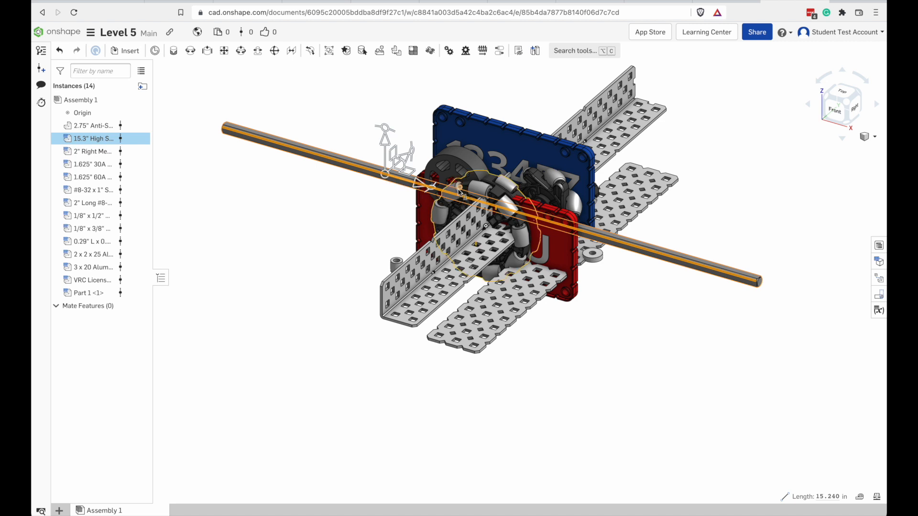
{"action": "right_click", "coordinate": [94, 137]}
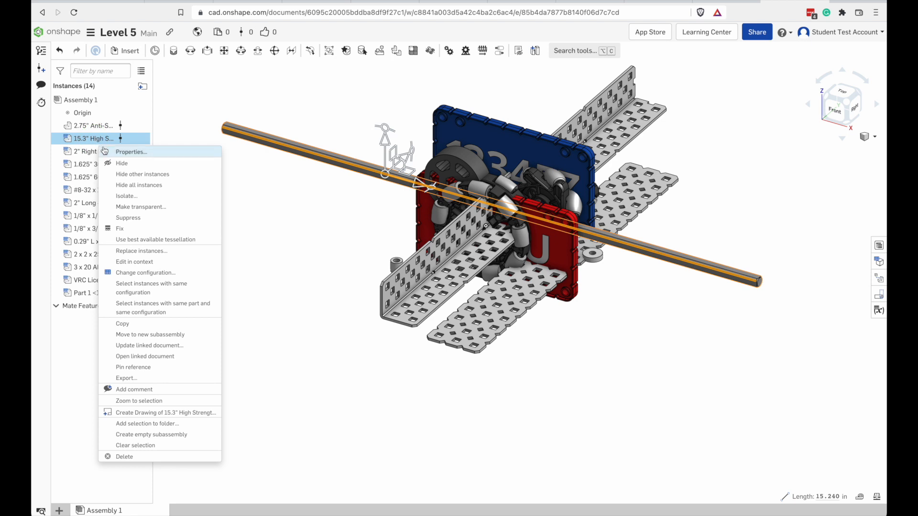
{"action": "left_click", "coordinate": [145, 273]}
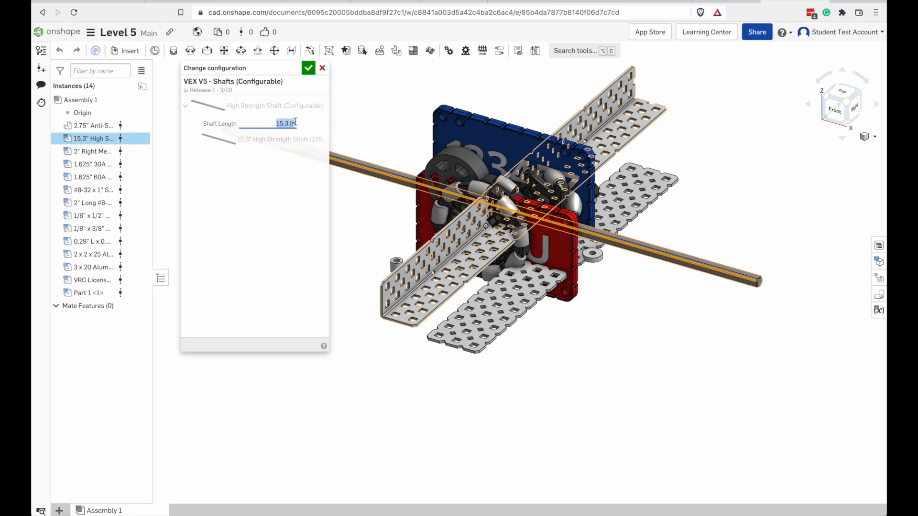
{"action": "type", "text": "14.2"}
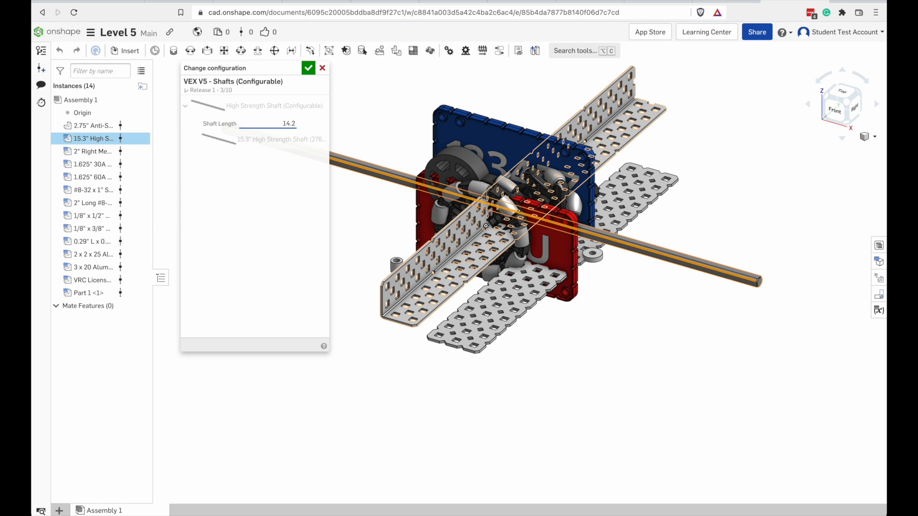
{"action": "left_click", "coordinate": [309, 68]}
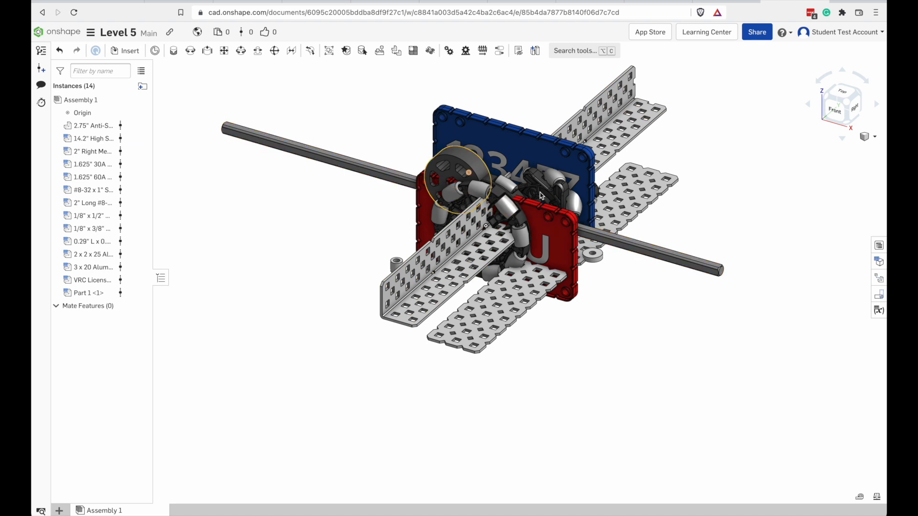
{"action": "left_click", "coordinate": [94, 138]}
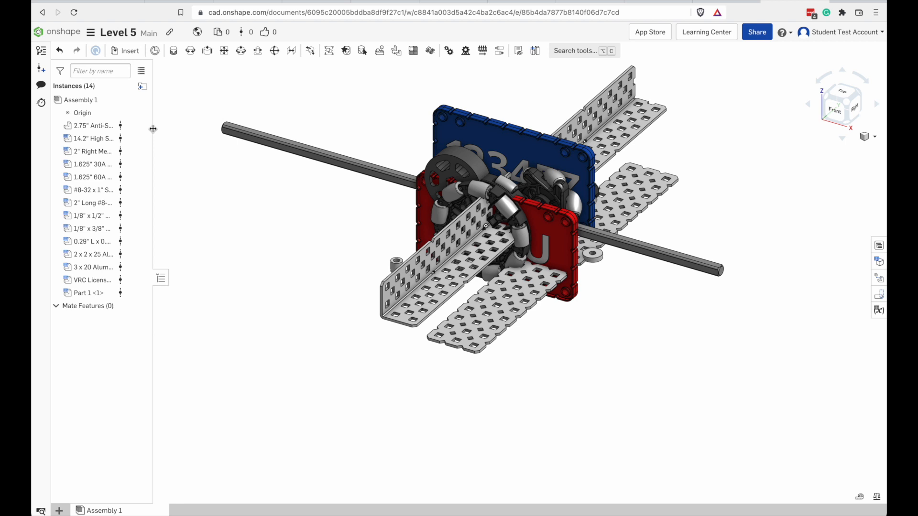
Change both 1.625-inch straight flex wheels to the 30A durometer configuration.
{"action": "left_click", "coordinate": [92, 151]}
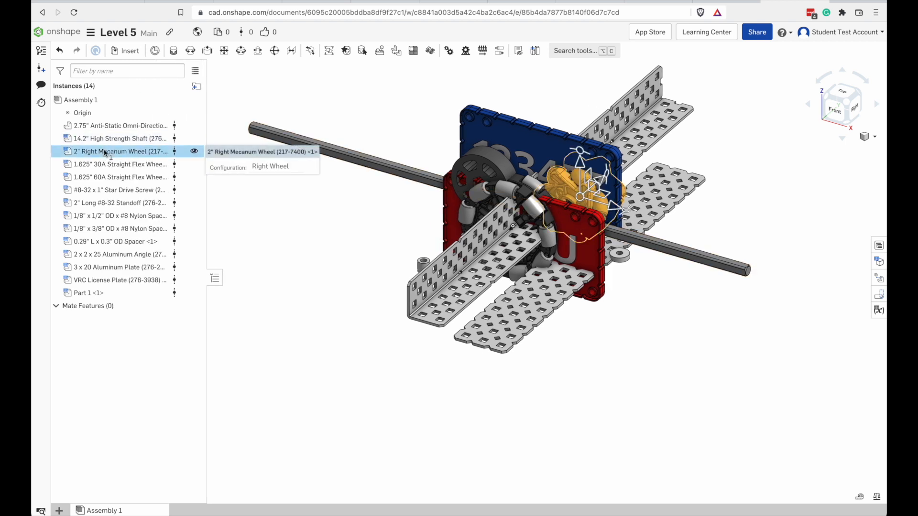
{"action": "left_click", "coordinate": [119, 163]}
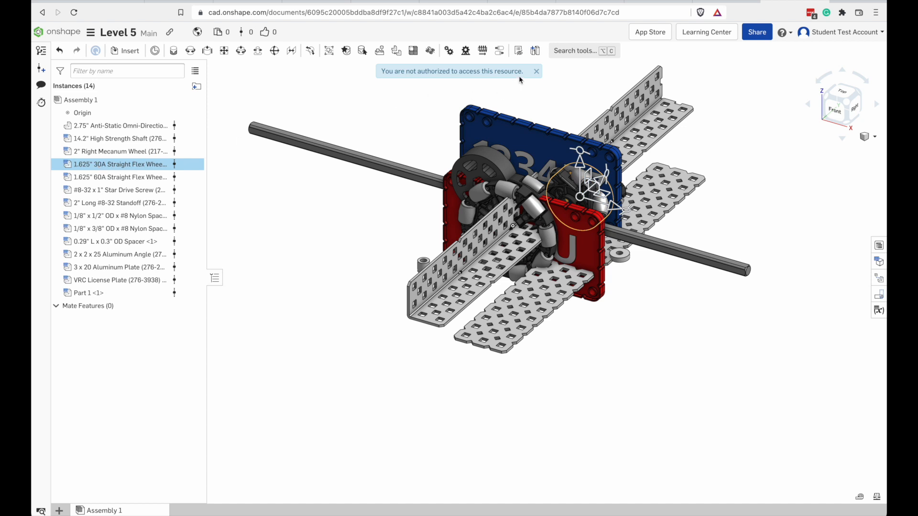
{"action": "right_click", "coordinate": [118, 164]}
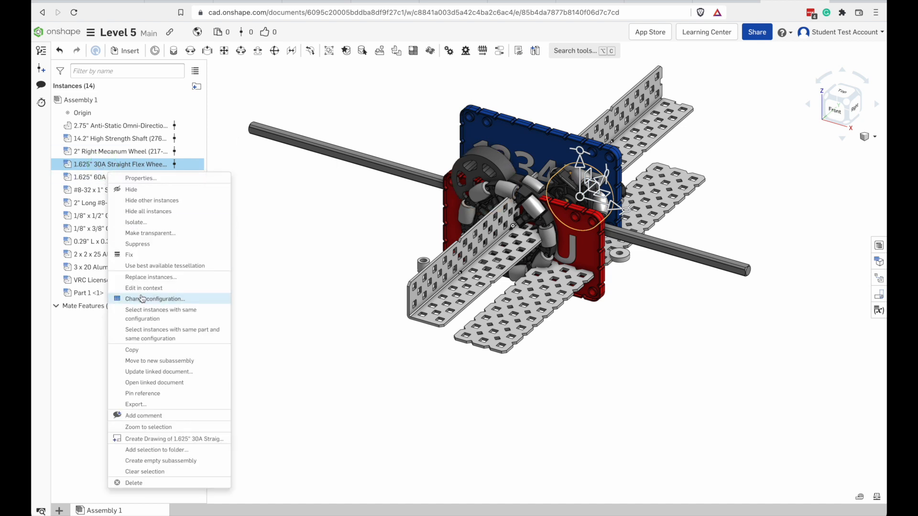
{"action": "left_click", "coordinate": [156, 299]}
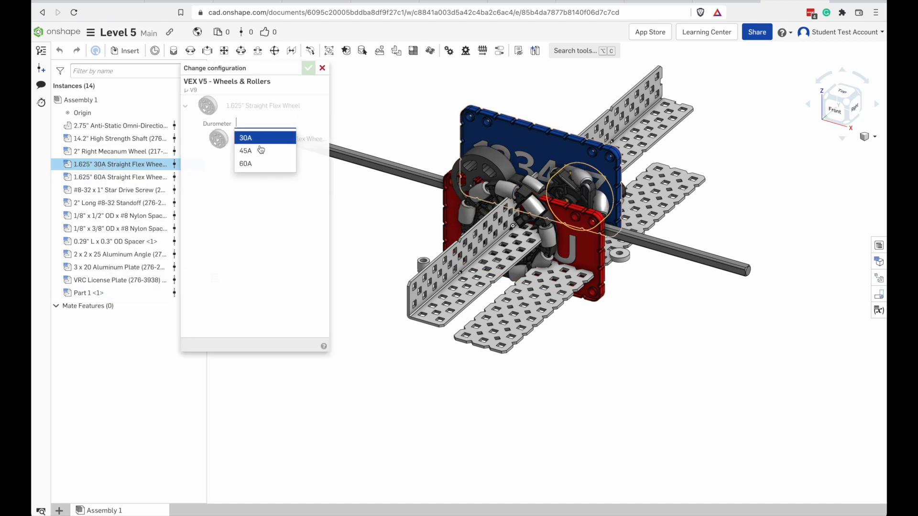
{"action": "left_click", "coordinate": [246, 164]}
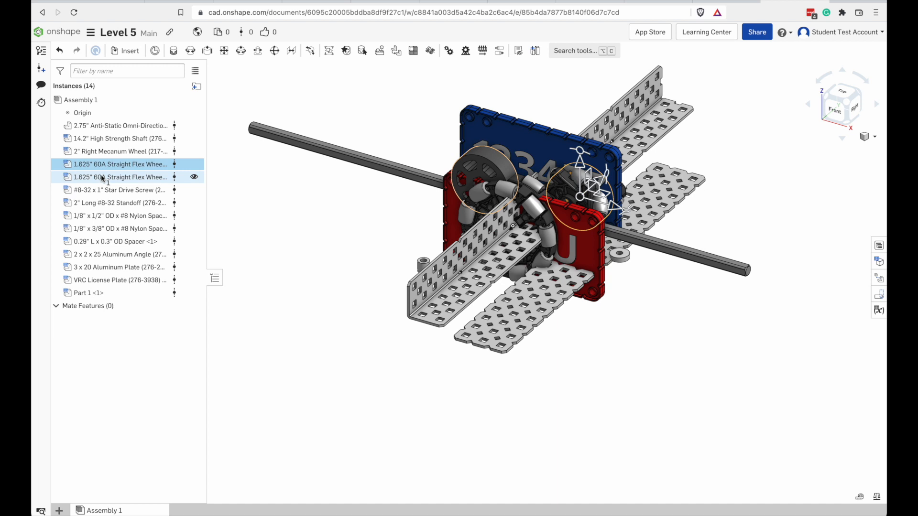
{"action": "right_click", "coordinate": [111, 177]}
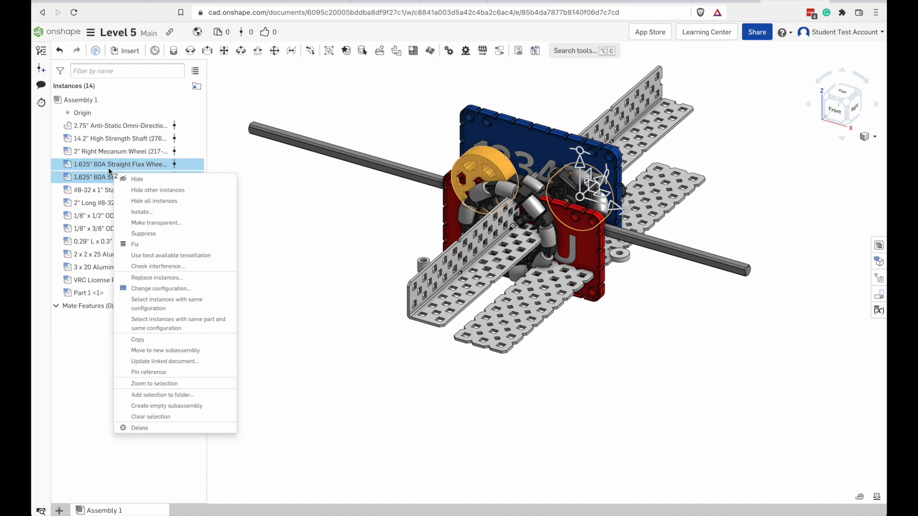
{"action": "left_click", "coordinate": [160, 288]}
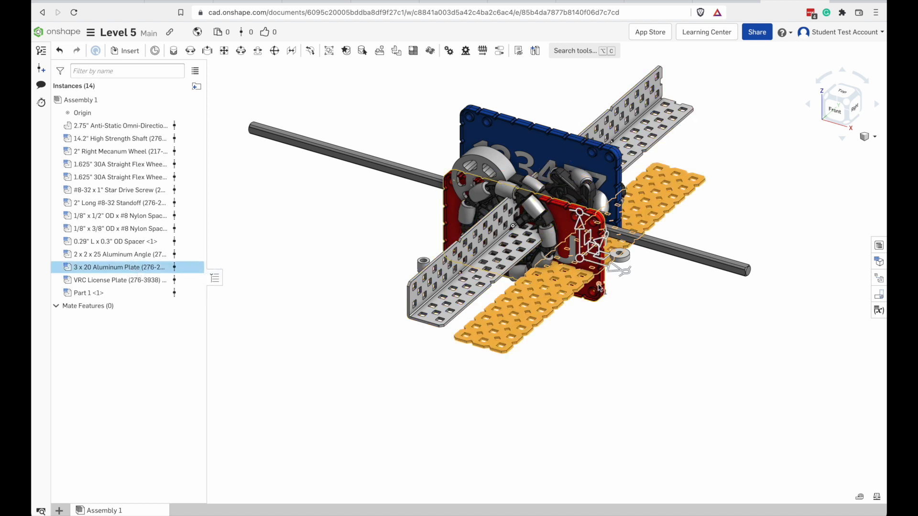
Review and accept the 3 x 20 aluminum plate's length and width configuration.
{"action": "right_click", "coordinate": [119, 267]}
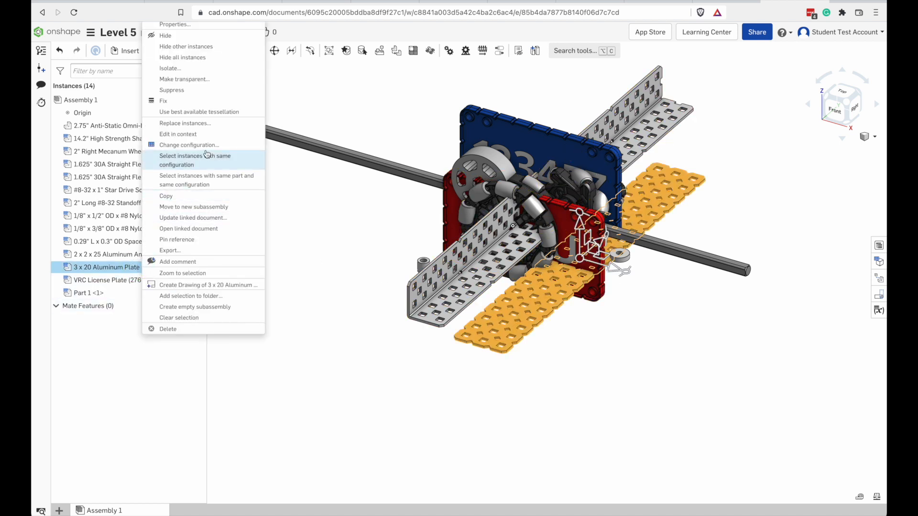
{"action": "left_click", "coordinate": [188, 144]}
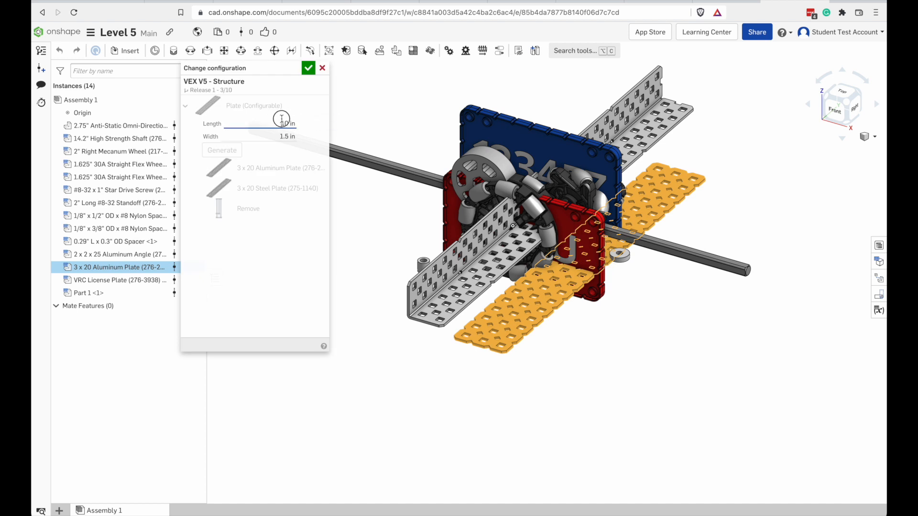
{"action": "left_click", "coordinate": [321, 67]}
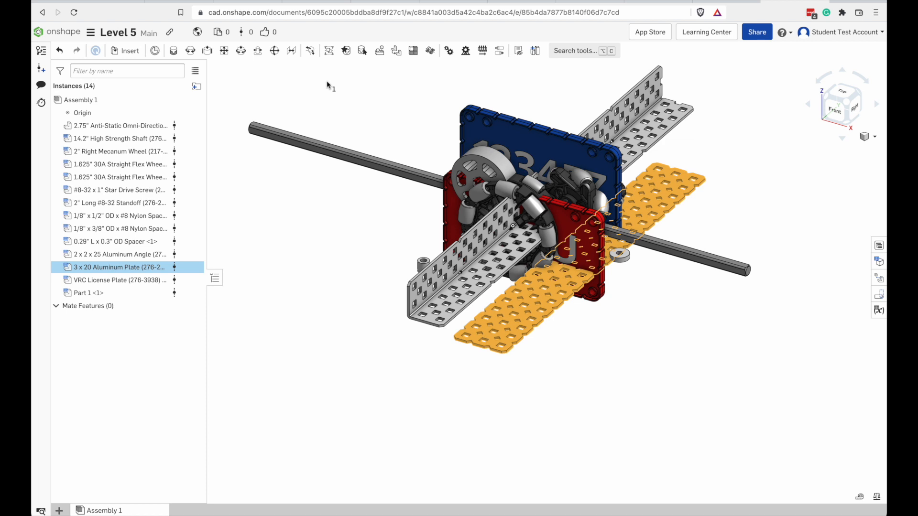
{"action": "mouse_move", "coordinate": [117, 215]}
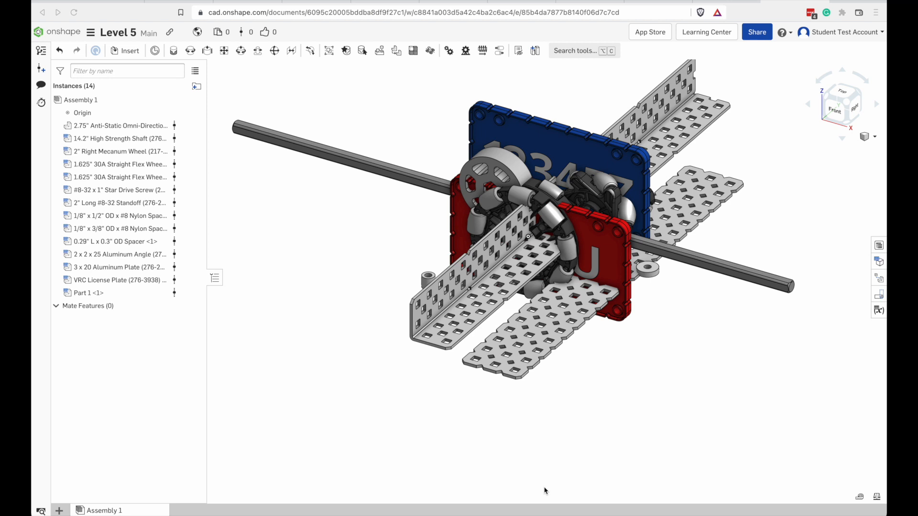
{"action": "mouse_move", "coordinate": [285, 129]}
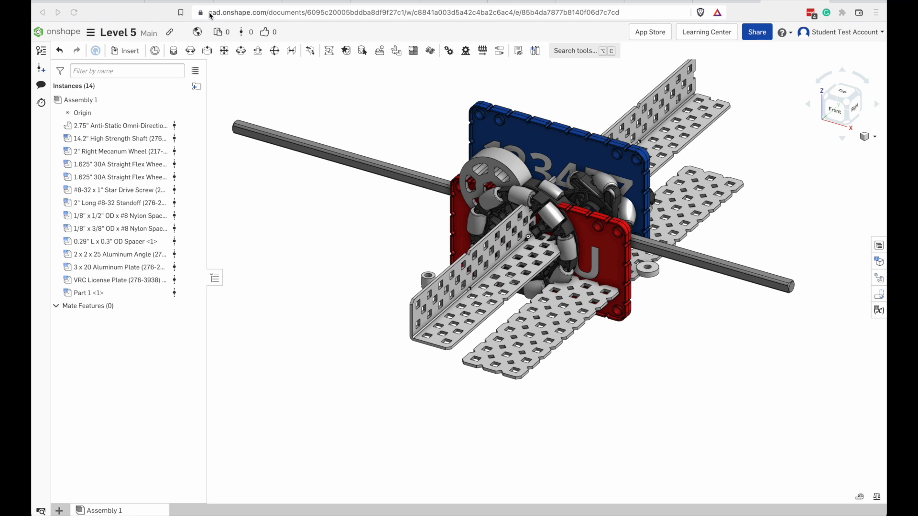
{"action": "mouse_move", "coordinate": [129, 53]}
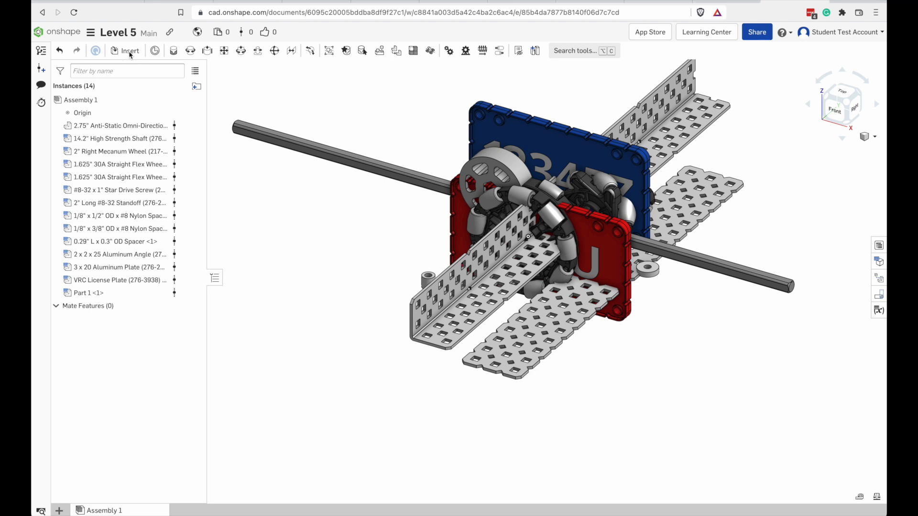
Insert a Flat Bearing with Screws assembly configured with screws at Both Ends.
{"action": "left_click", "coordinate": [129, 50]}
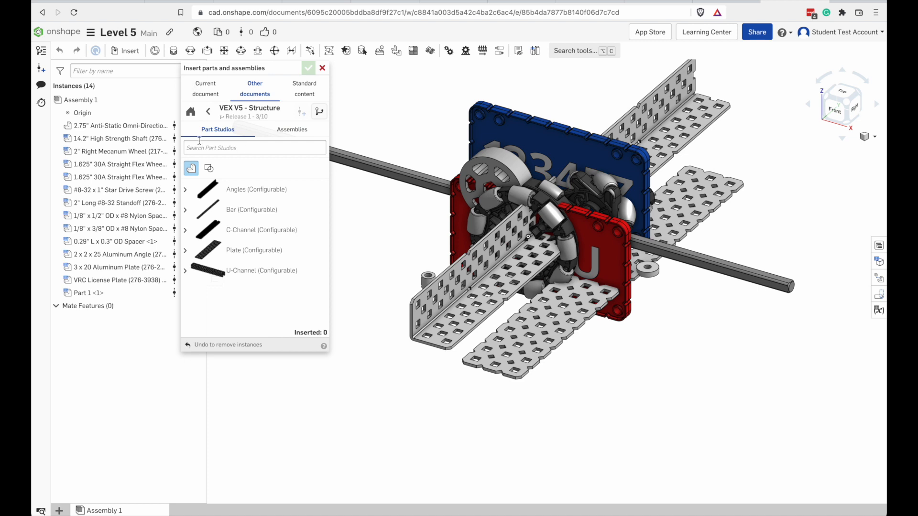
{"action": "left_click", "coordinate": [208, 111]}
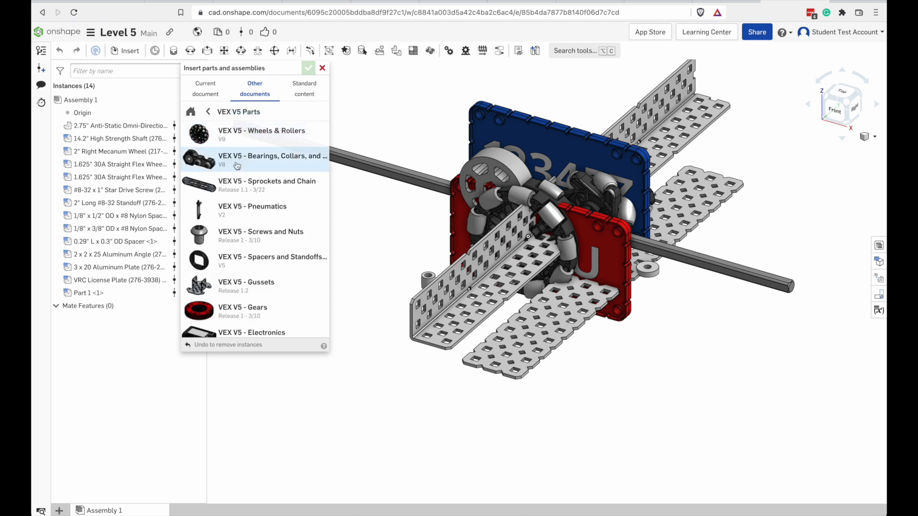
{"action": "left_click", "coordinate": [273, 160]}
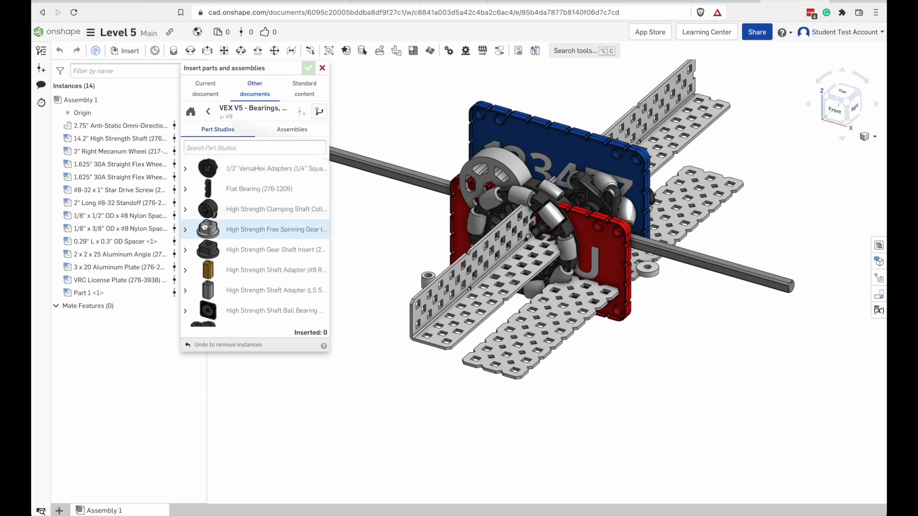
{"action": "left_click", "coordinate": [292, 129]}
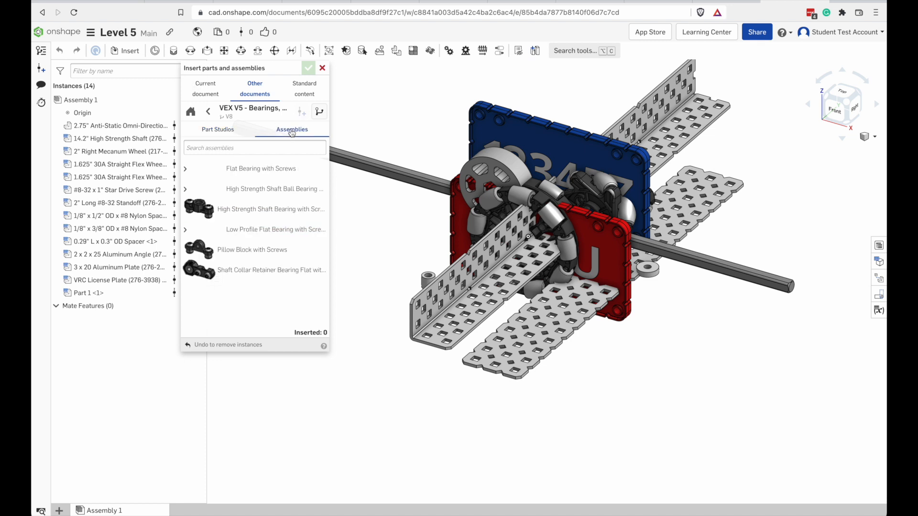
{"action": "mouse_move", "coordinate": [213, 168]}
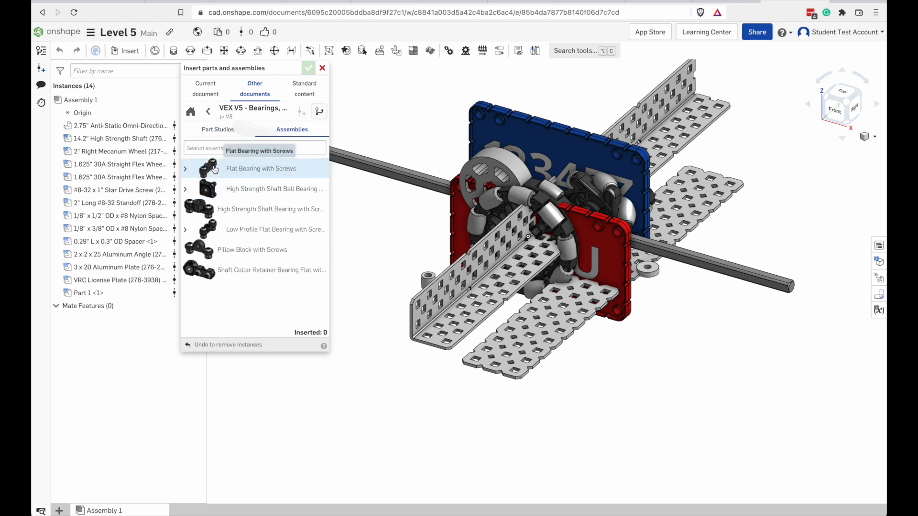
{"action": "left_click", "coordinate": [186, 168]}
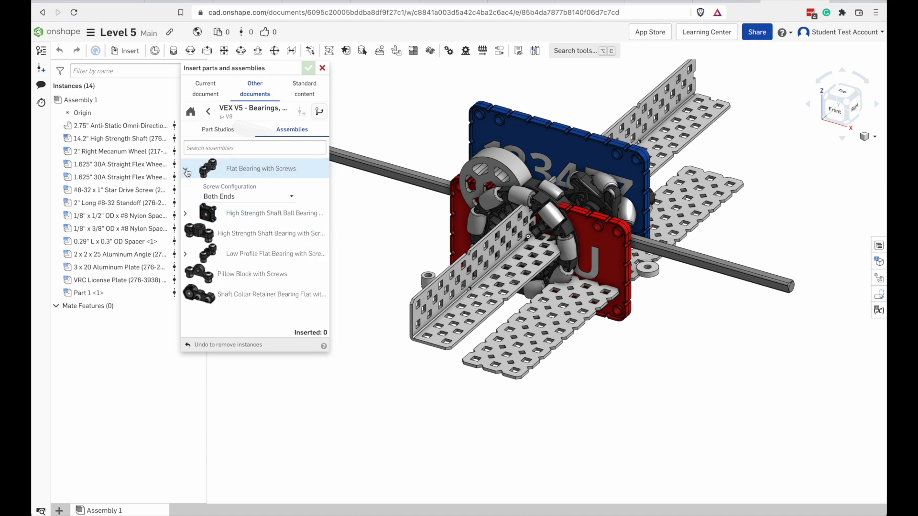
{"action": "mouse_move", "coordinate": [261, 169]}
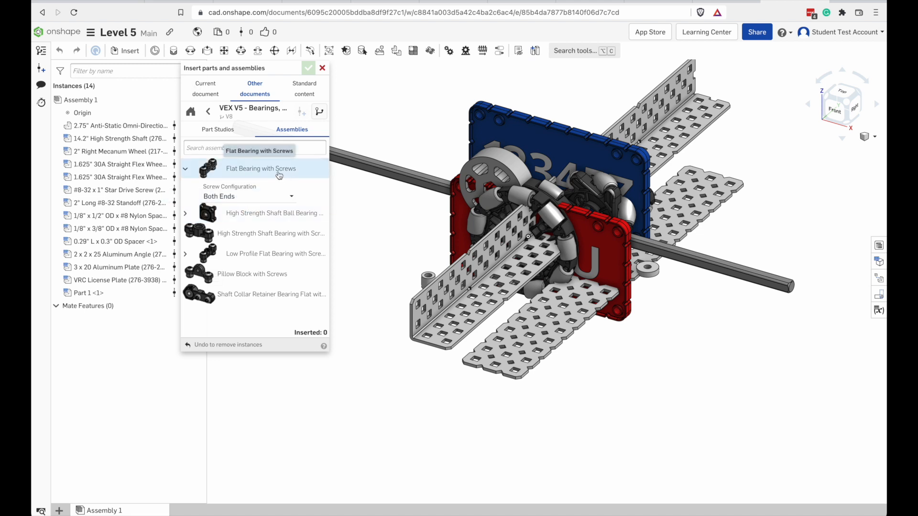
{"action": "mouse_move", "coordinate": [230, 179]}
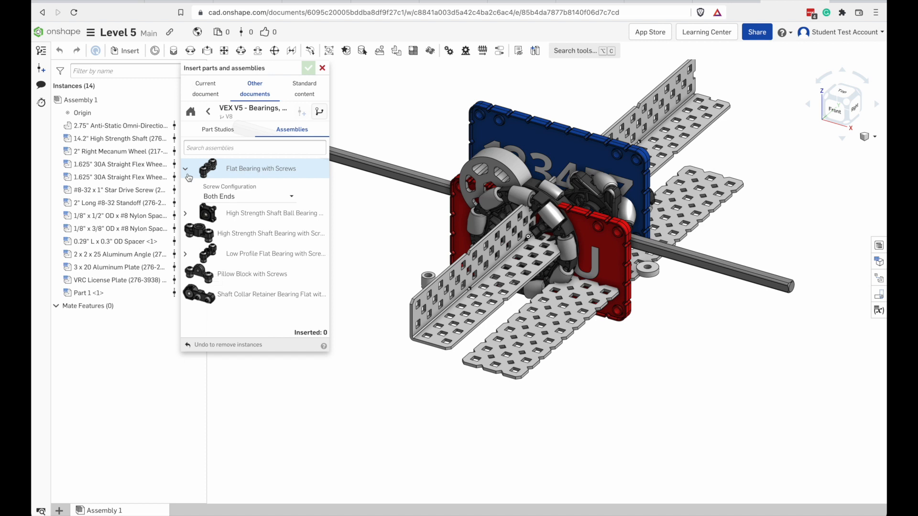
{"action": "mouse_move", "coordinate": [245, 171]}
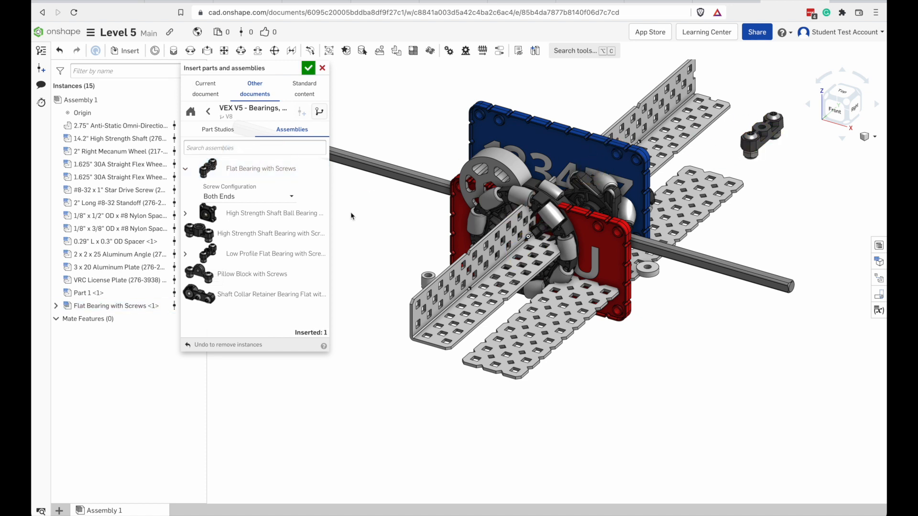
Insert a second Flat Bearing with Screws configured as One End, One Middle.
{"action": "left_click", "coordinate": [247, 195]}
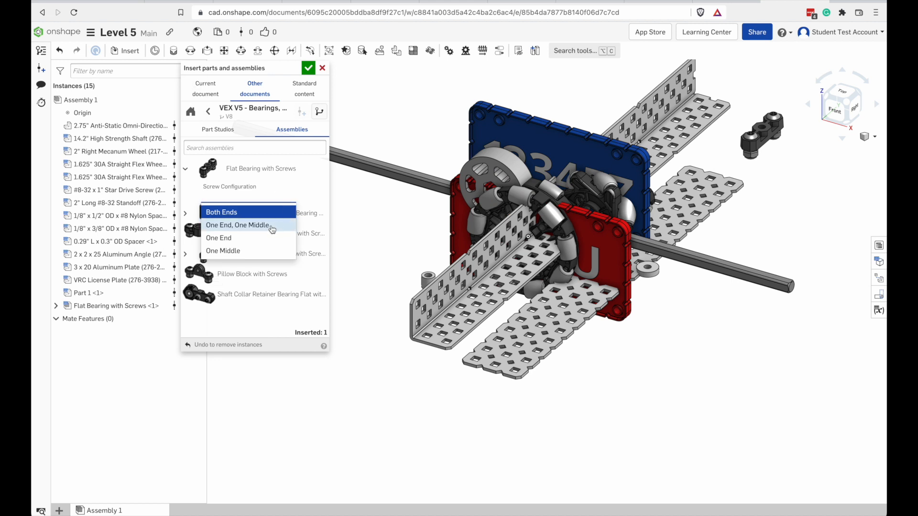
{"action": "left_click", "coordinate": [237, 225]}
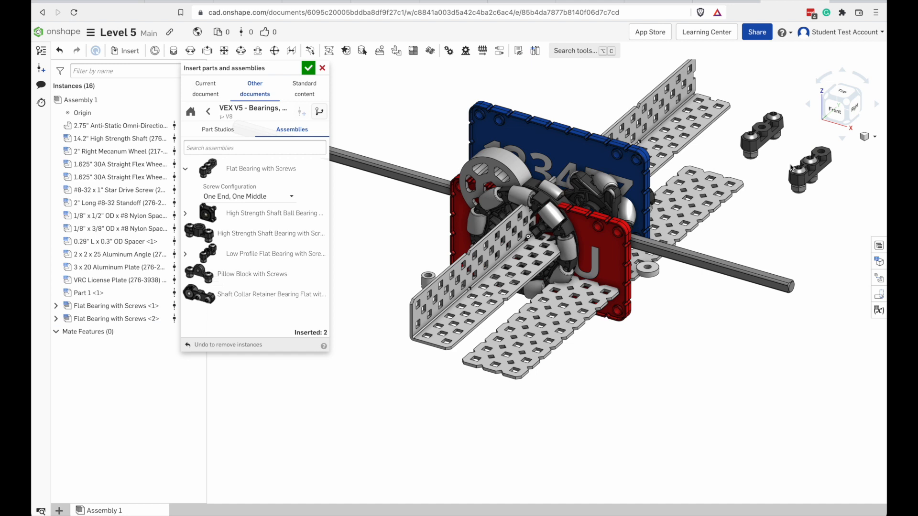
{"action": "mouse_move", "coordinate": [280, 204]}
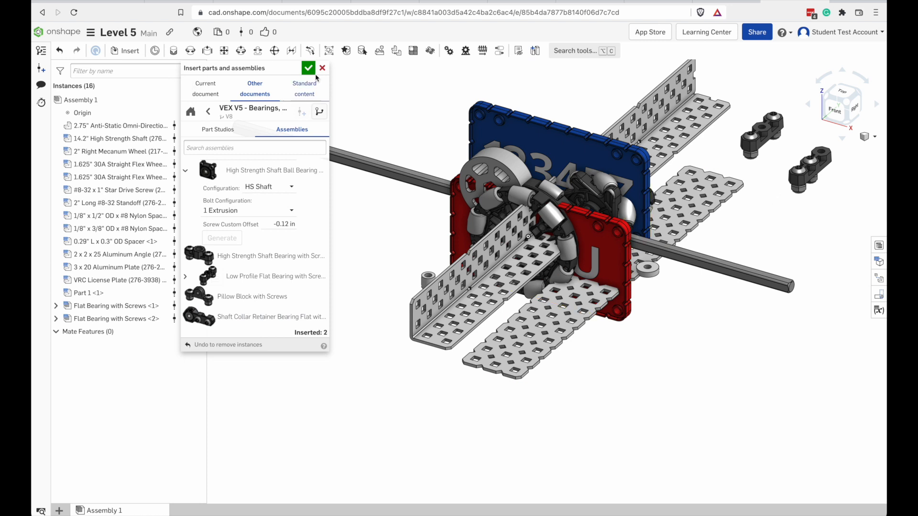
Fasten the flat bearing's nut connector to the 2x2x25 aluminum angle with a Fastened mate.
{"action": "left_click", "coordinate": [309, 67]}
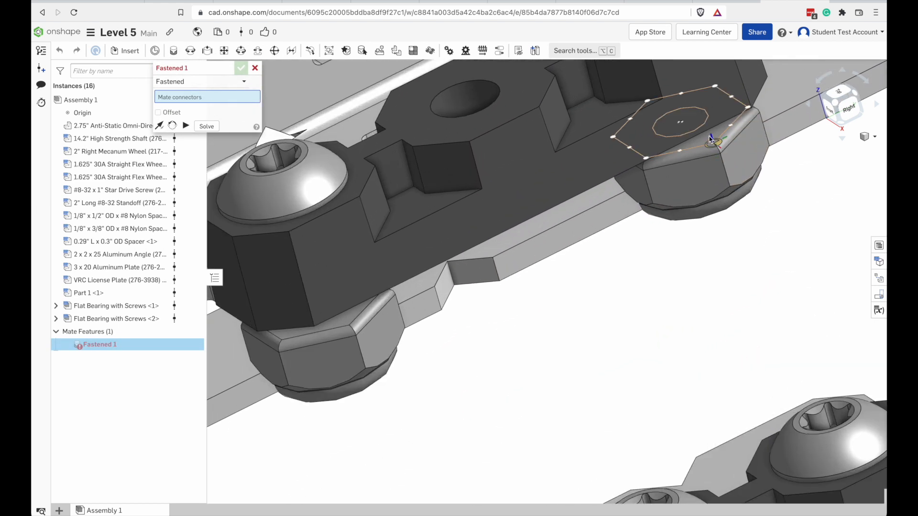
{"action": "left_click", "coordinate": [709, 140]}
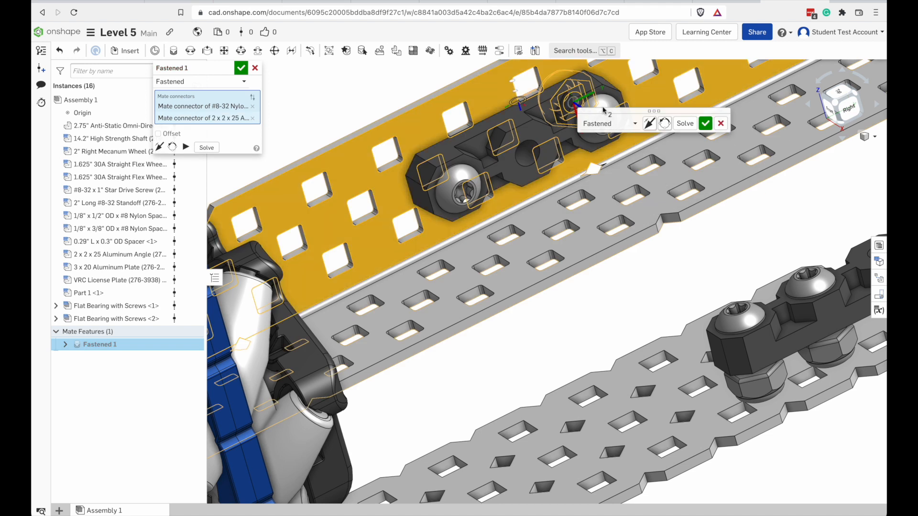
{"action": "left_click", "coordinate": [129, 50]}
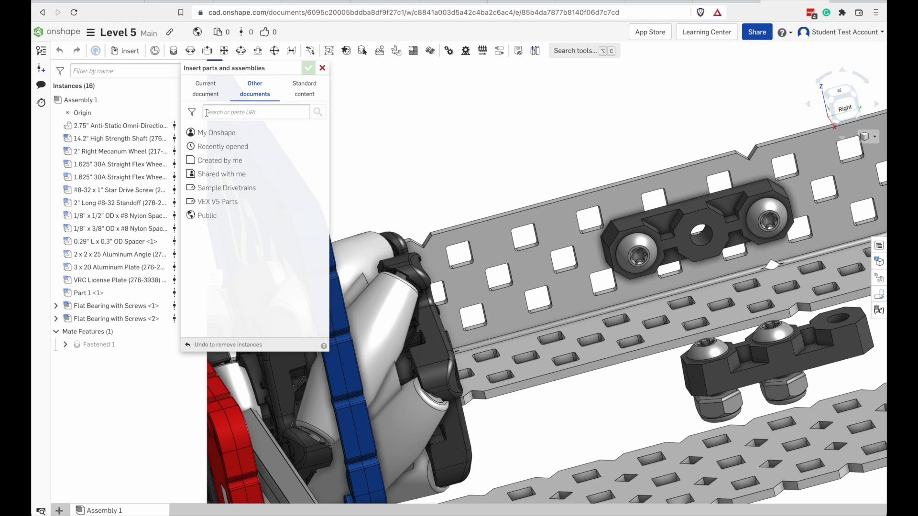
Insert the 2.75-inch anti-static omni wheel assembly, then move to the Sprockets and Chain collection.
{"action": "left_click", "coordinate": [217, 202]}
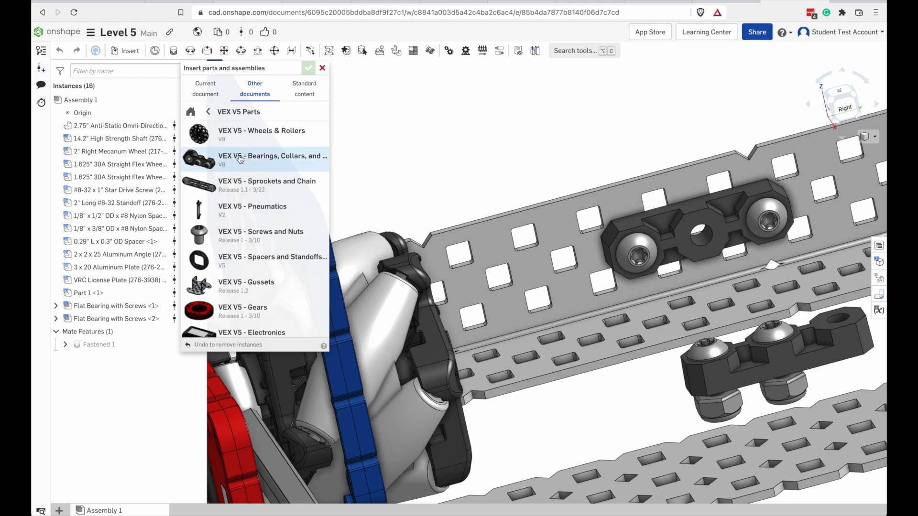
{"action": "left_click", "coordinate": [260, 133]}
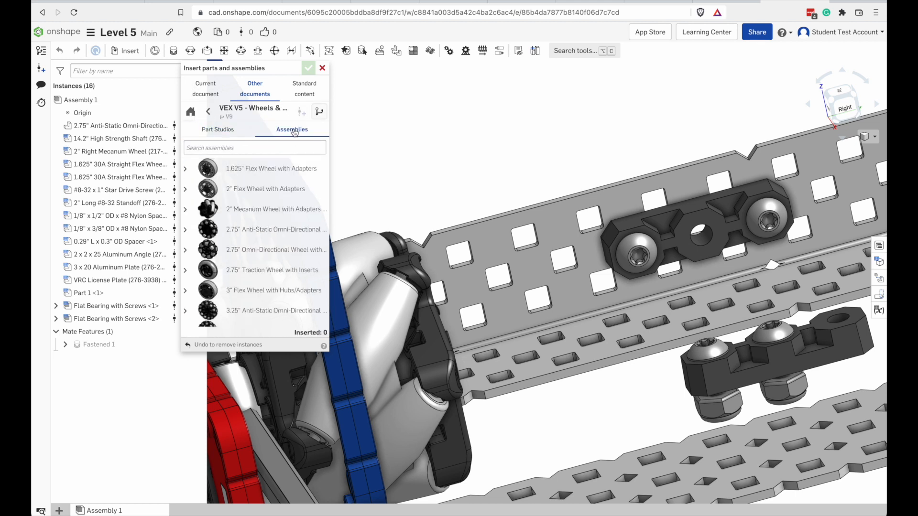
{"action": "left_click", "coordinate": [271, 169]}
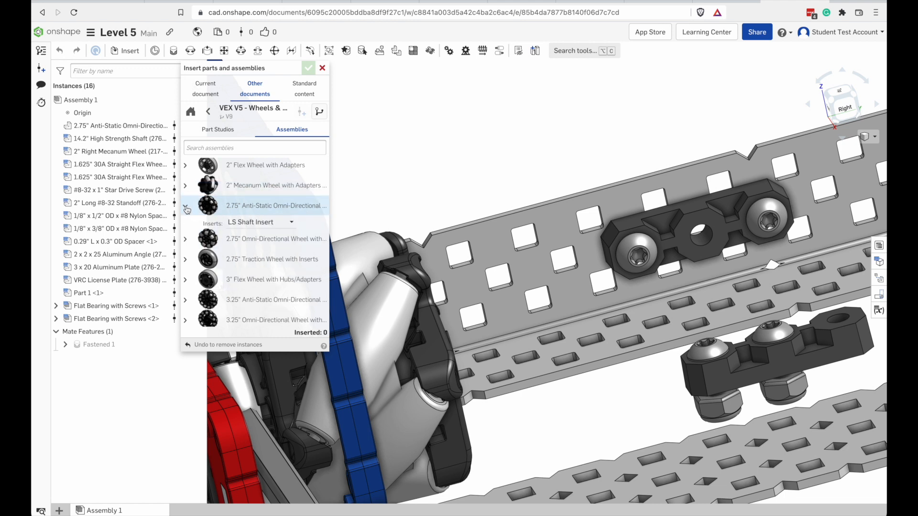
{"action": "left_click", "coordinate": [208, 111]}
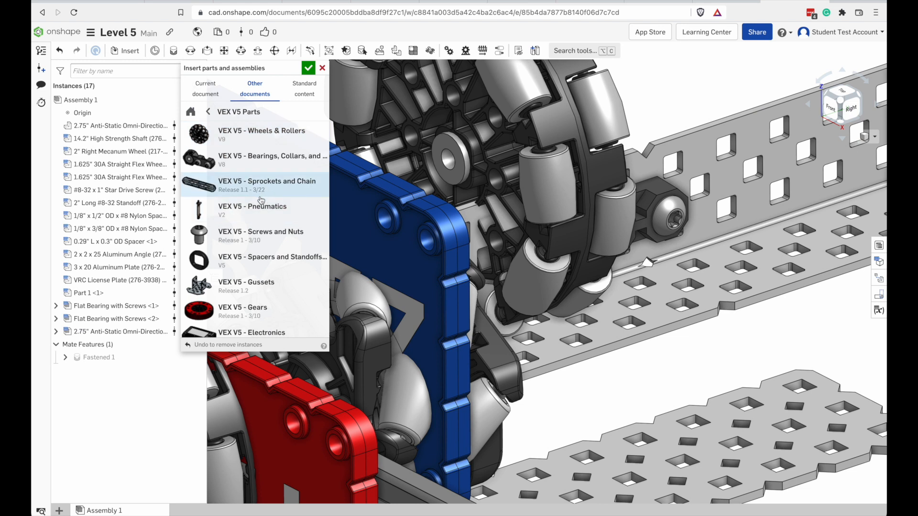
{"action": "left_click", "coordinate": [252, 210]}
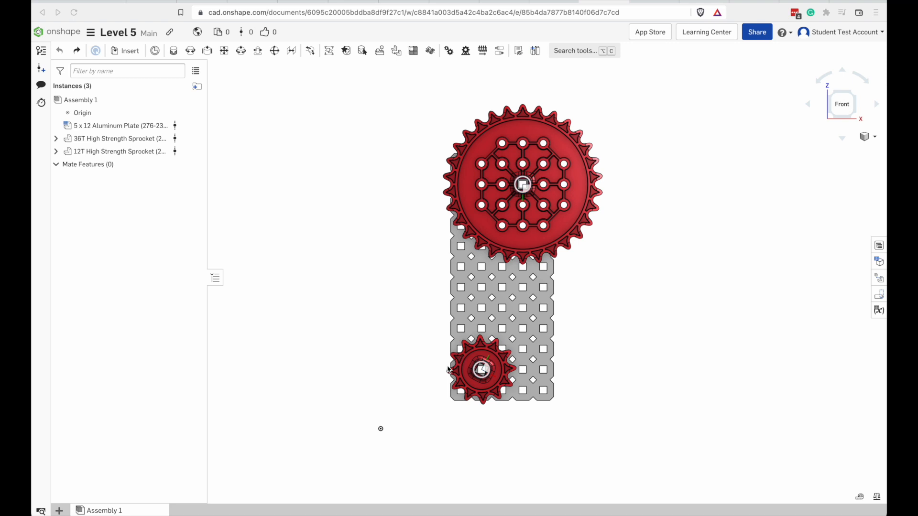
{"action": "mouse_move", "coordinate": [529, 306]}
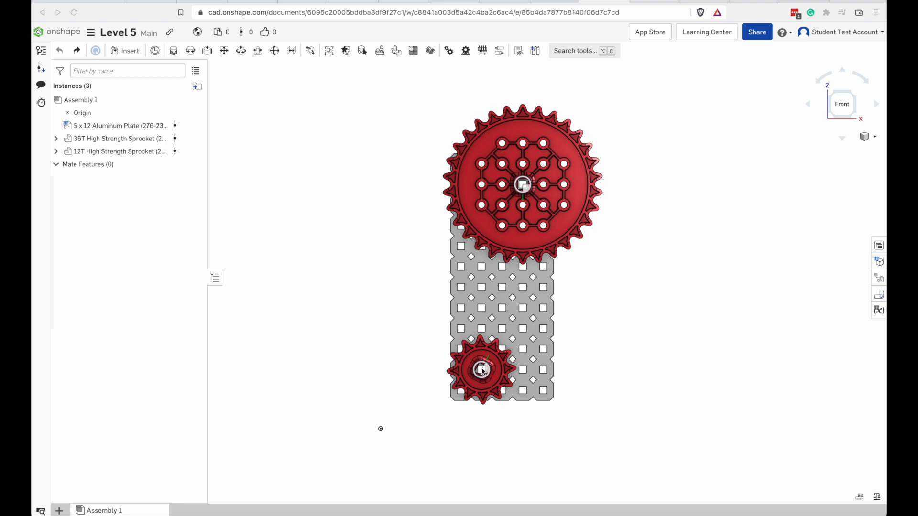
{"action": "mouse_move", "coordinate": [504, 276]}
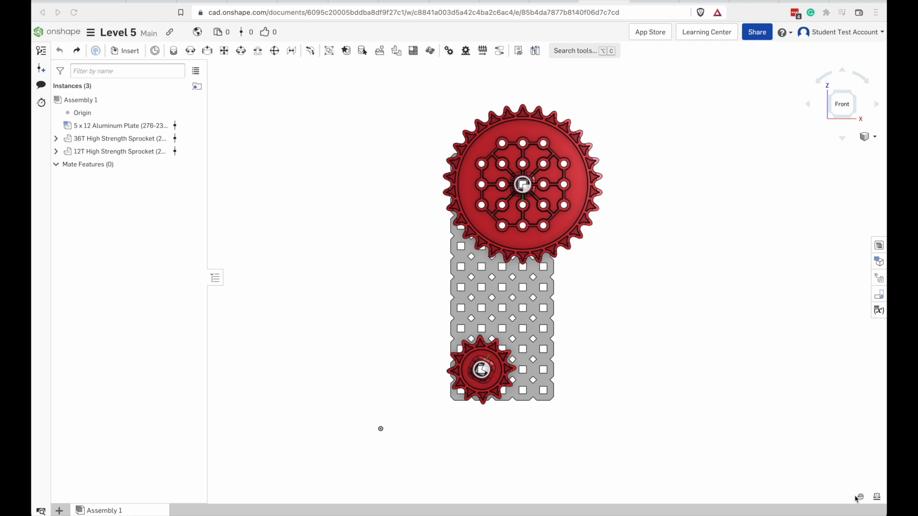
Measure the 36T-to-12T sprocket centre distance, reading 4.610 inches.
{"action": "left_click", "coordinate": [876, 497]}
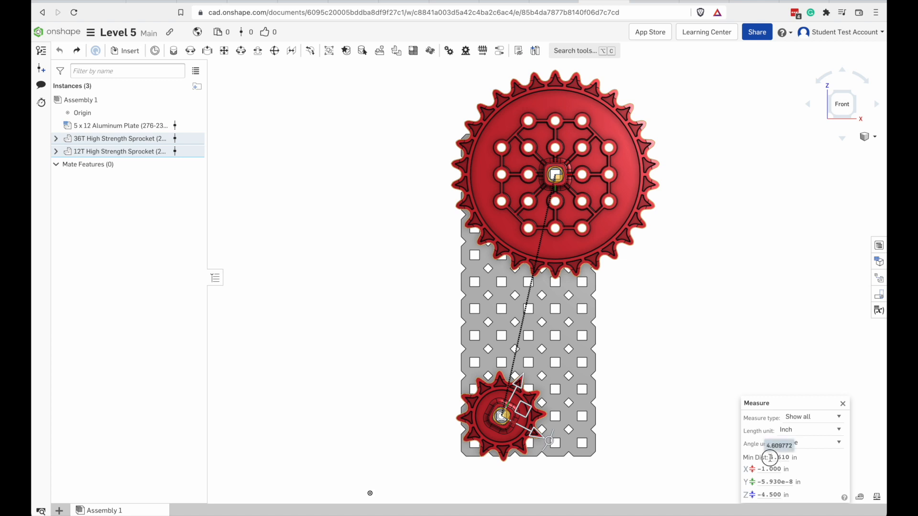
{"action": "left_click", "coordinate": [843, 404]}
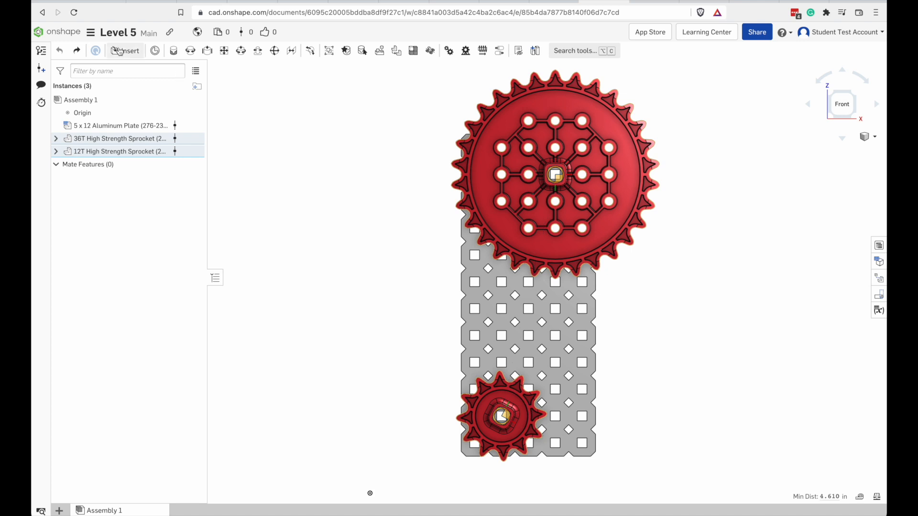
Generate and insert a 50-link high strength chain for 36T/12T sprockets at 4.61 in centre distance.
{"action": "left_click", "coordinate": [124, 51]}
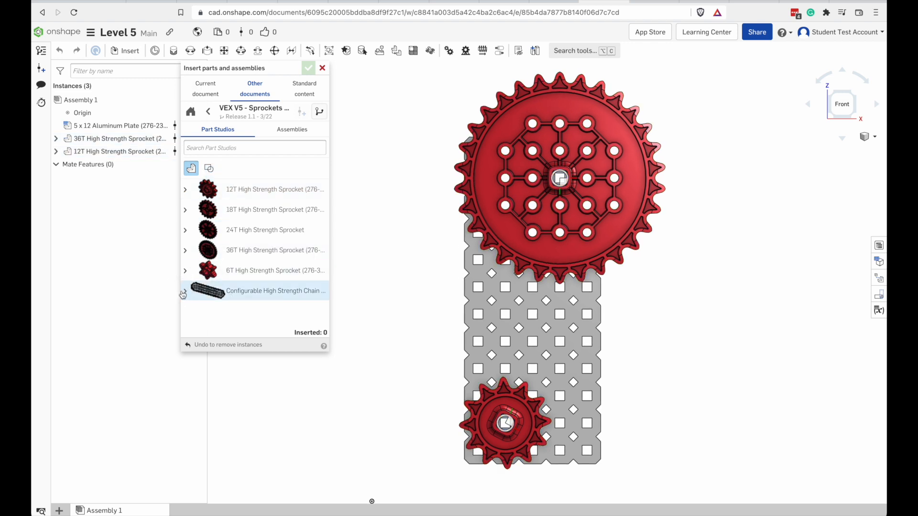
{"action": "left_click", "coordinate": [275, 290]}
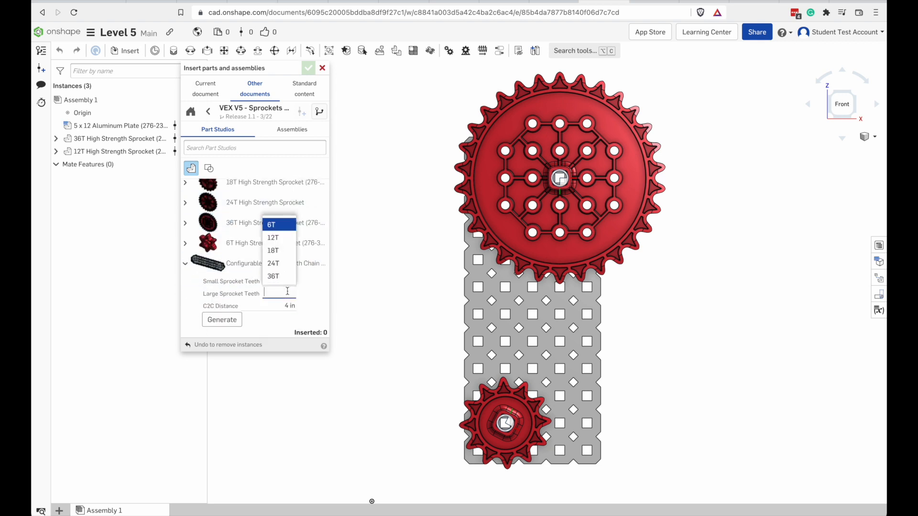
{"action": "left_click", "coordinate": [273, 237]}
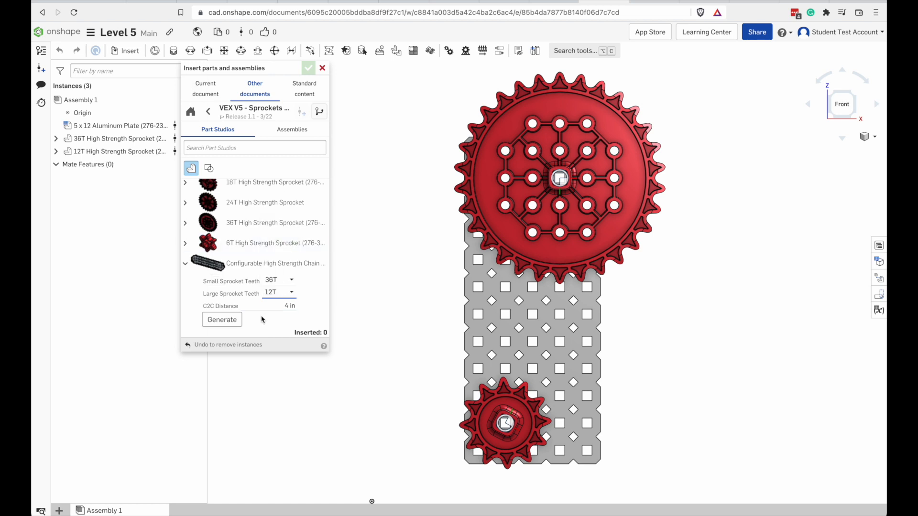
{"action": "left_click", "coordinate": [287, 306]}
{"action": "type", "text": "4.61"}
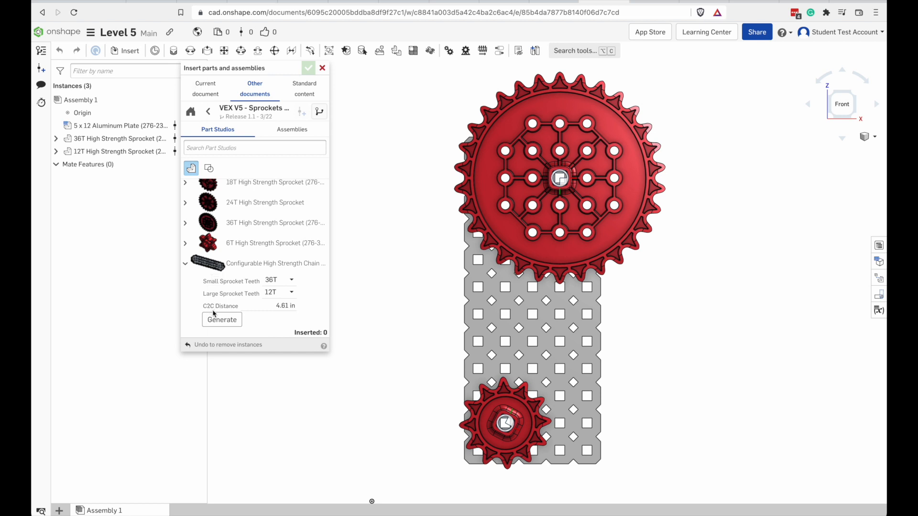
{"action": "left_click", "coordinate": [221, 319]}
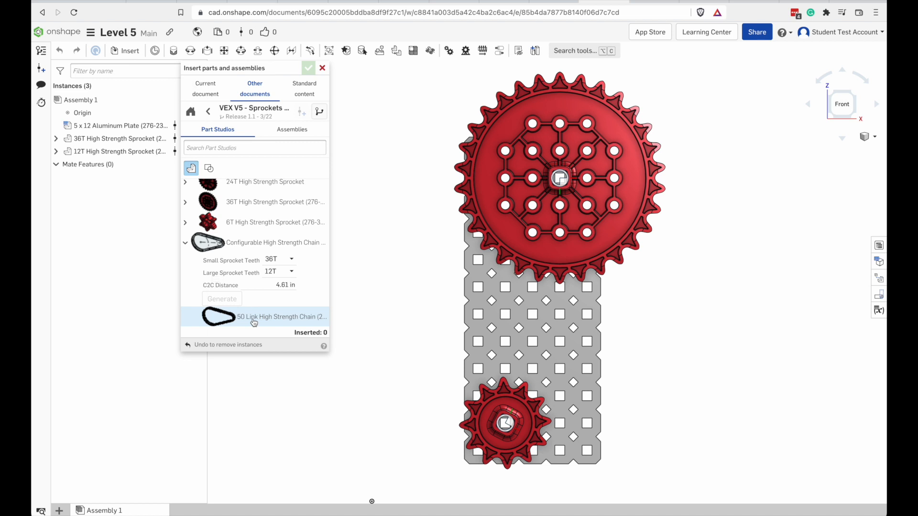
{"action": "left_click", "coordinate": [281, 316]}
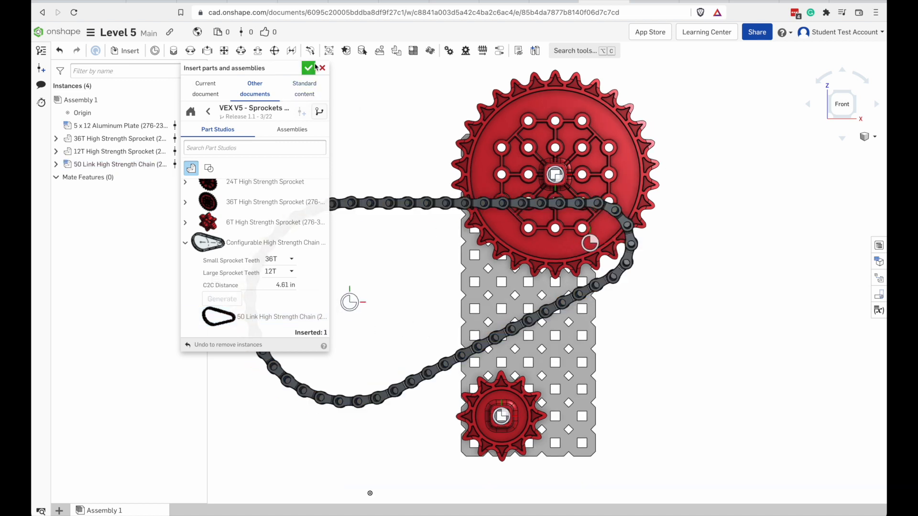
{"action": "left_click", "coordinate": [309, 67]}
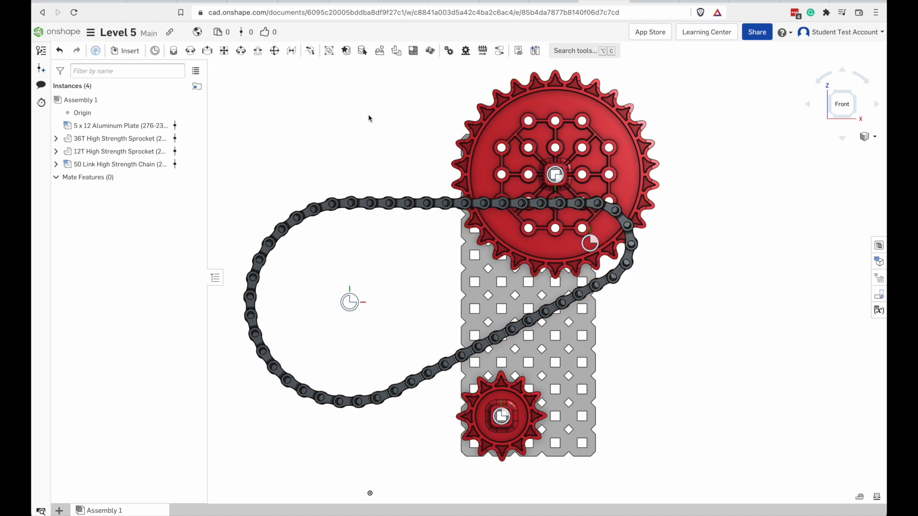
Start a Fastened mate between the 50-link chain's connector and the 12T sprocket's centre.
{"action": "left_click", "coordinate": [173, 51]}
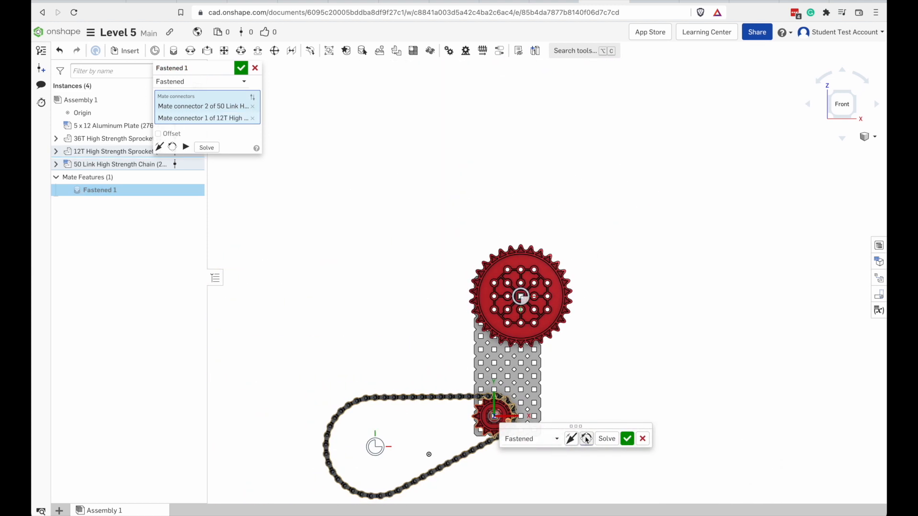
{"action": "mouse_move", "coordinate": [586, 439]}
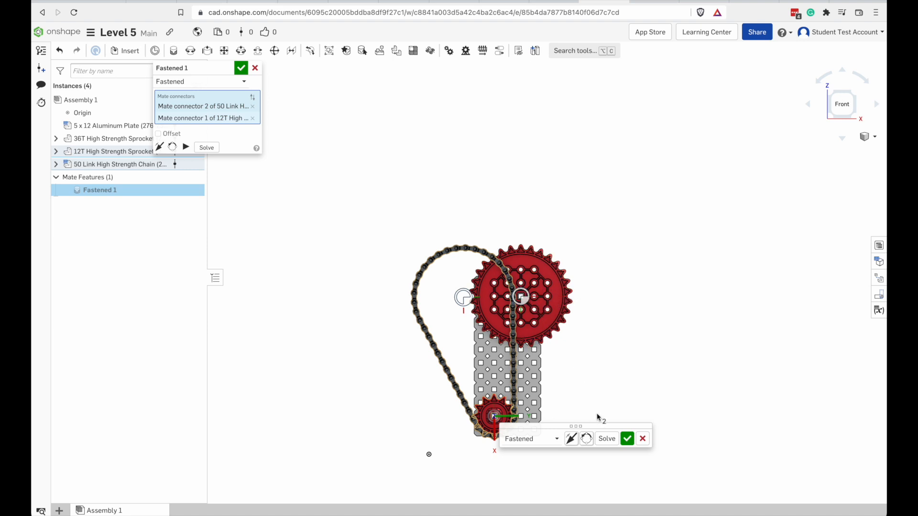
{"action": "mouse_move", "coordinate": [300, 296]}
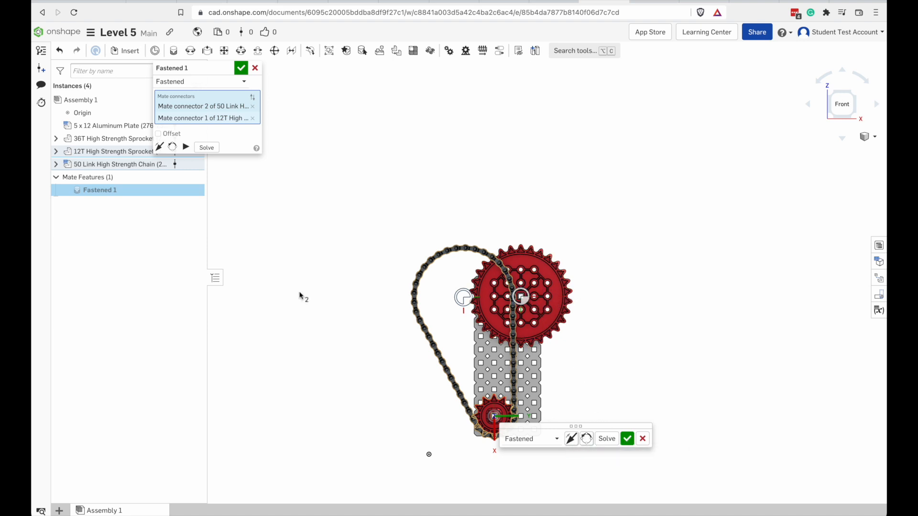
Offset the mate with a rotation about Z, tried at 45 then settled near -27°, solve and accept.
{"action": "left_click", "coordinate": [158, 134]}
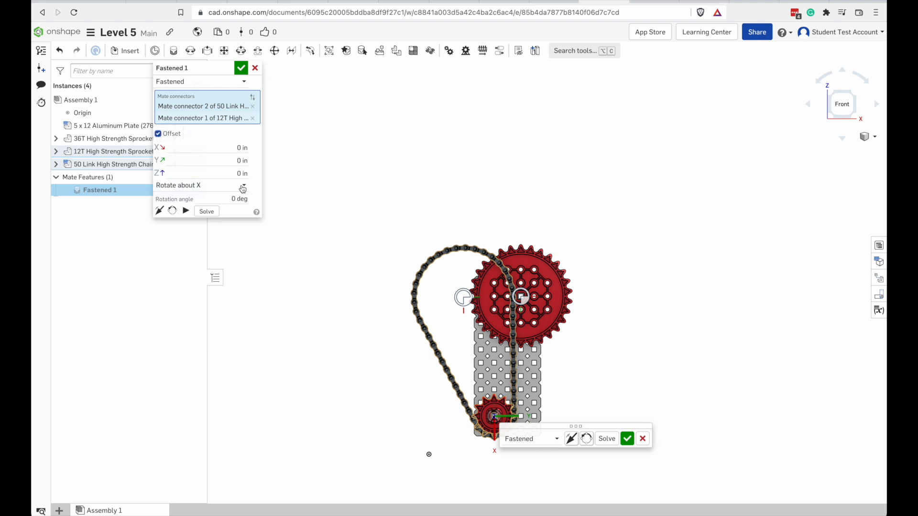
{"action": "left_click", "coordinate": [243, 184]}
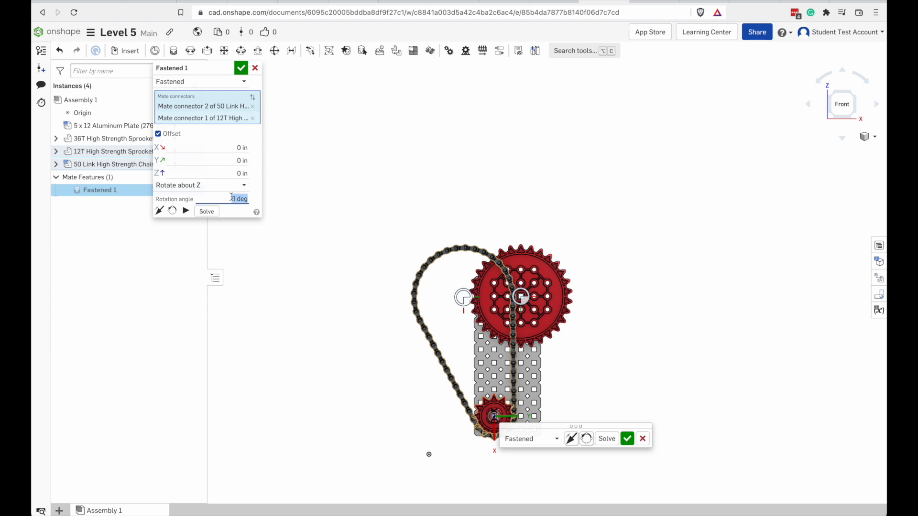
{"action": "type", "text": "45"}
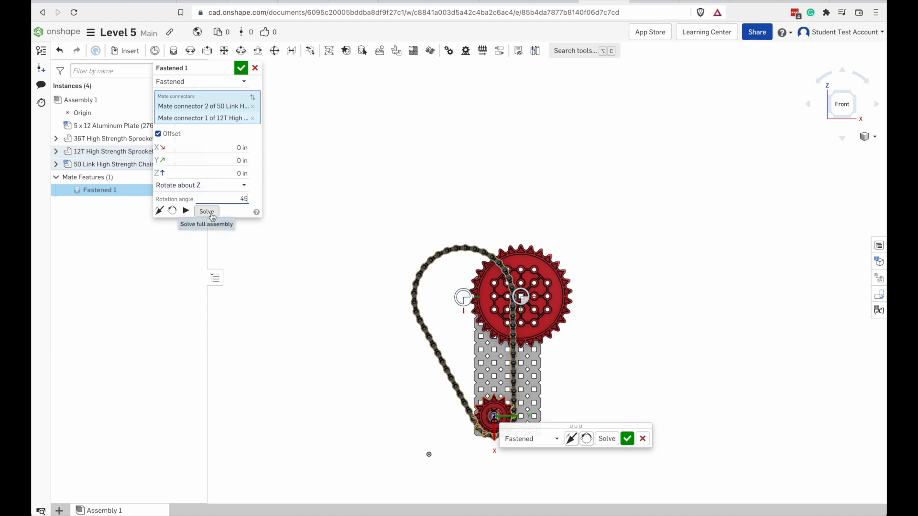
{"action": "left_click", "coordinate": [206, 211]}
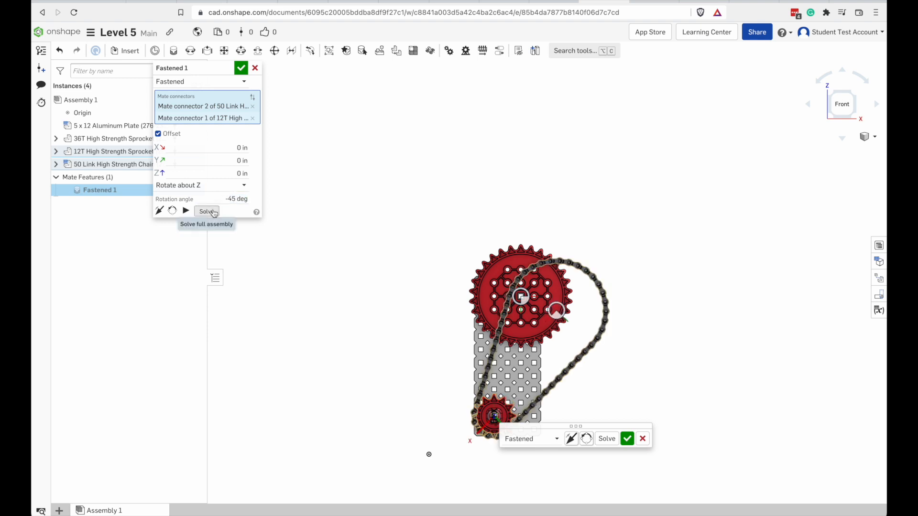
{"action": "left_click", "coordinate": [236, 199]}
{"action": "type", "text": "-25"}
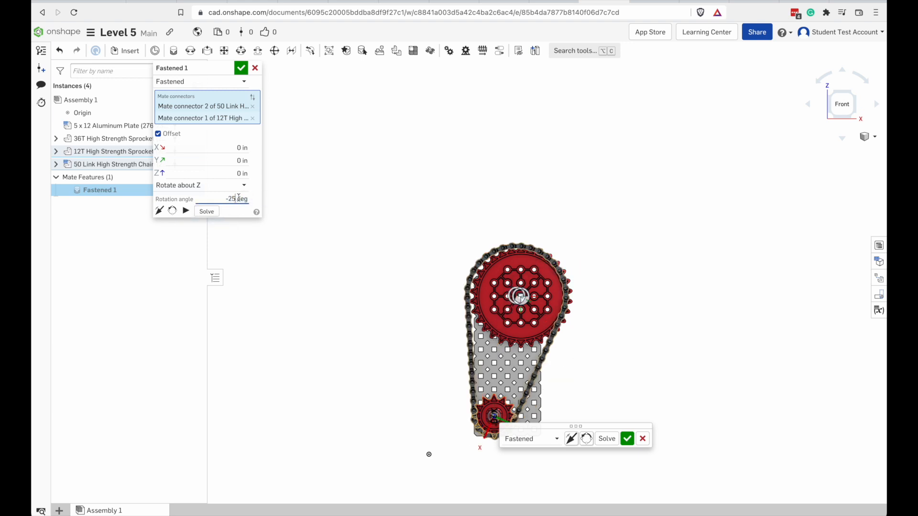
{"action": "left_click", "coordinate": [206, 211]}
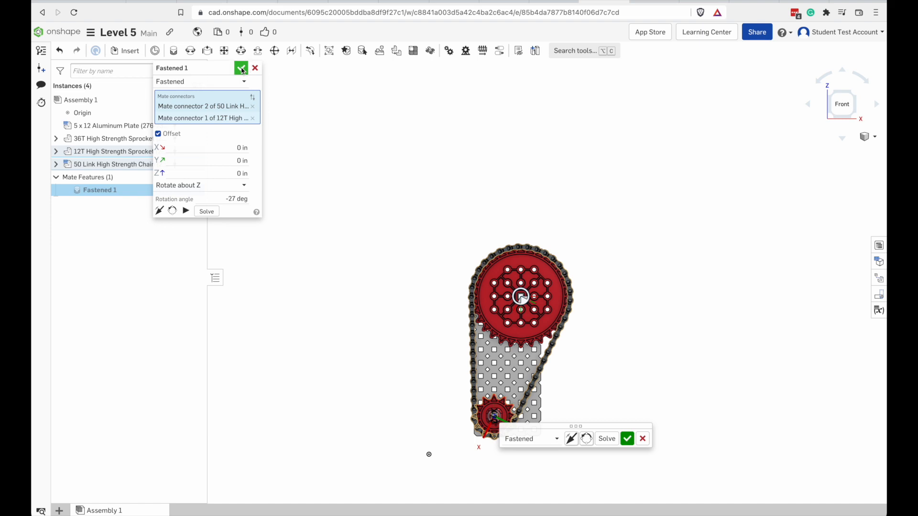
{"action": "left_click", "coordinate": [241, 68]}
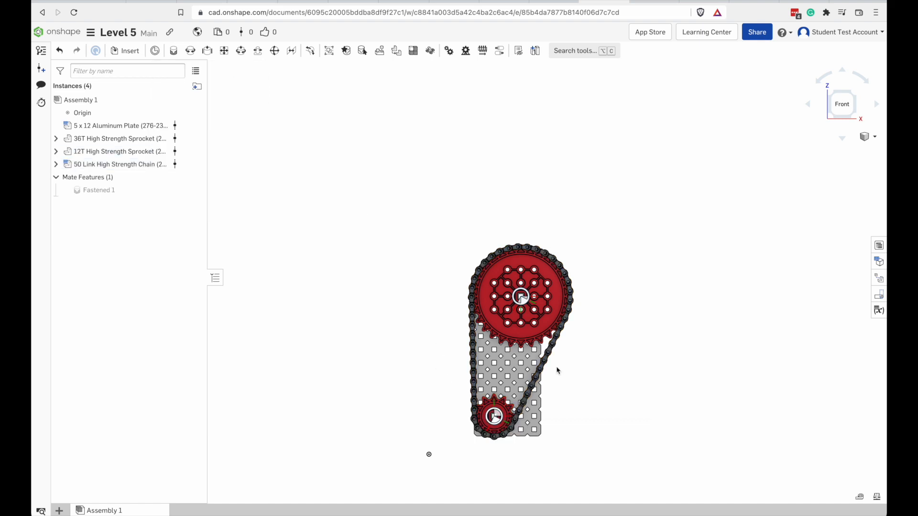